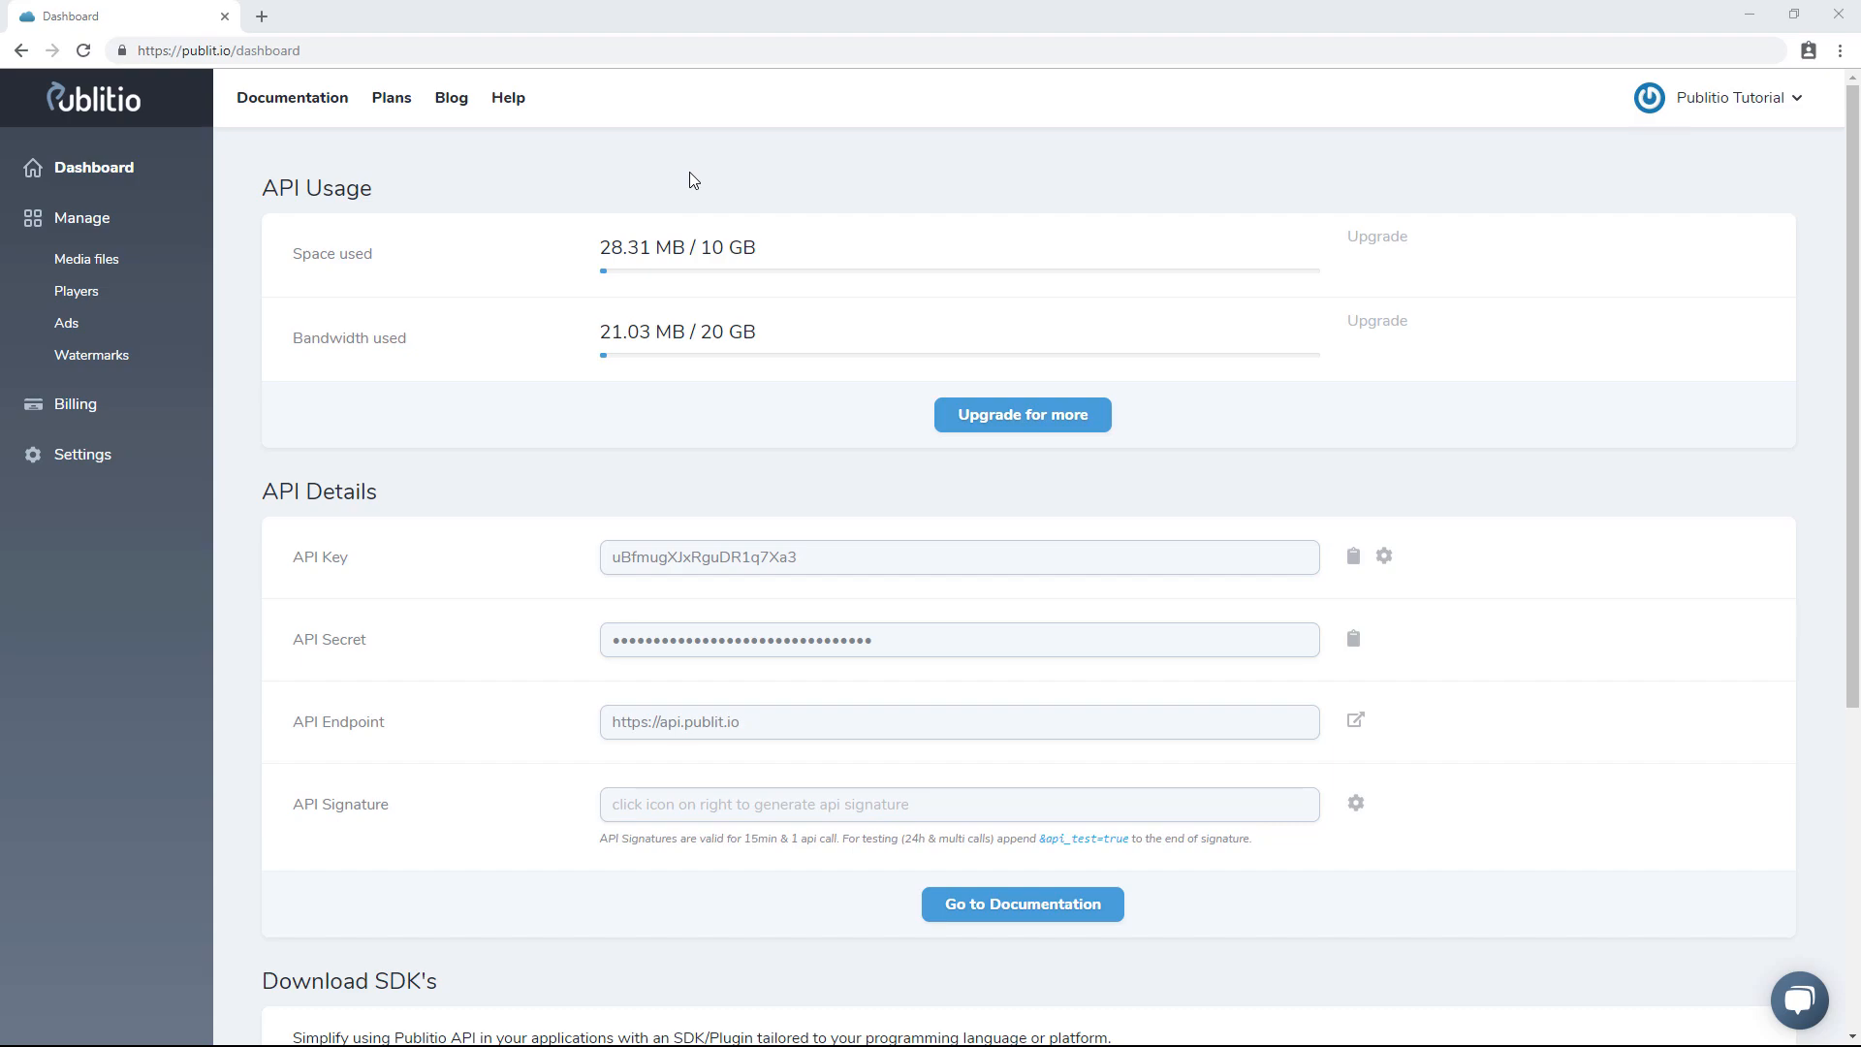
mouse_move(213, 196)
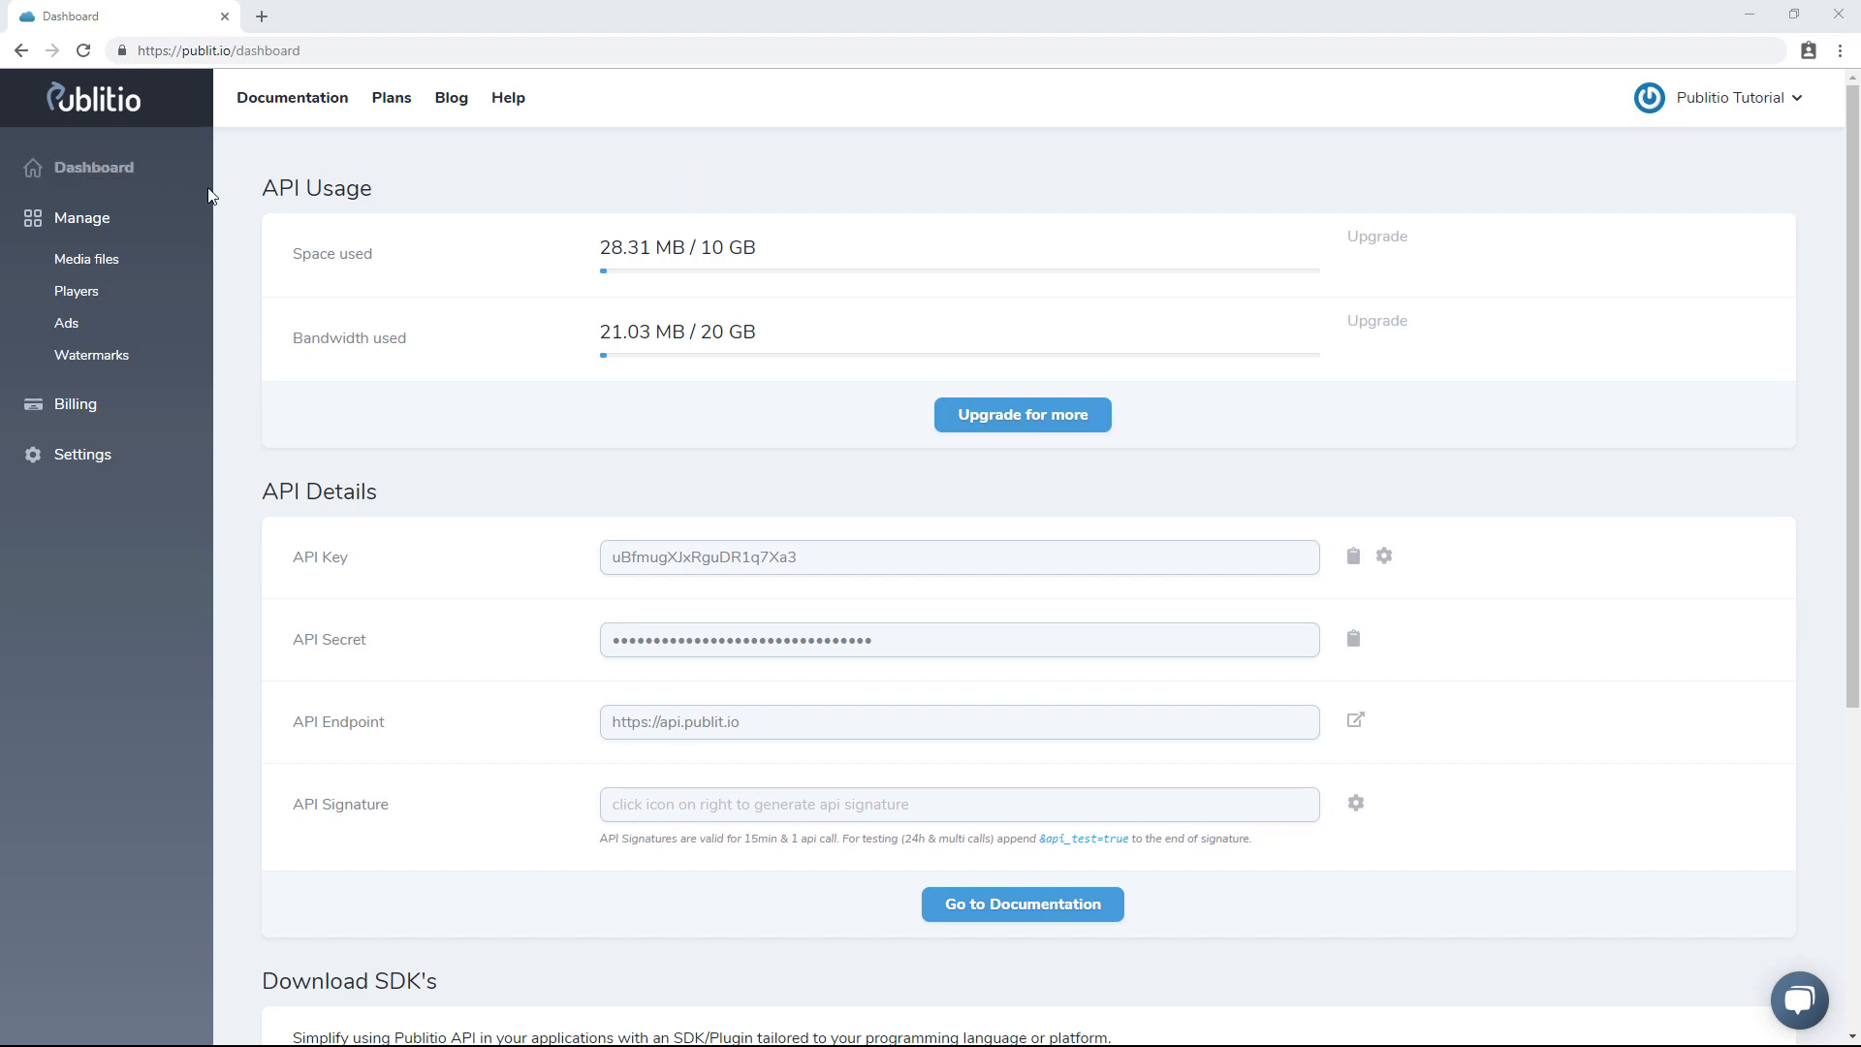
mouse_move(1491, 522)
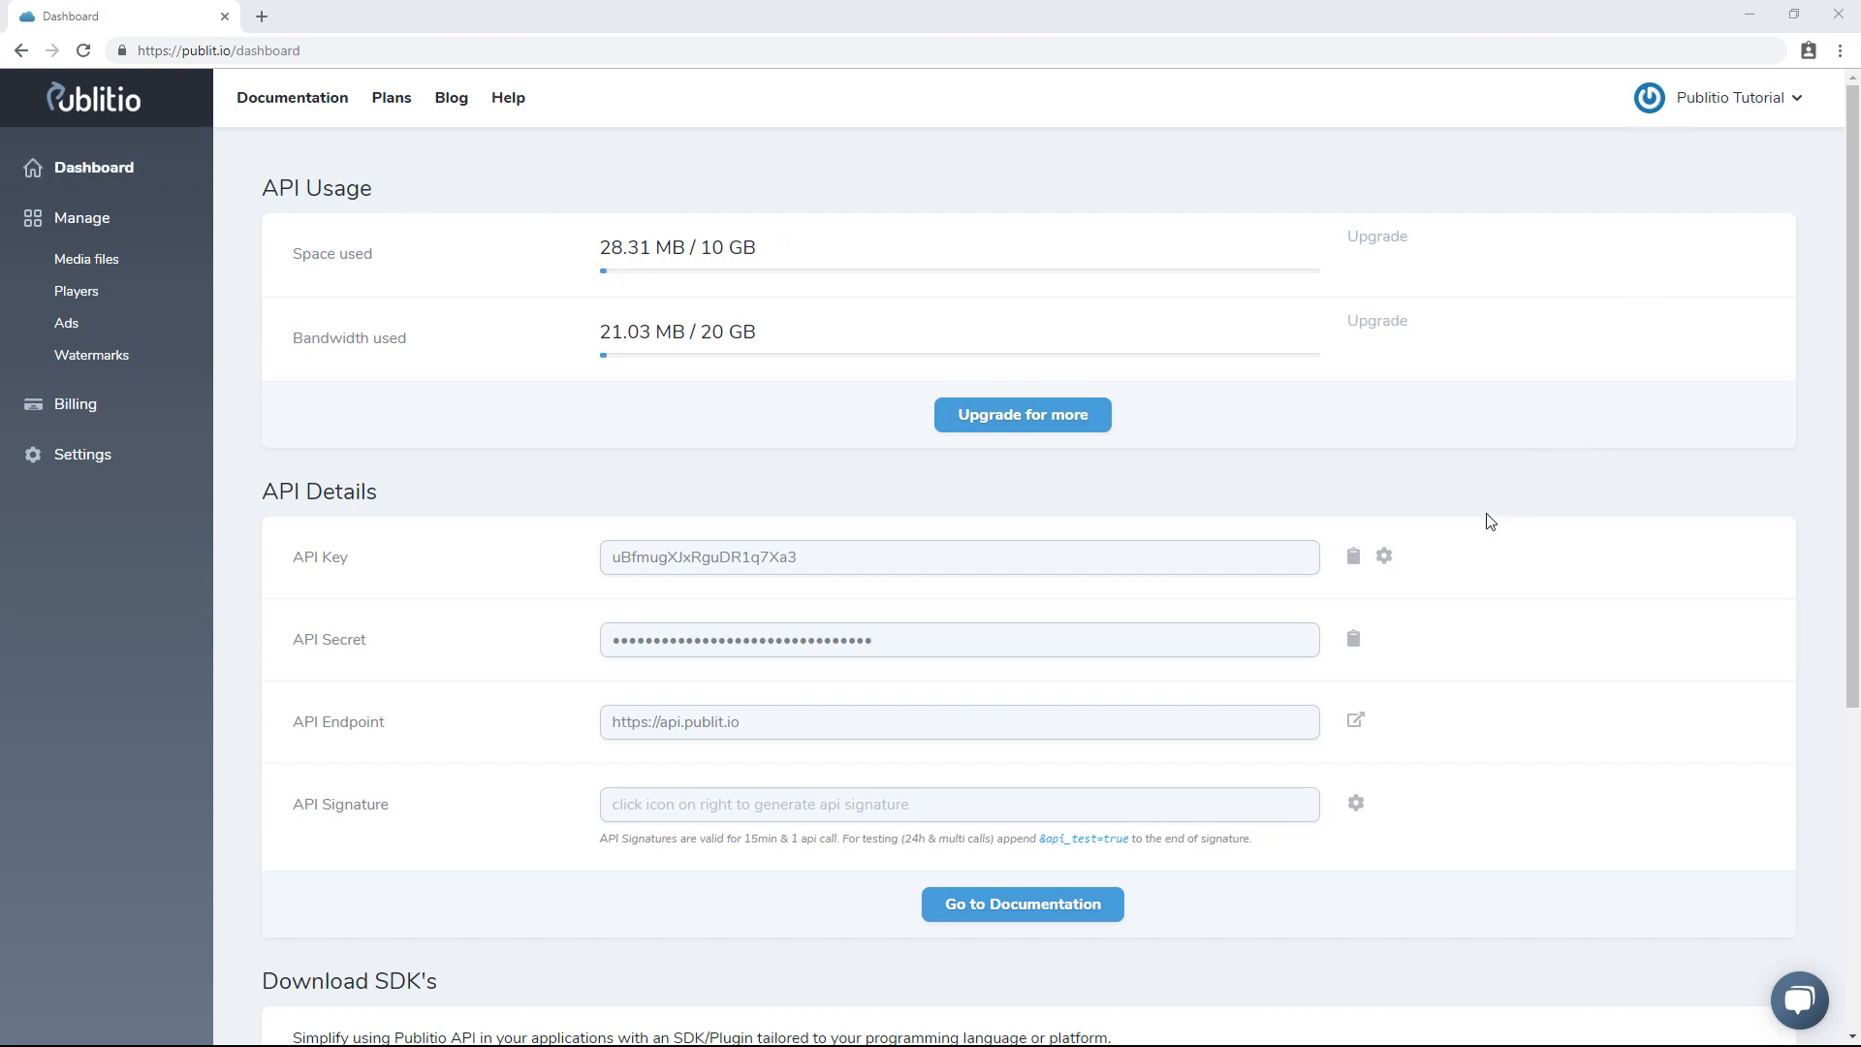
mouse_move(802, 351)
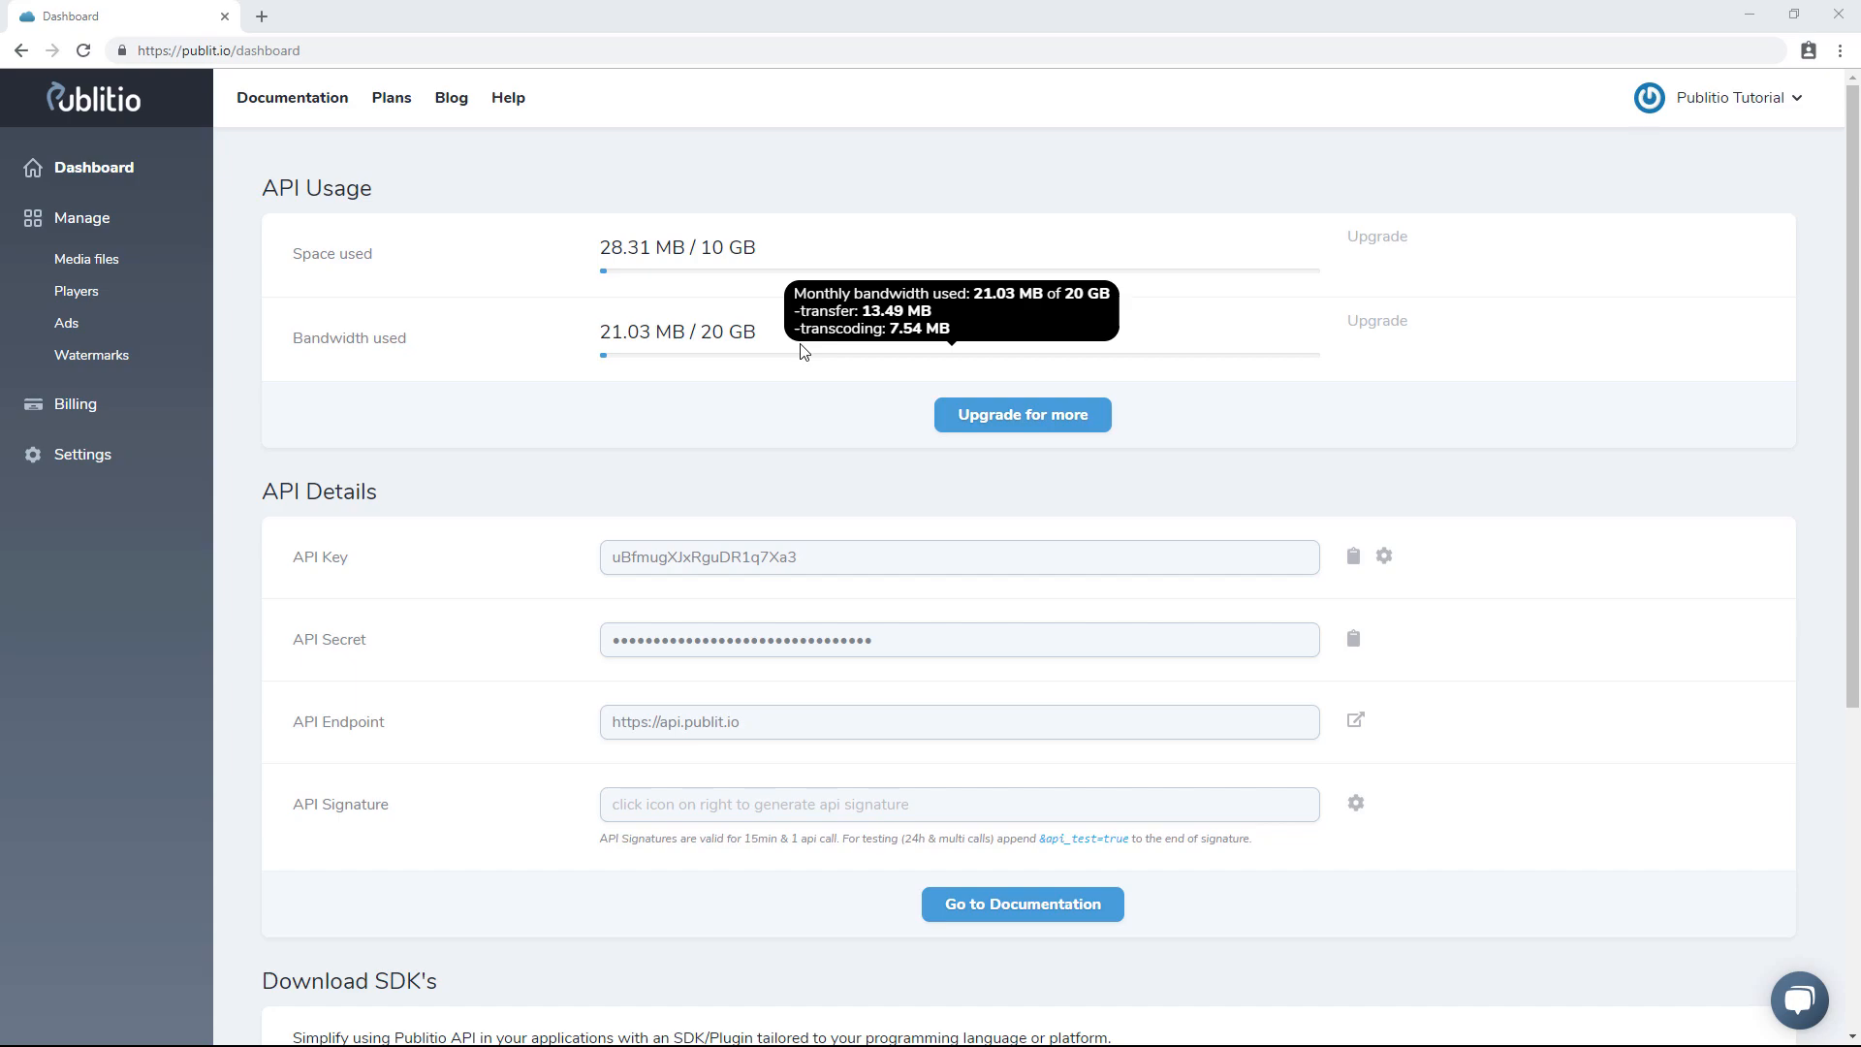
mouse_move(621, 248)
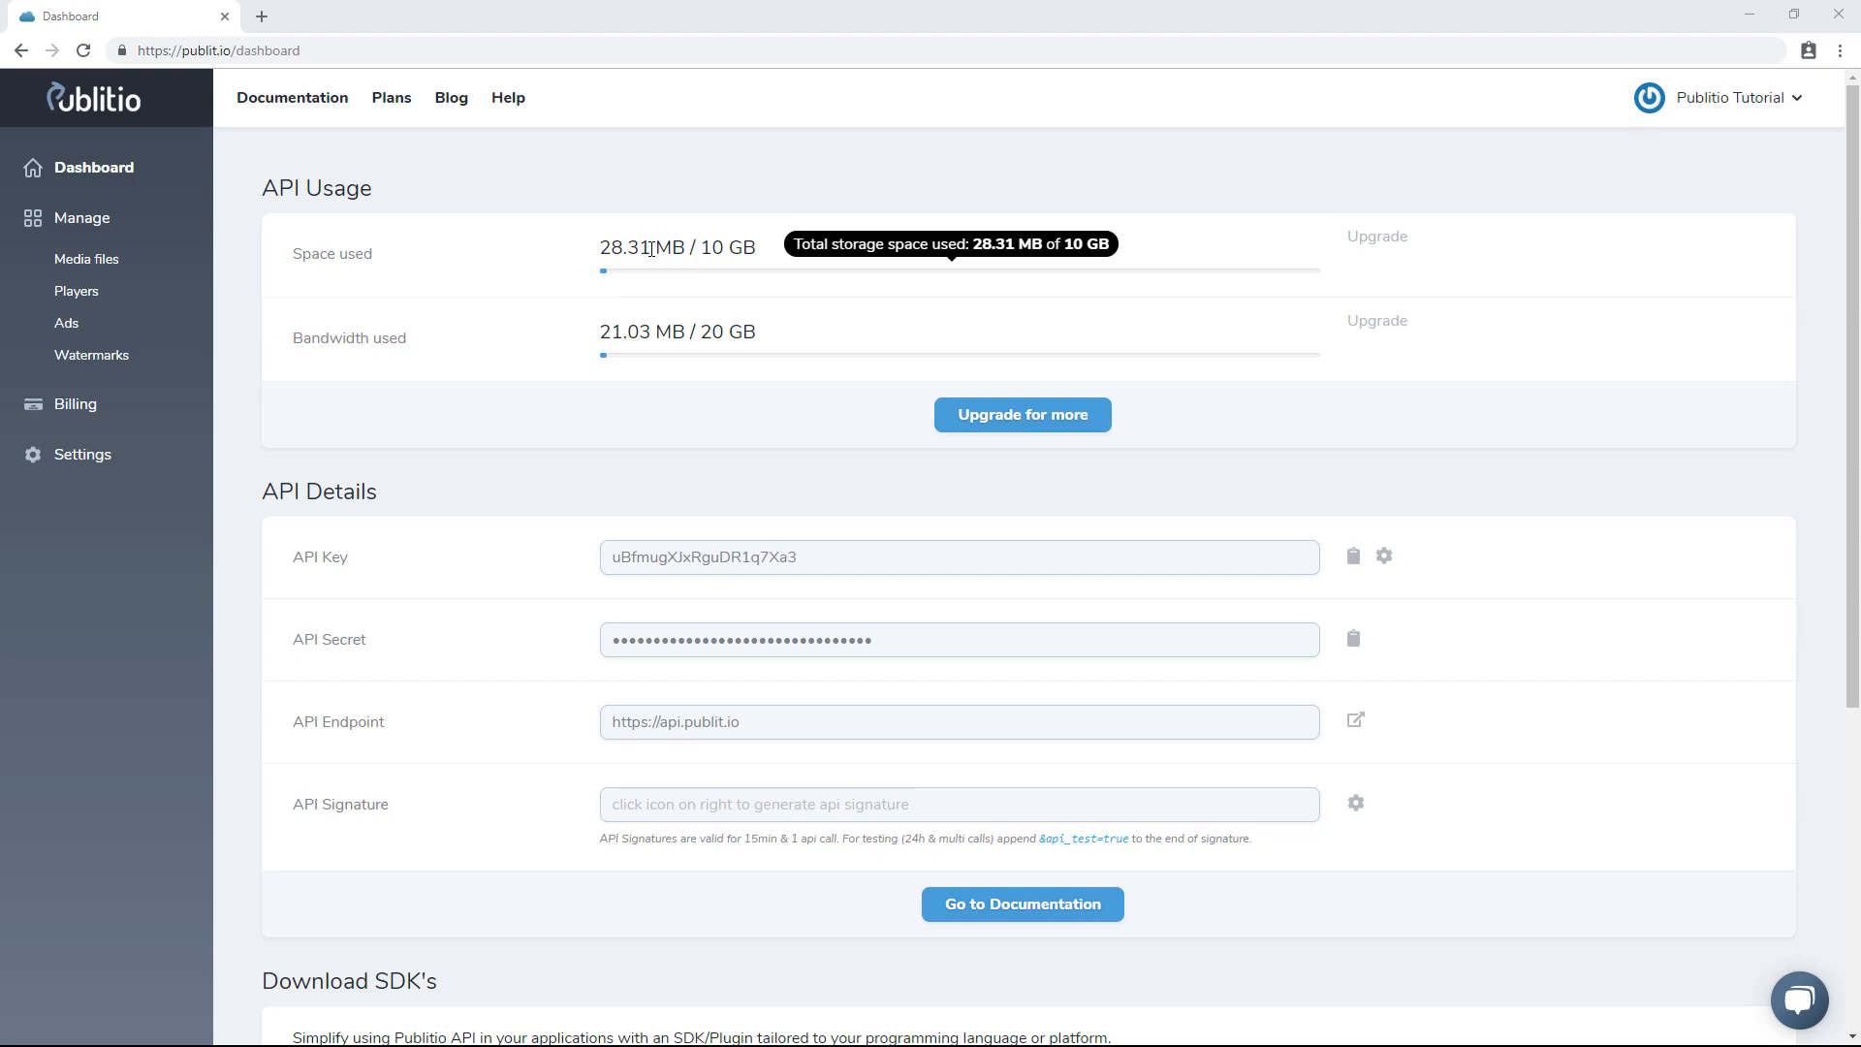
mouse_move(599, 334)
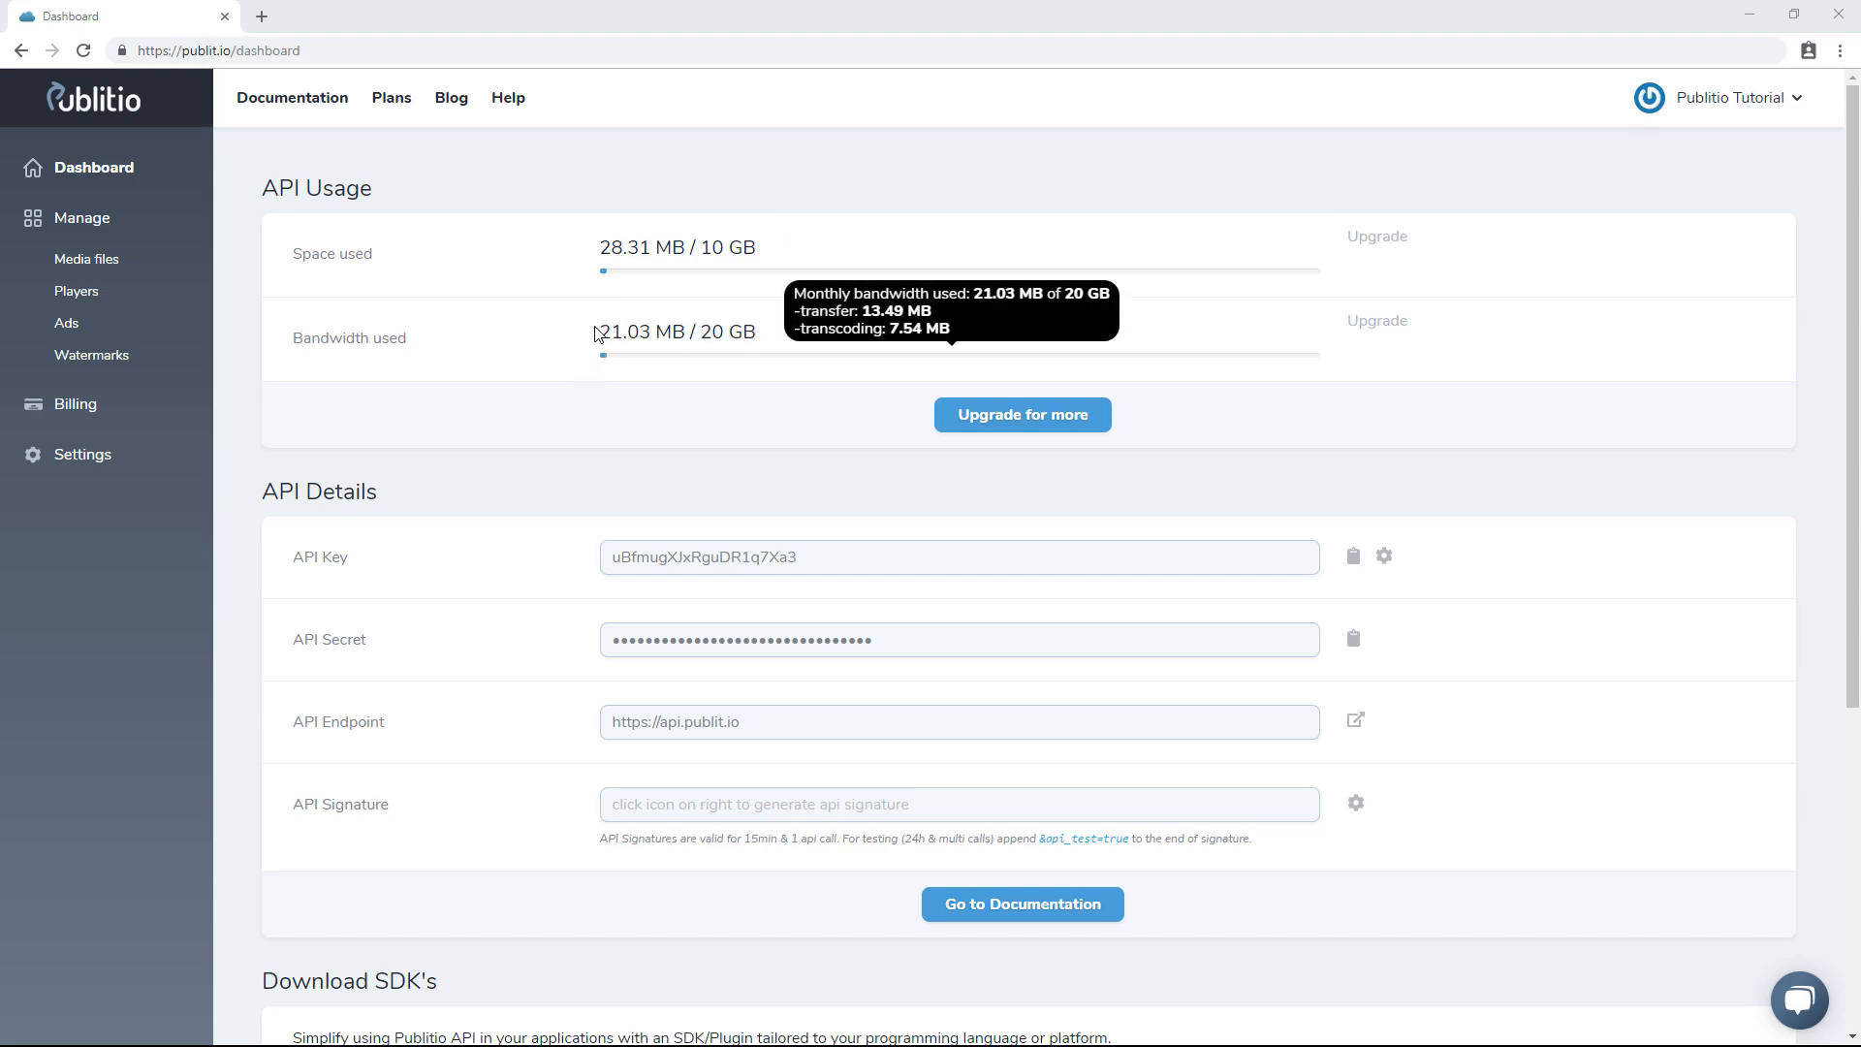
mouse_move(745, 345)
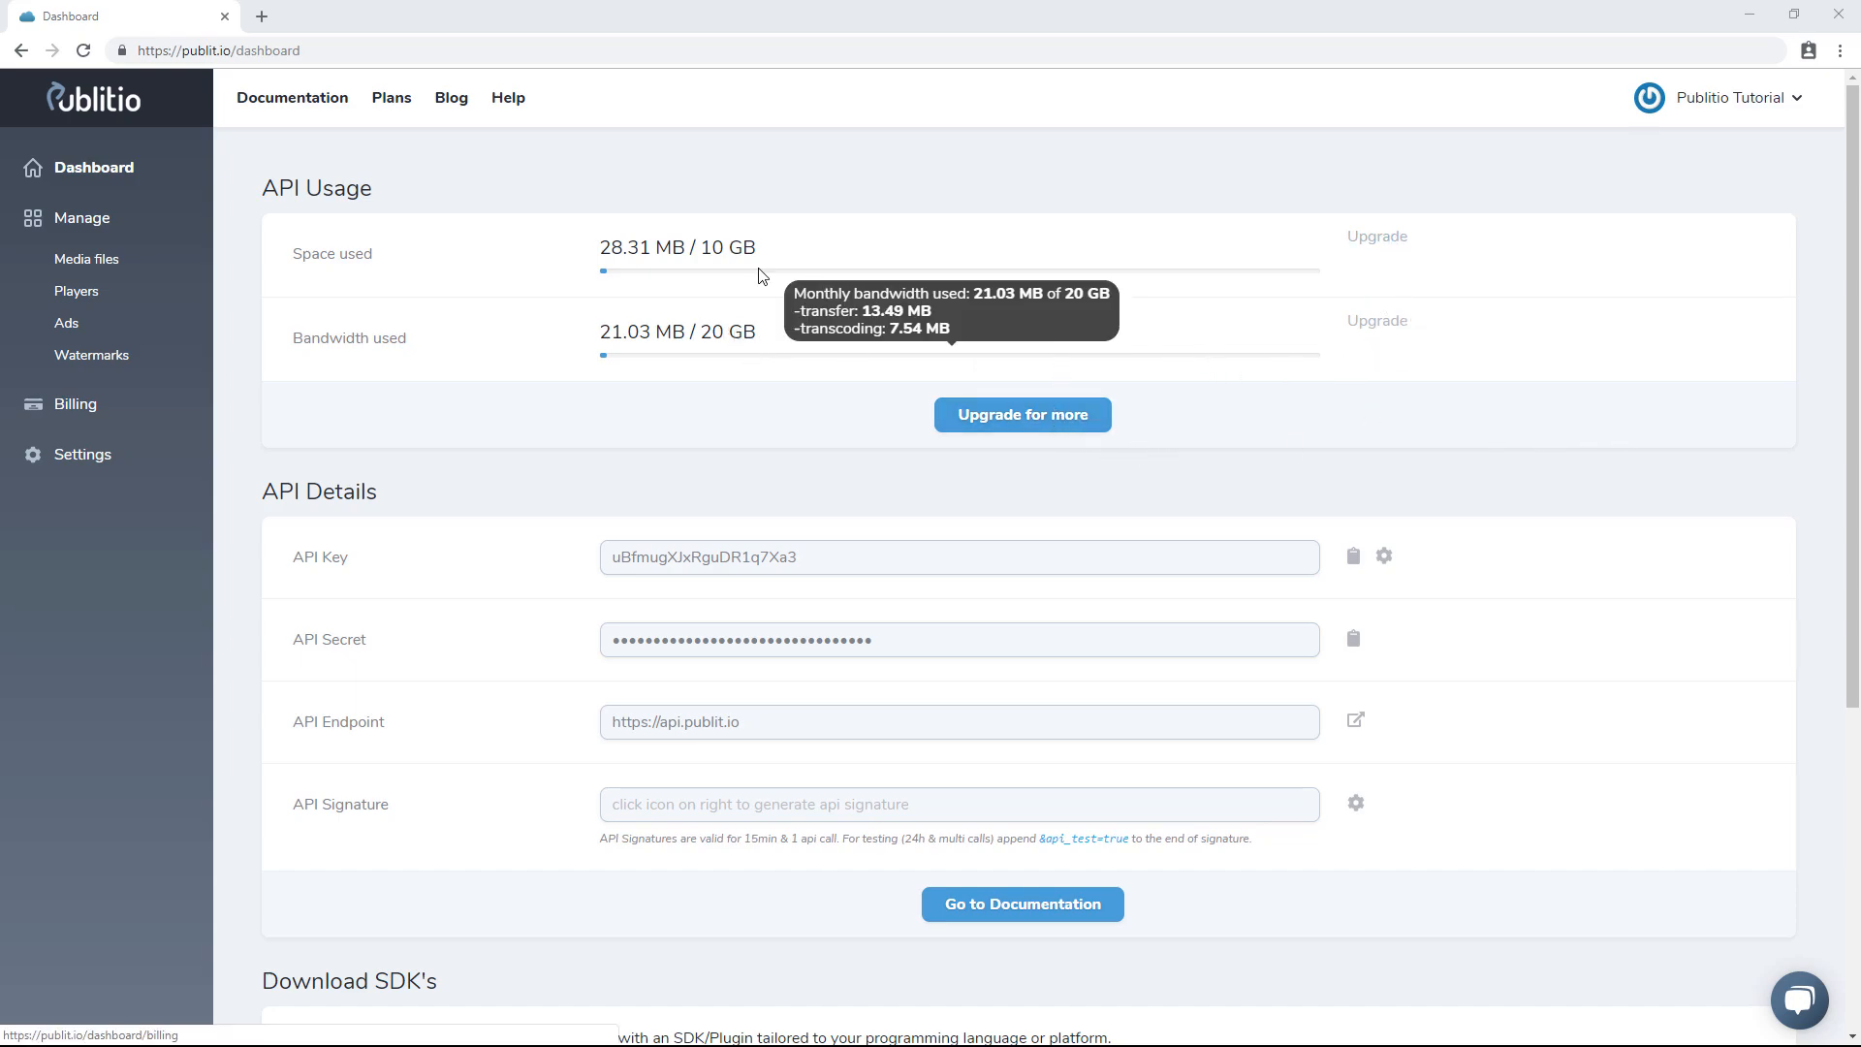
mouse_move(802, 438)
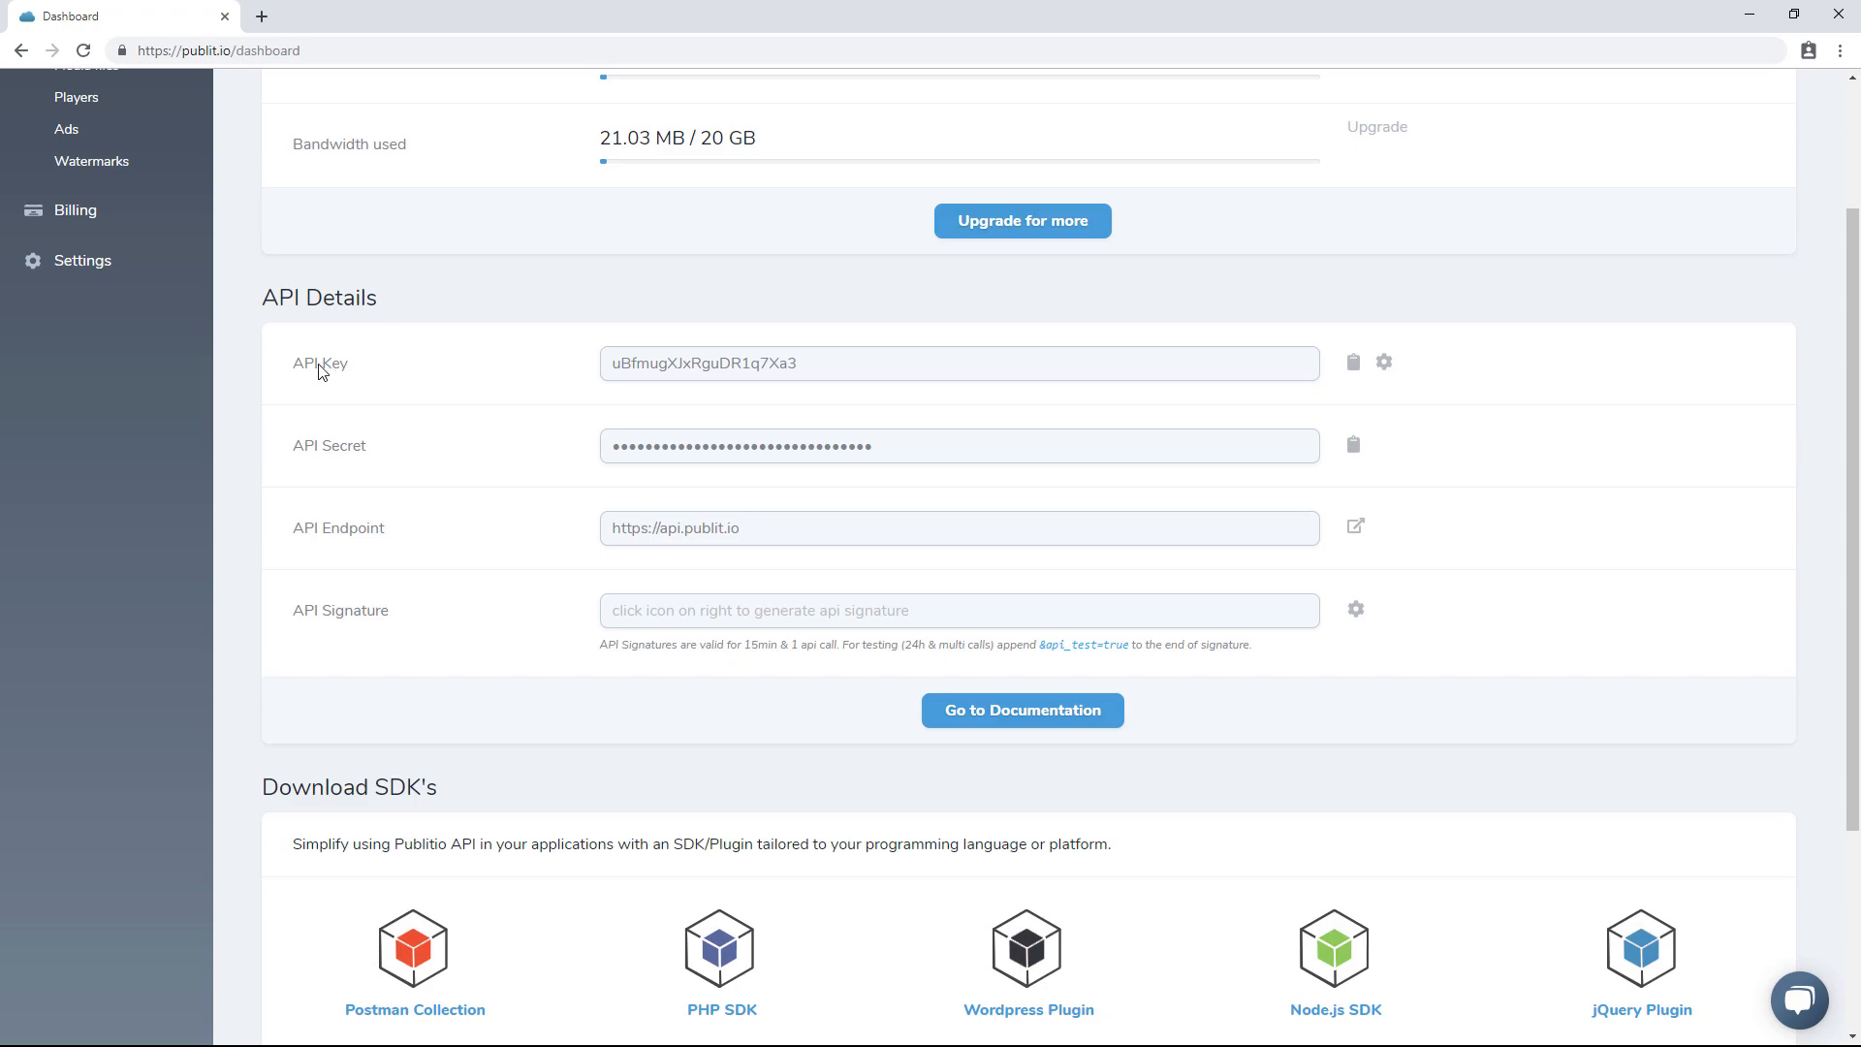
- Review the API Key details and Download SDK's section, then go to the Publitio API documentation
double_click(320, 364)
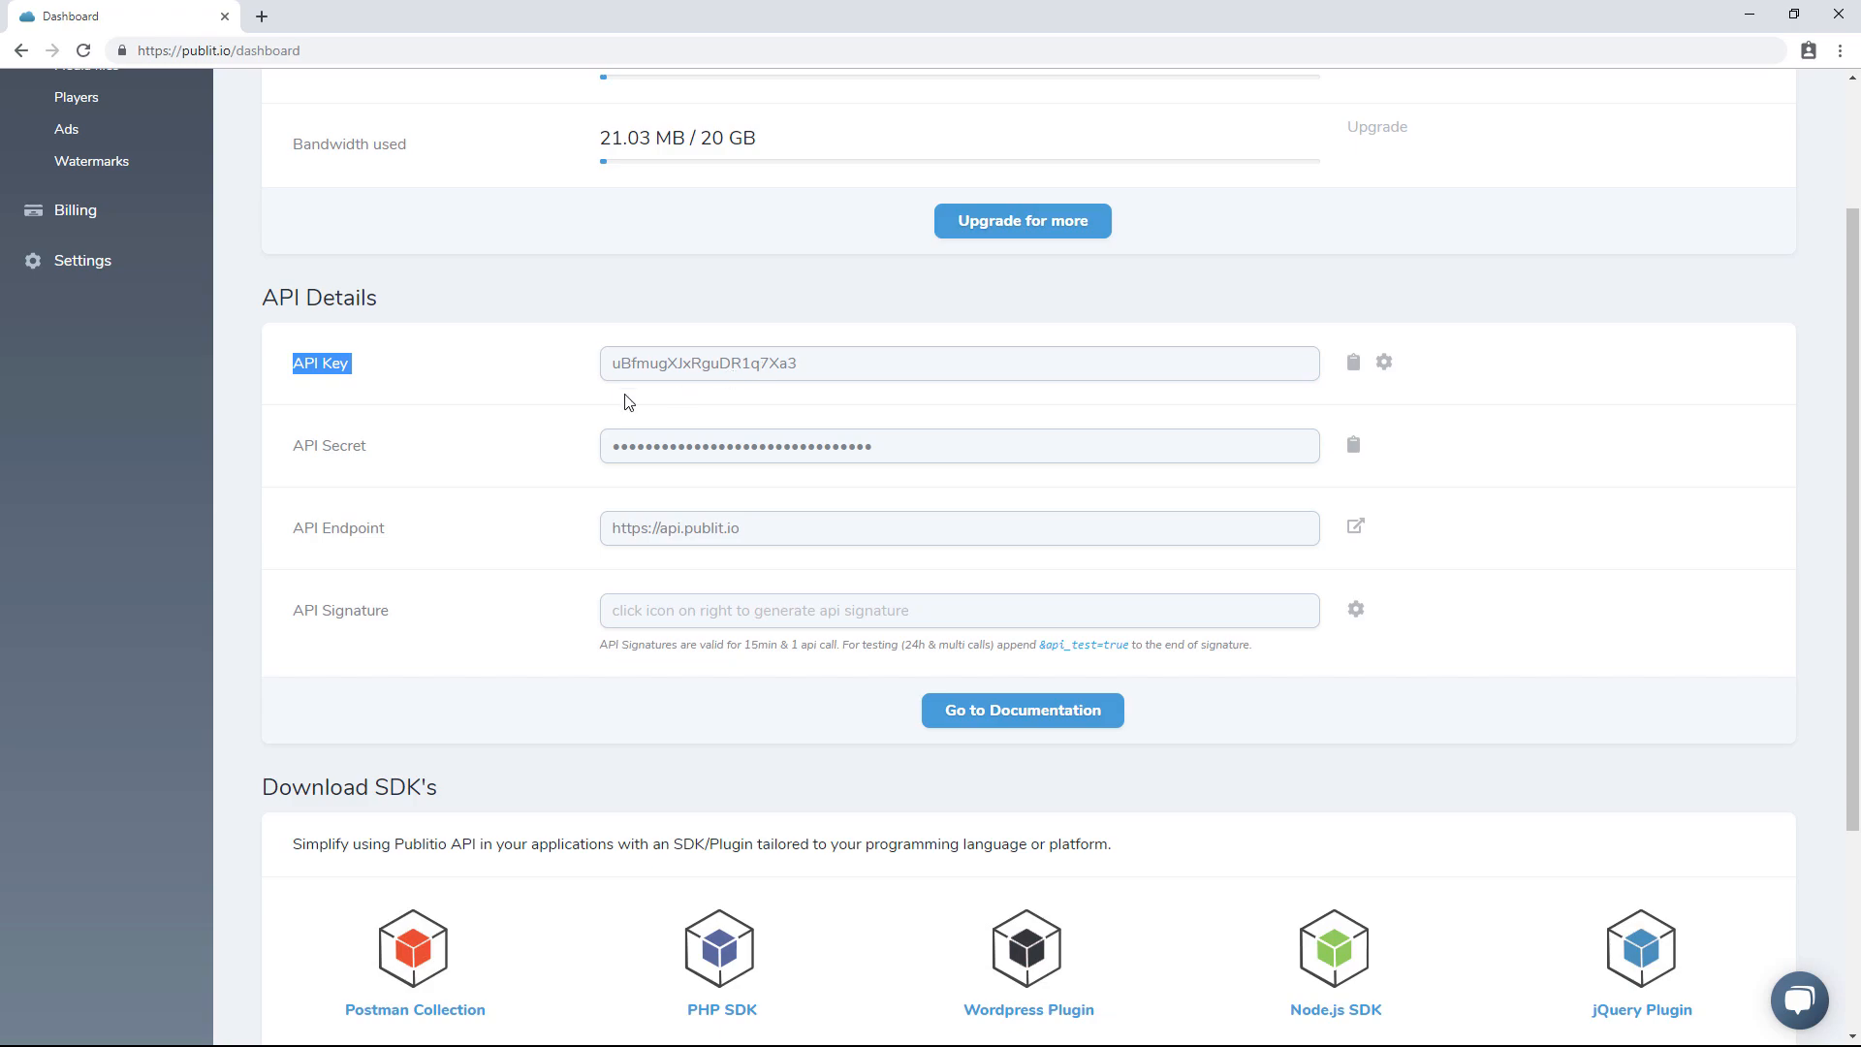
click(744, 446)
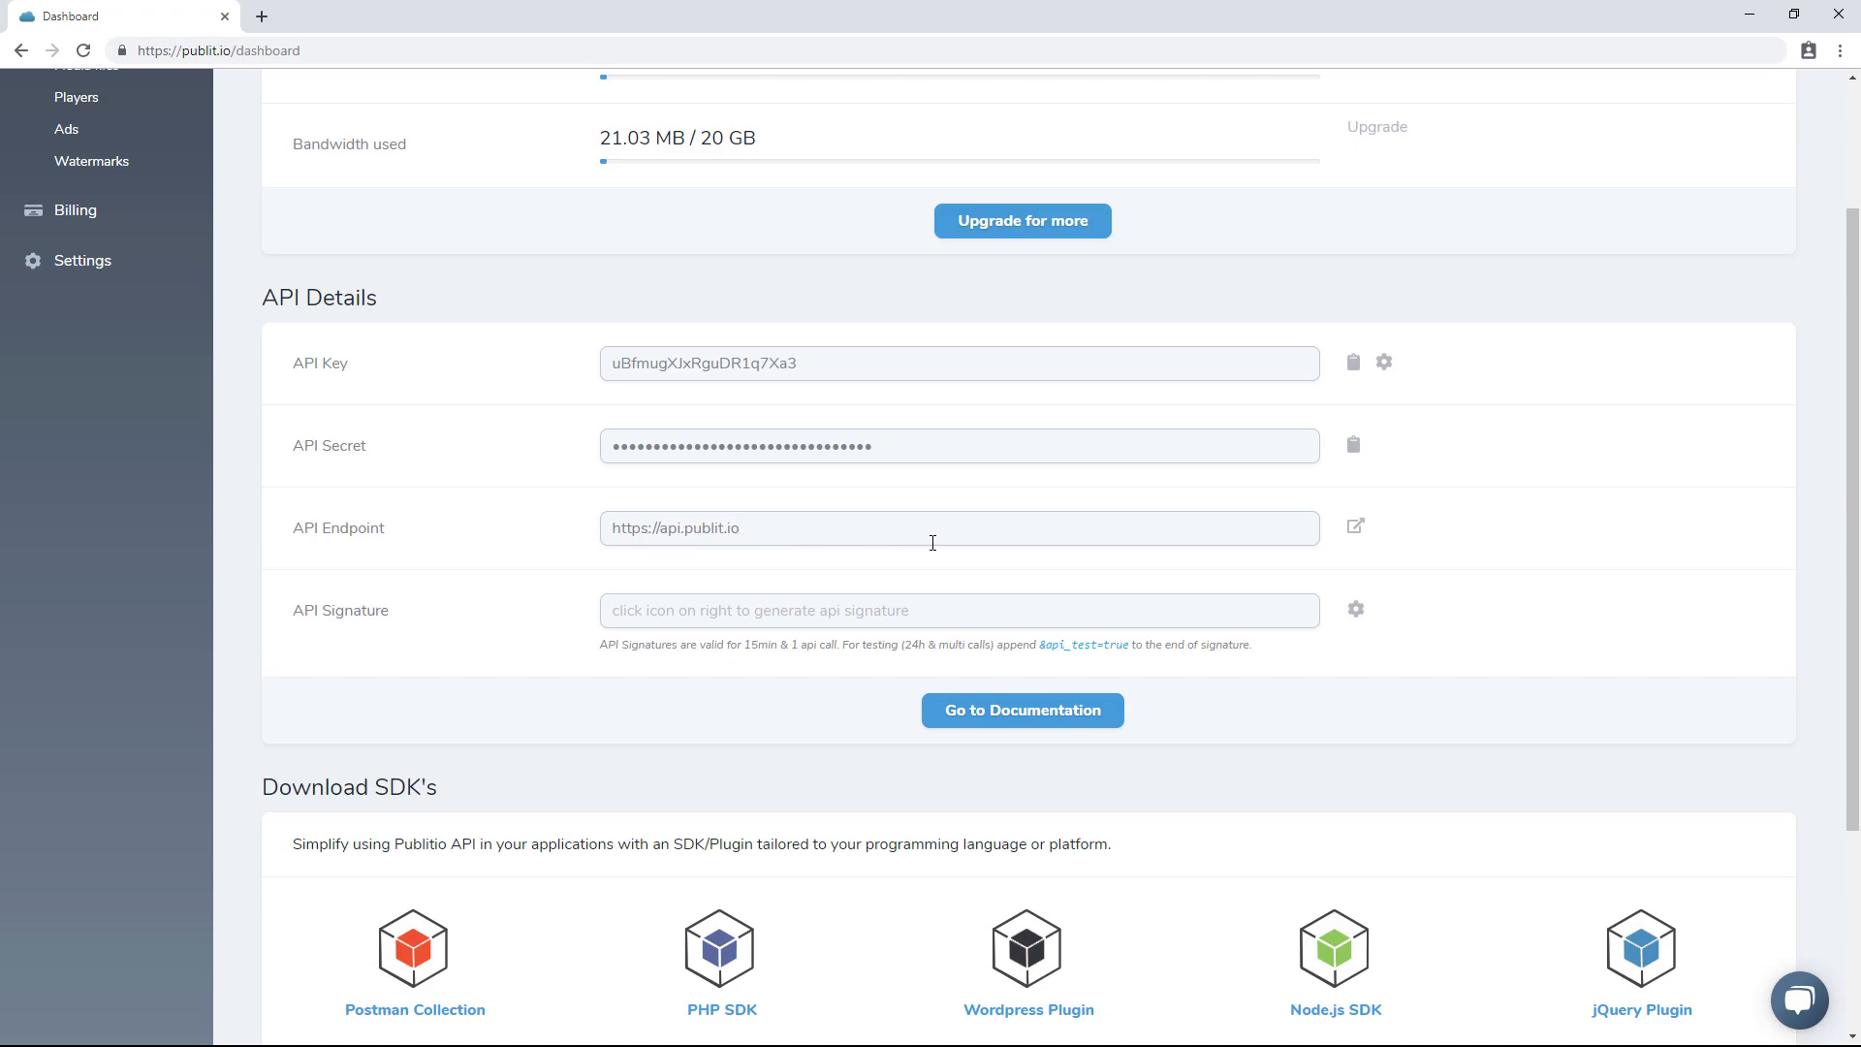
mouse_move(927, 537)
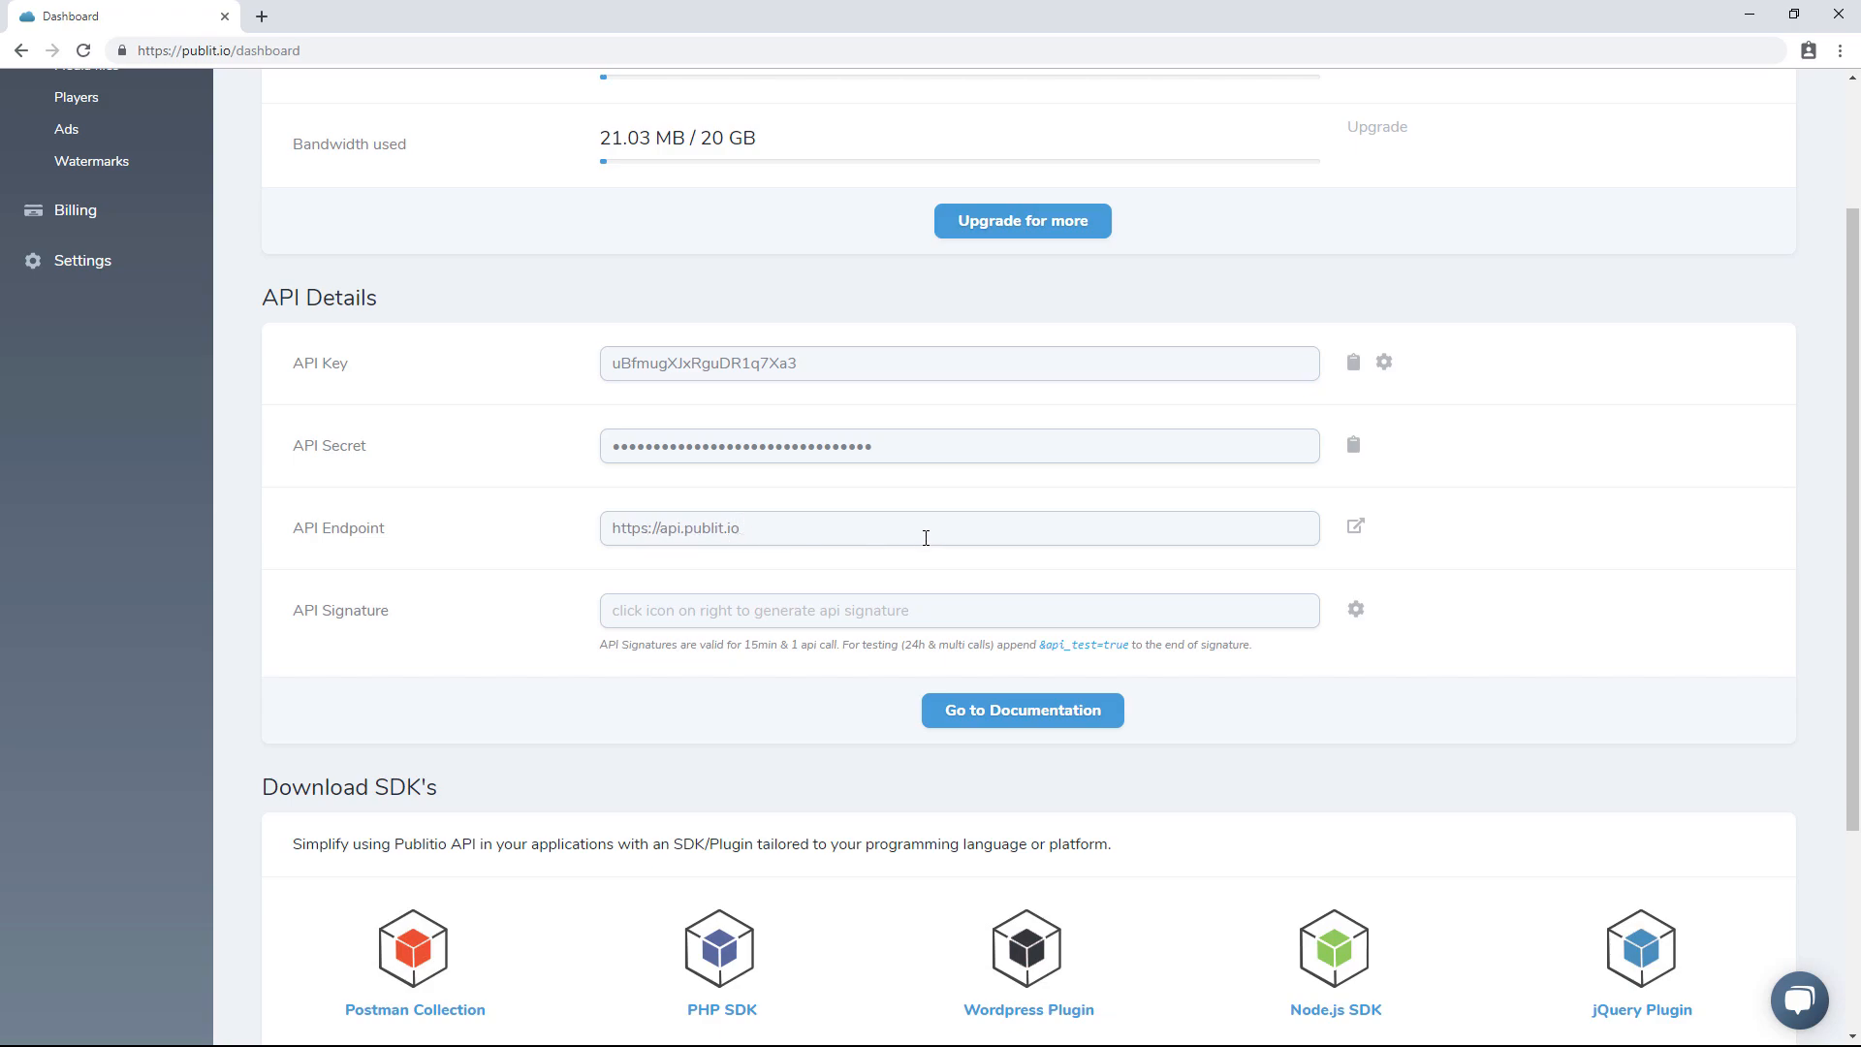
mouse_move(958, 612)
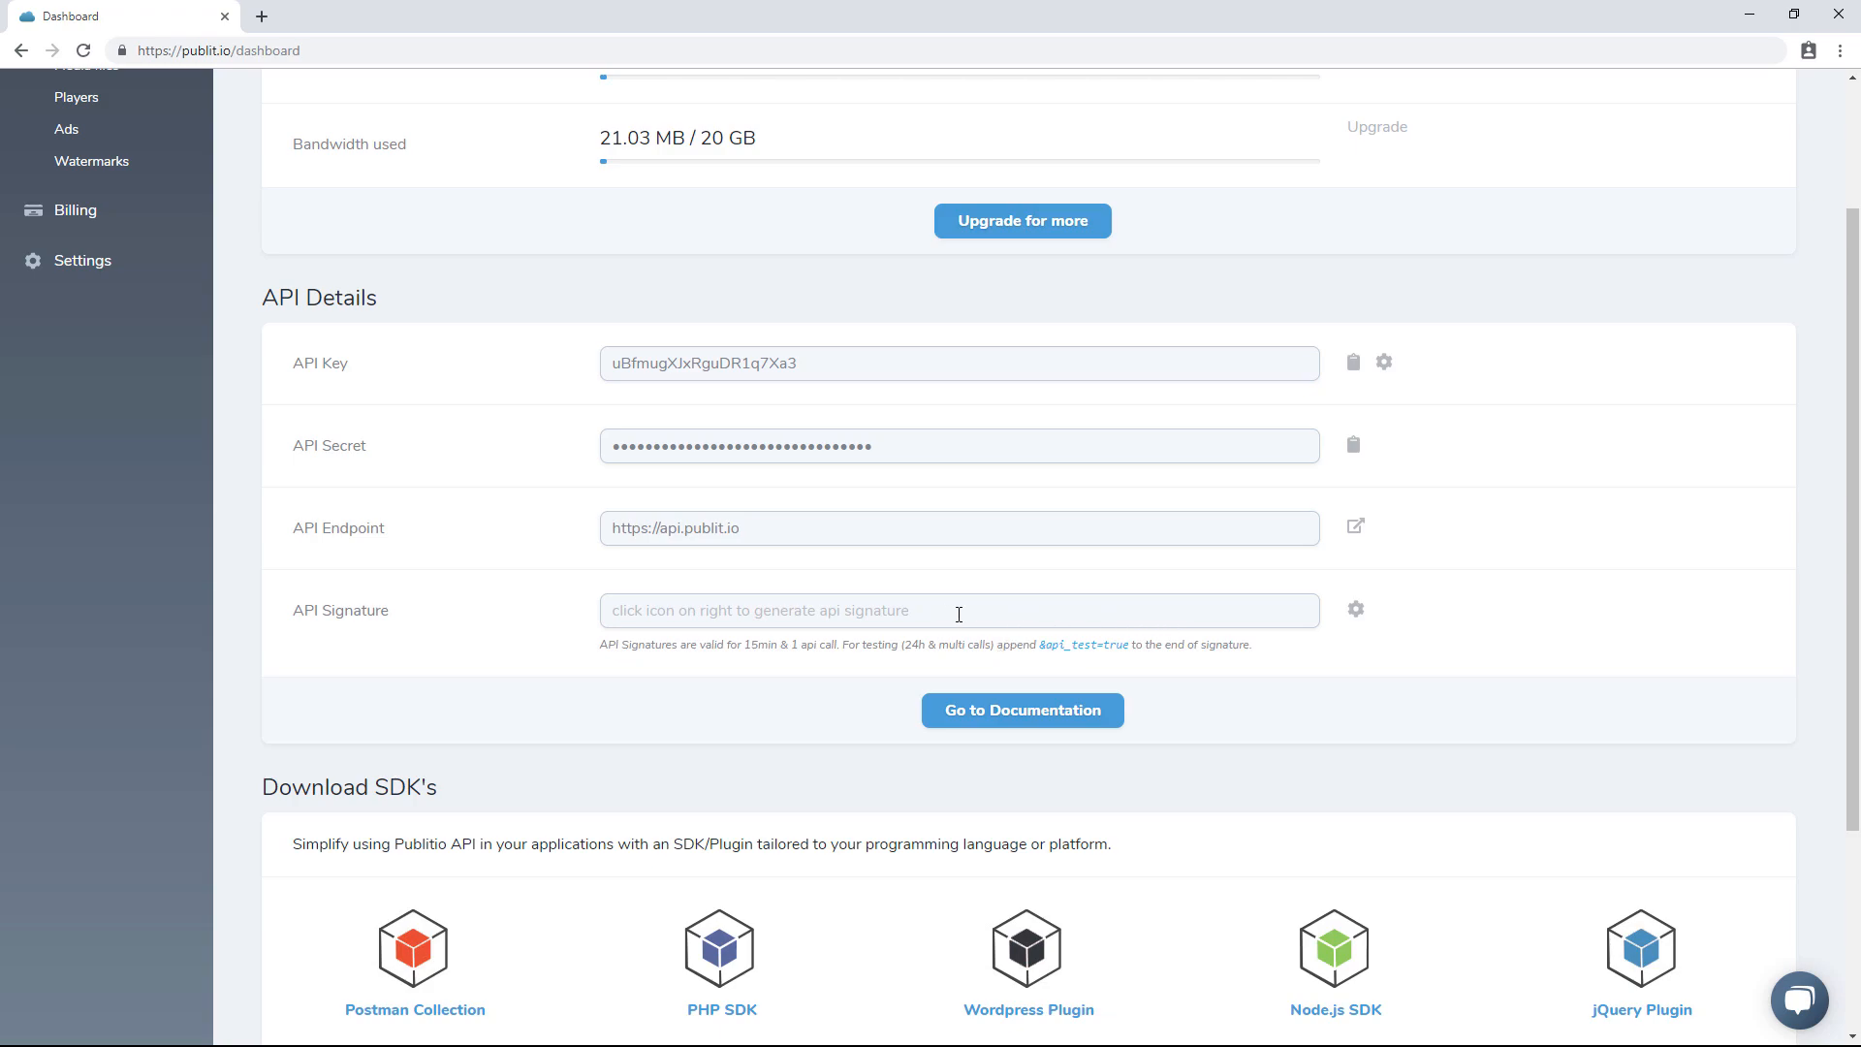
mouse_move(1102, 593)
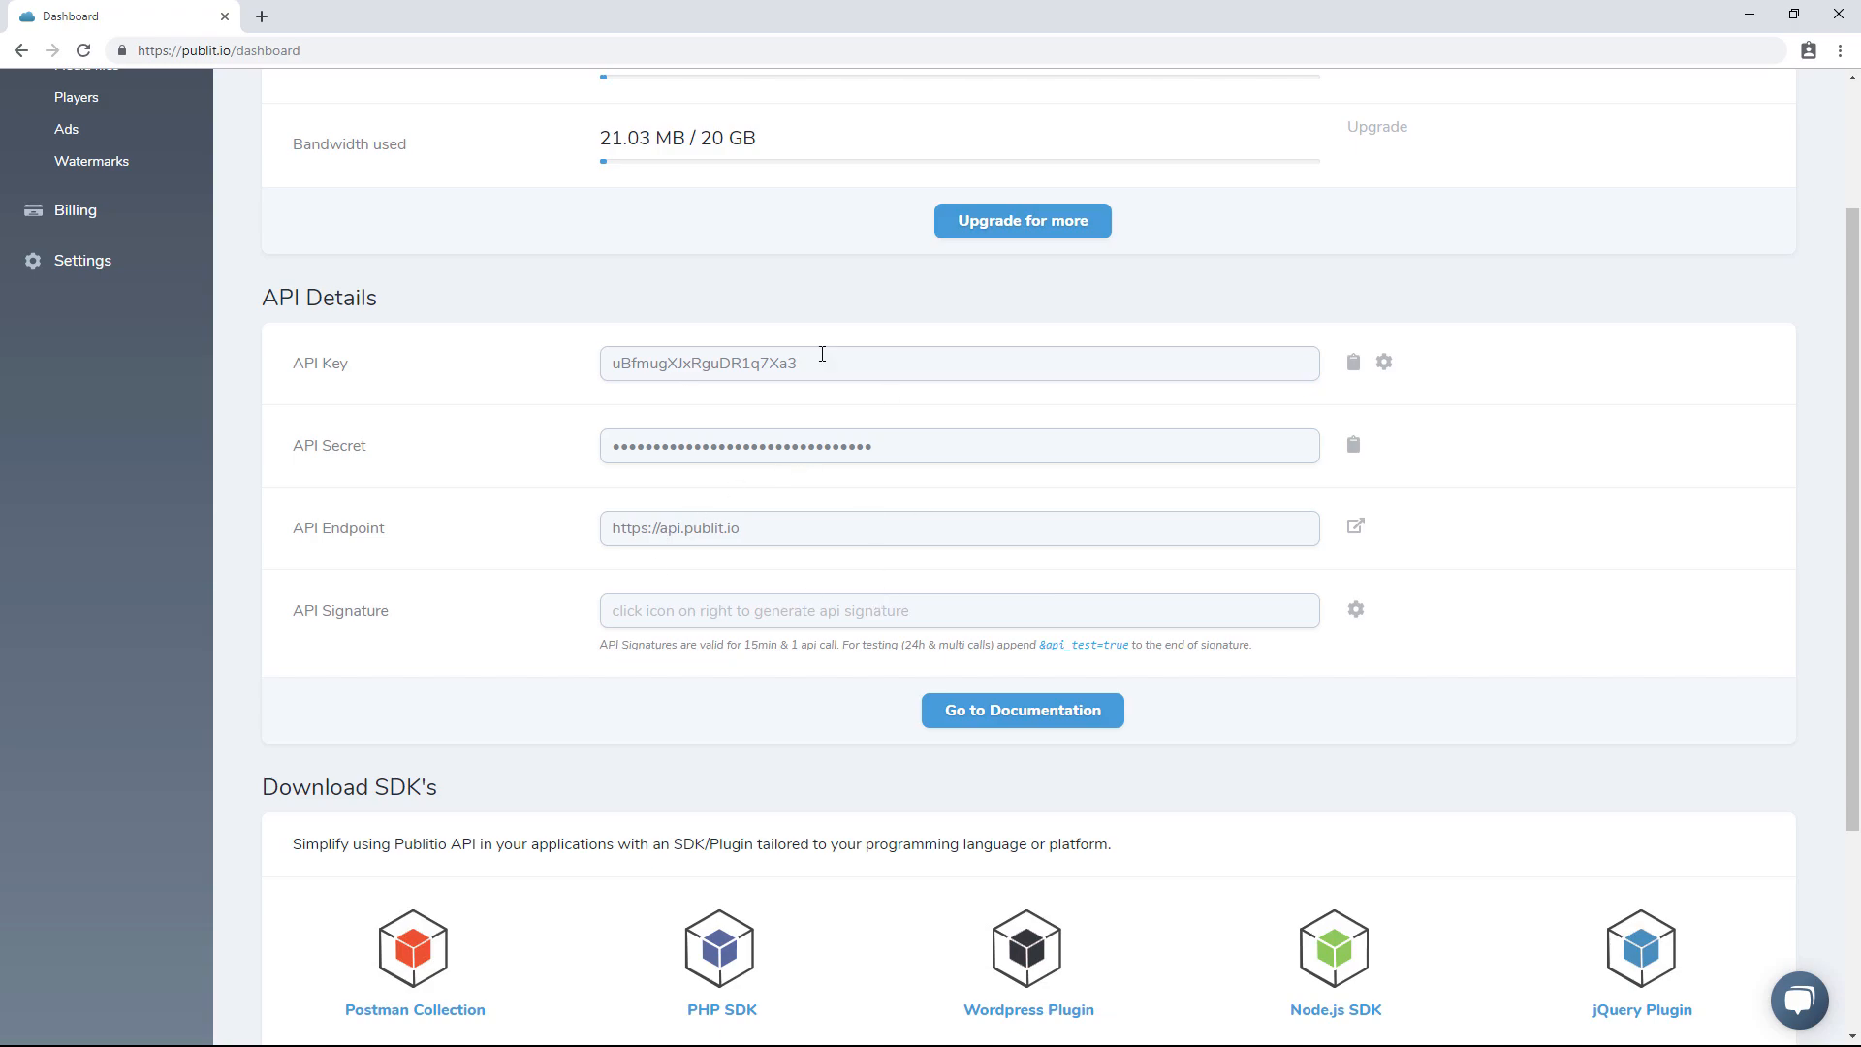
mouse_move(849, 572)
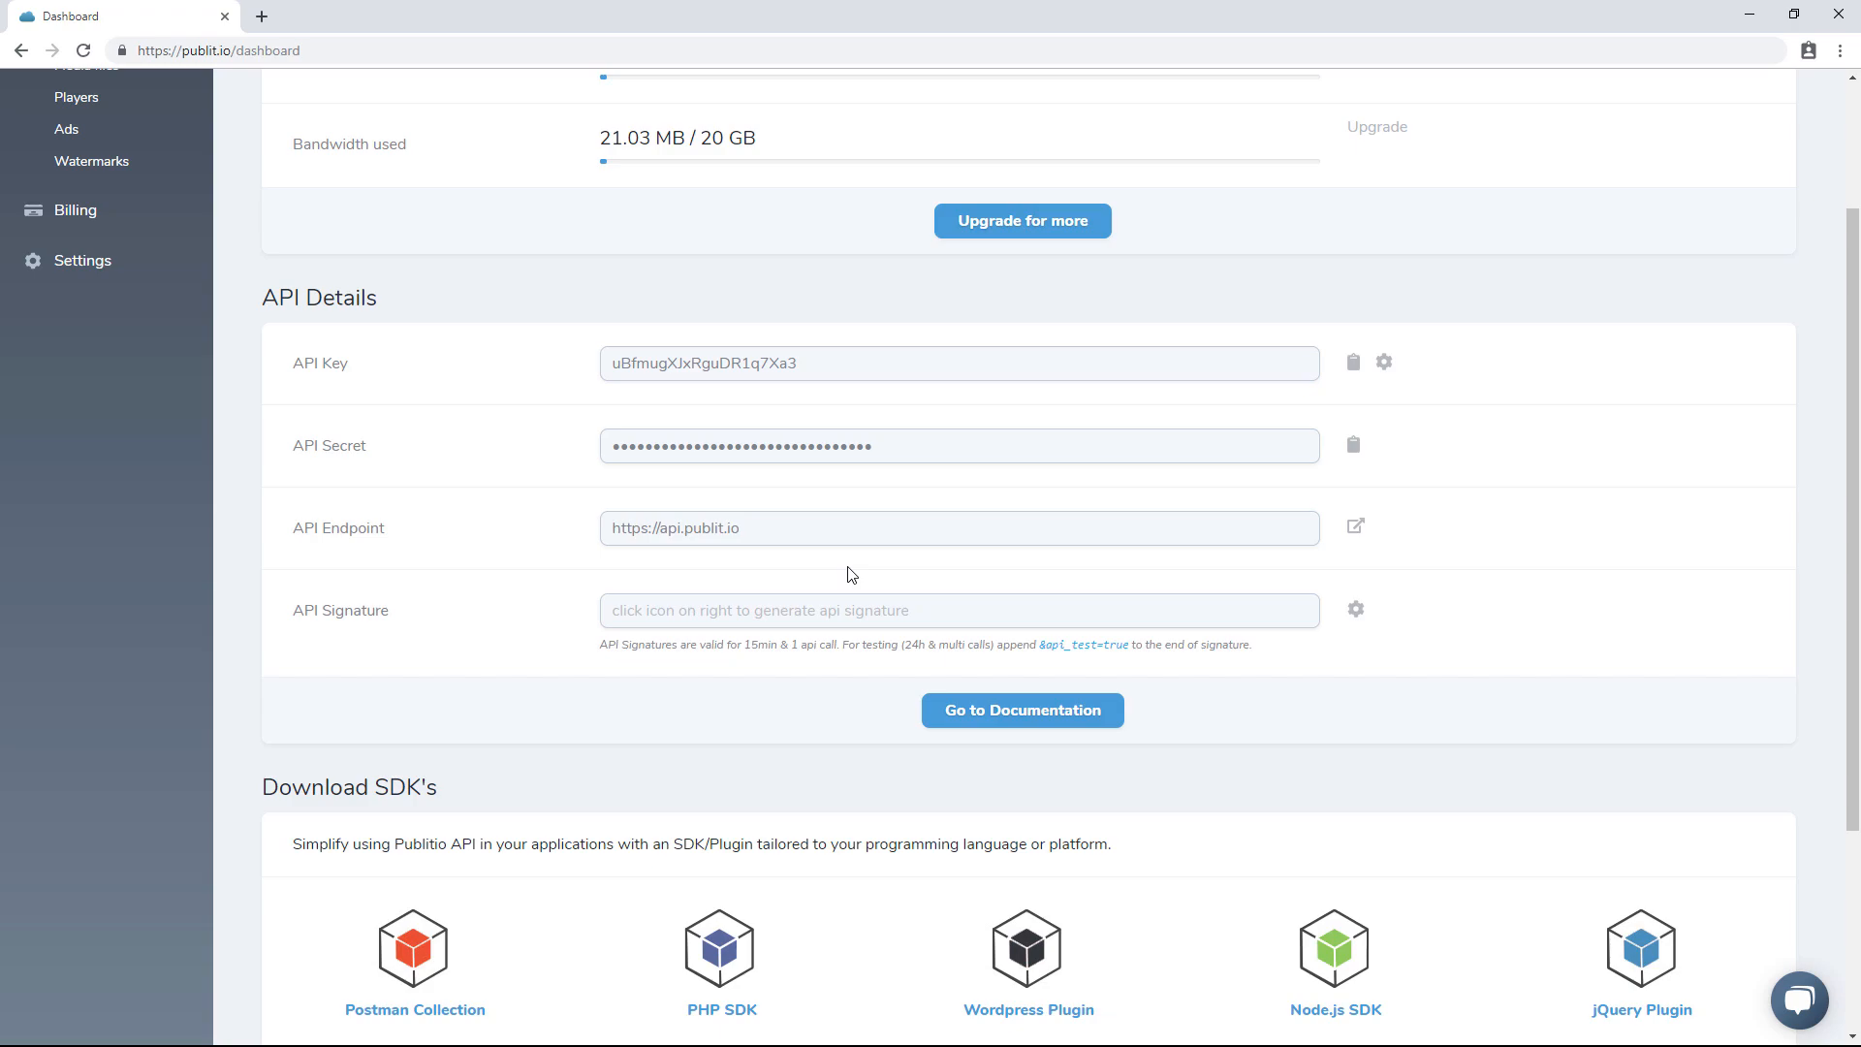
mouse_move(733, 392)
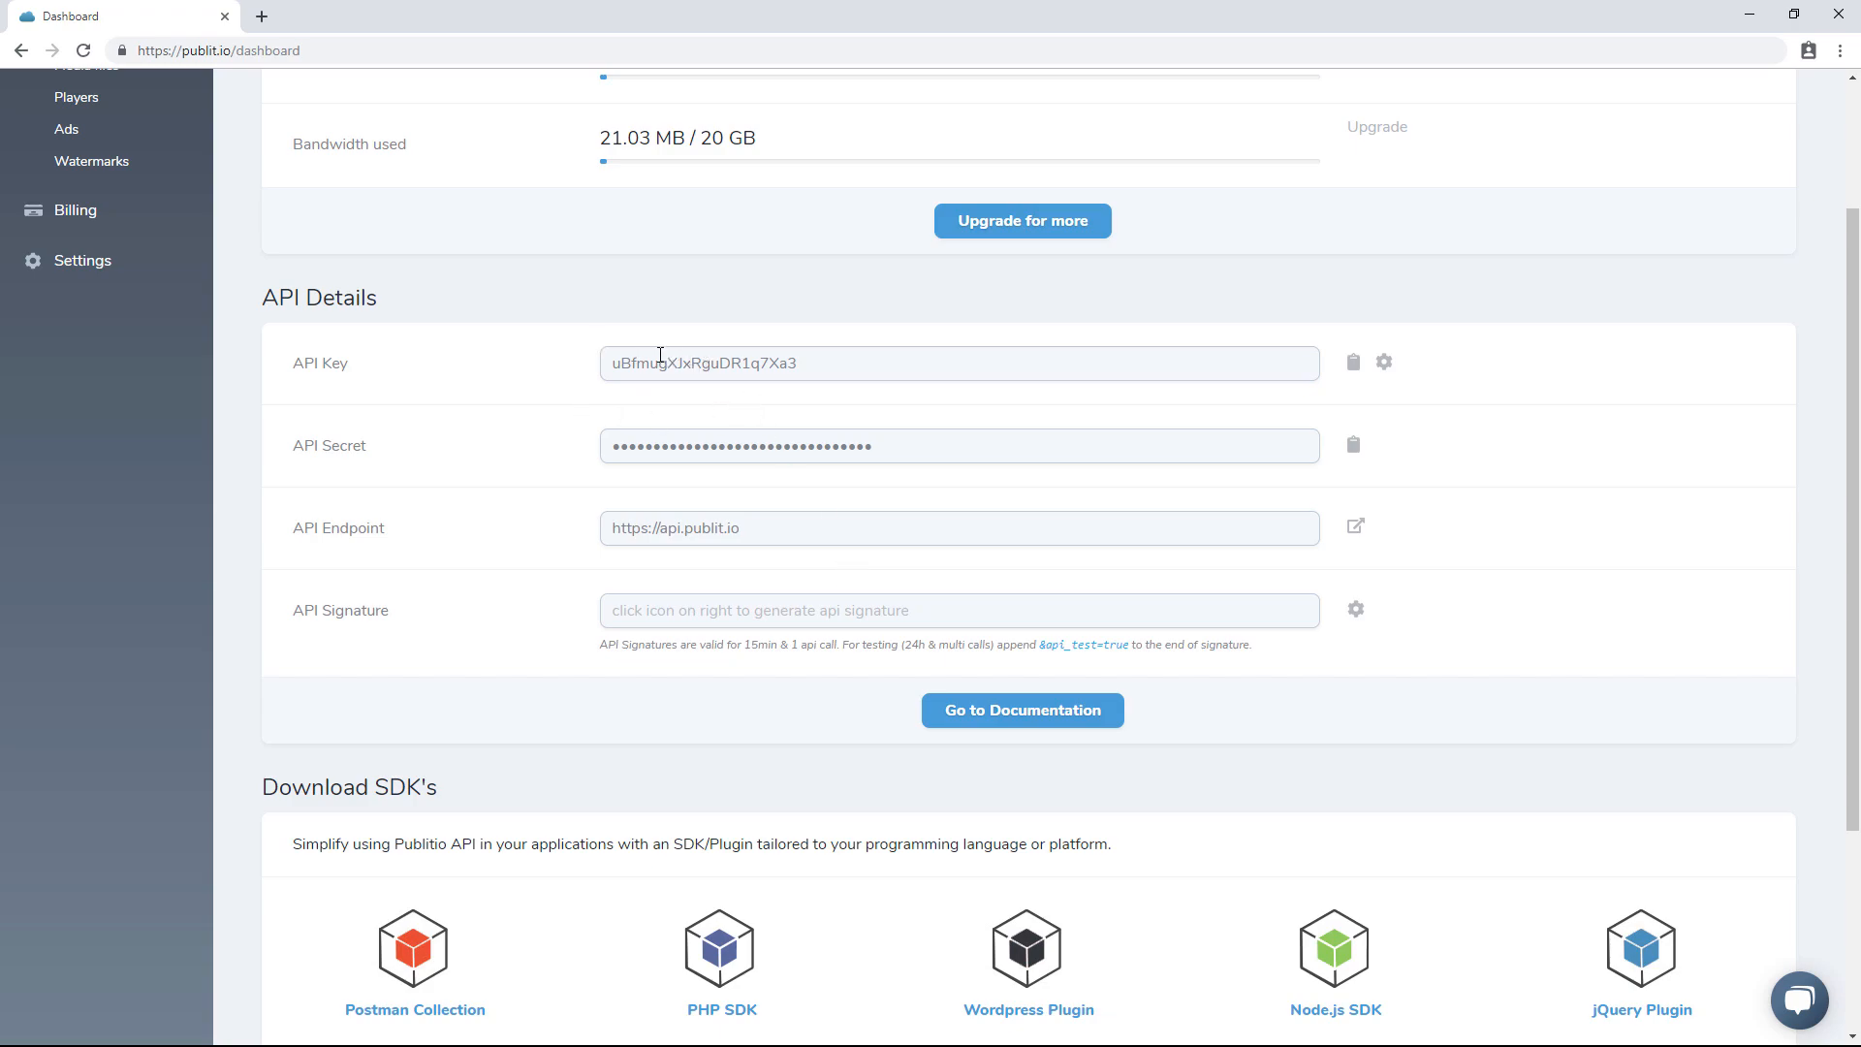
mouse_move(531, 601)
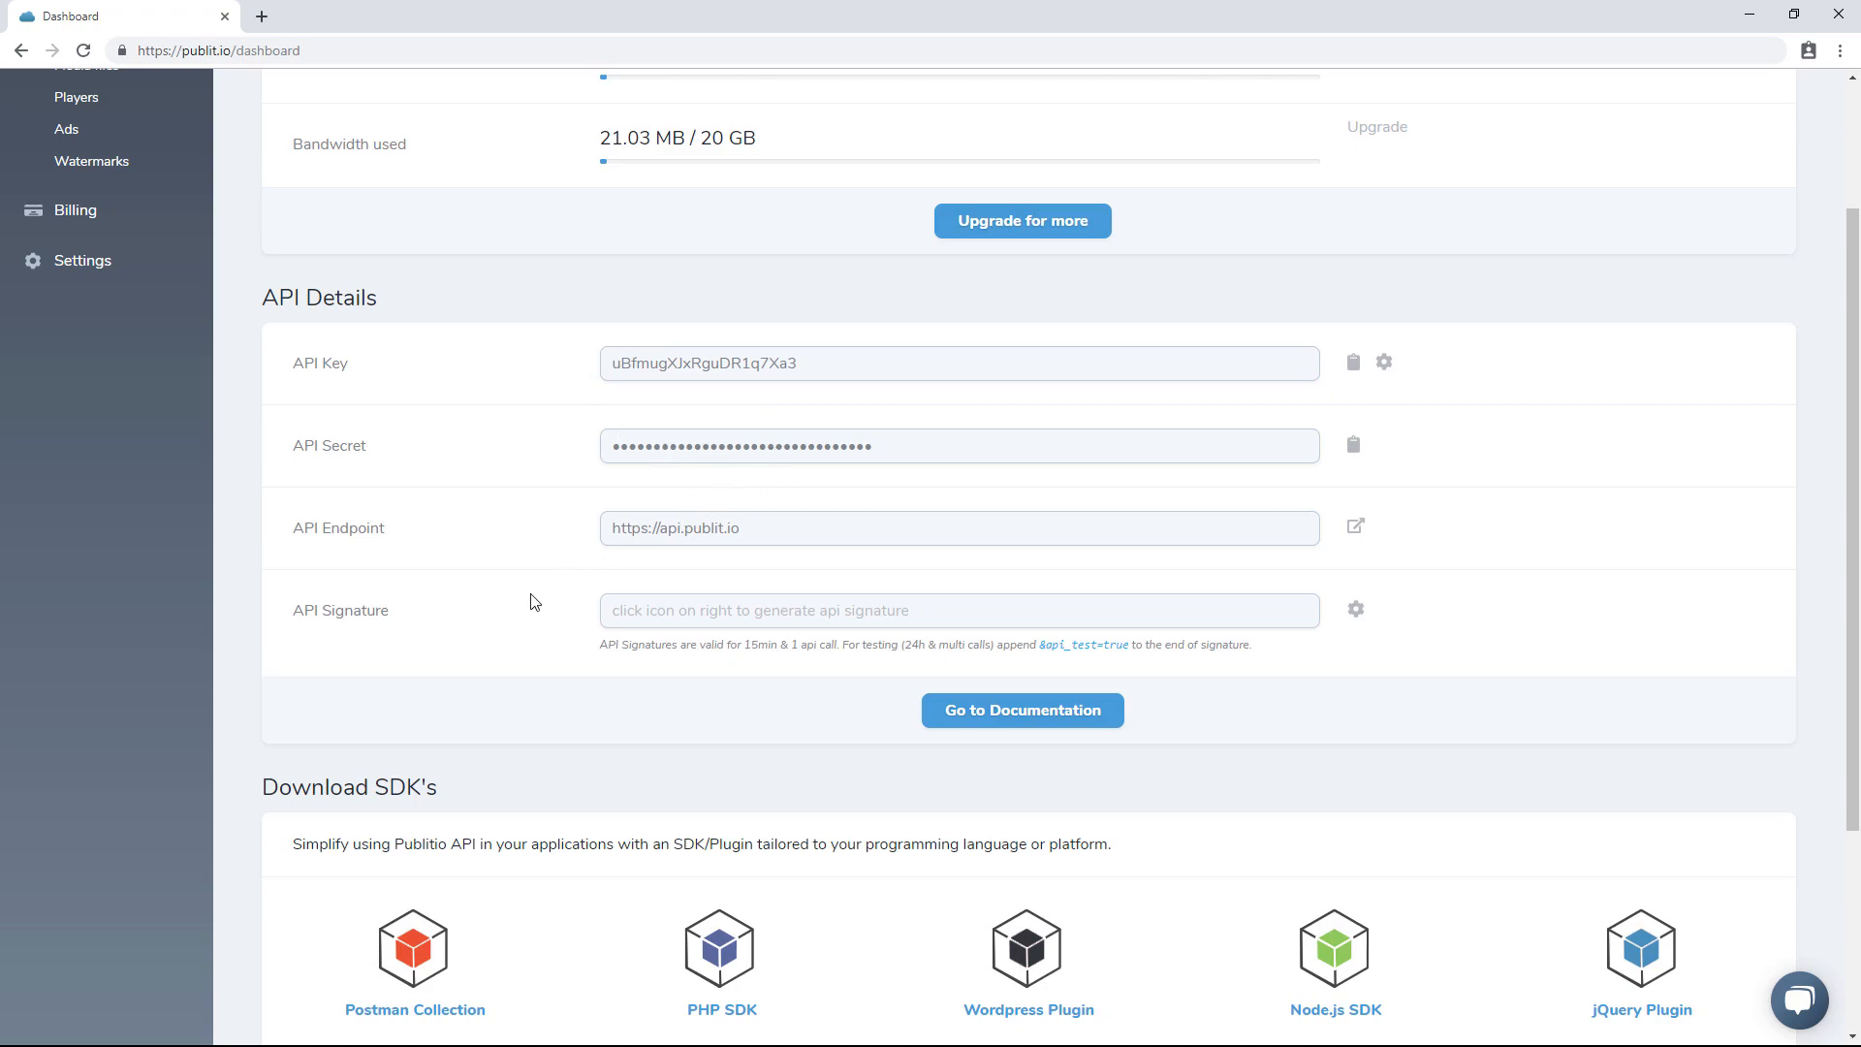
scroll(down, 3)
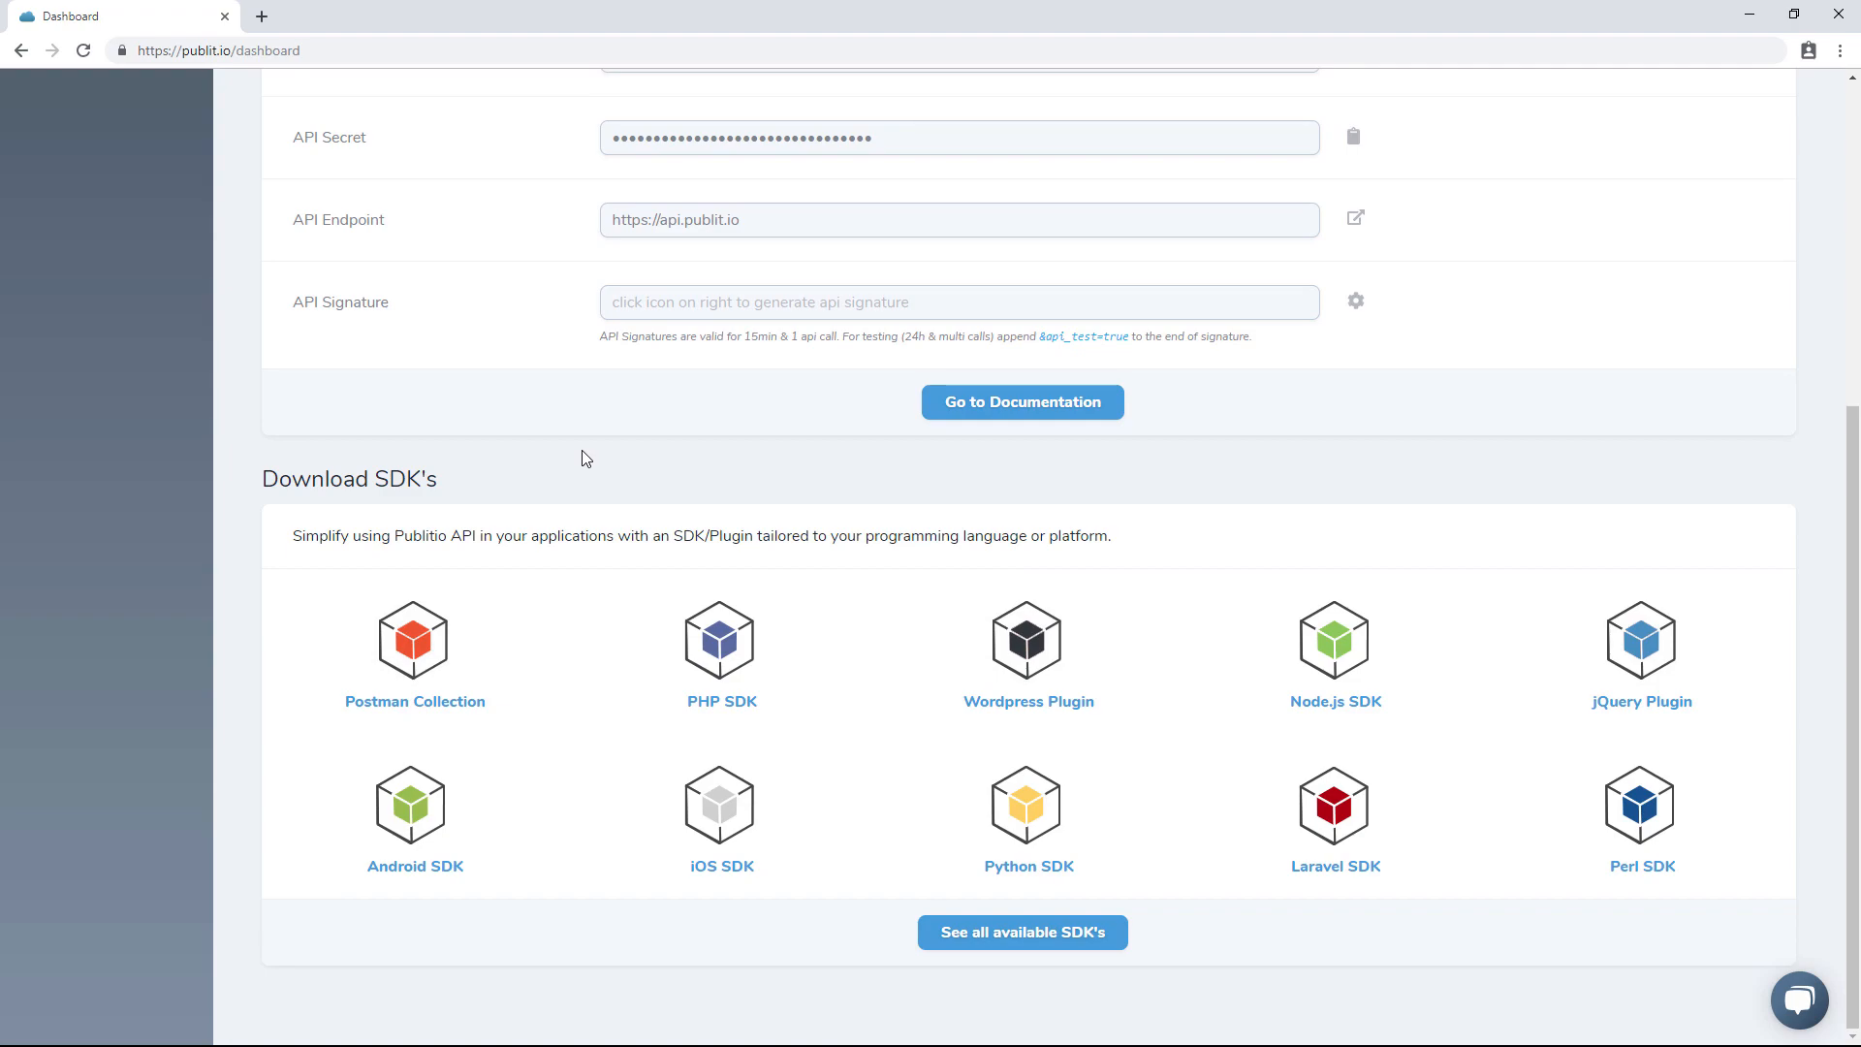
mouse_move(520, 694)
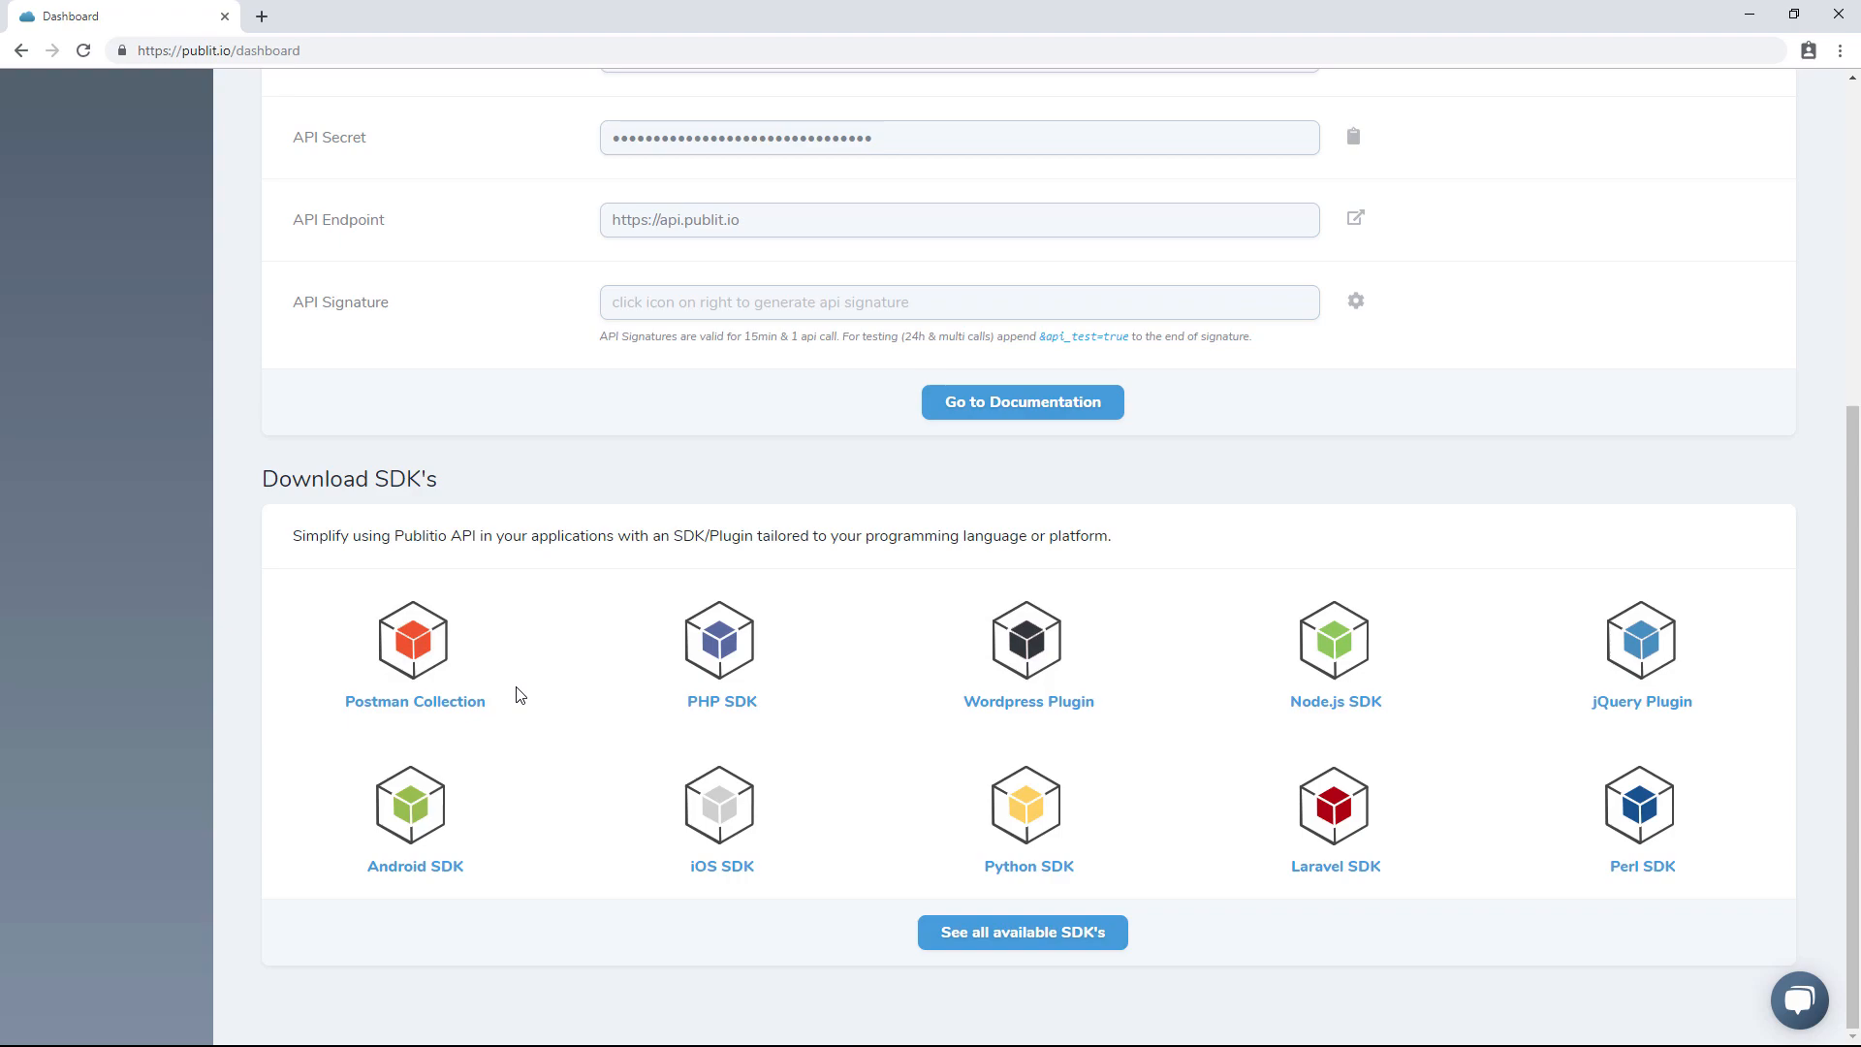
mouse_move(1190, 539)
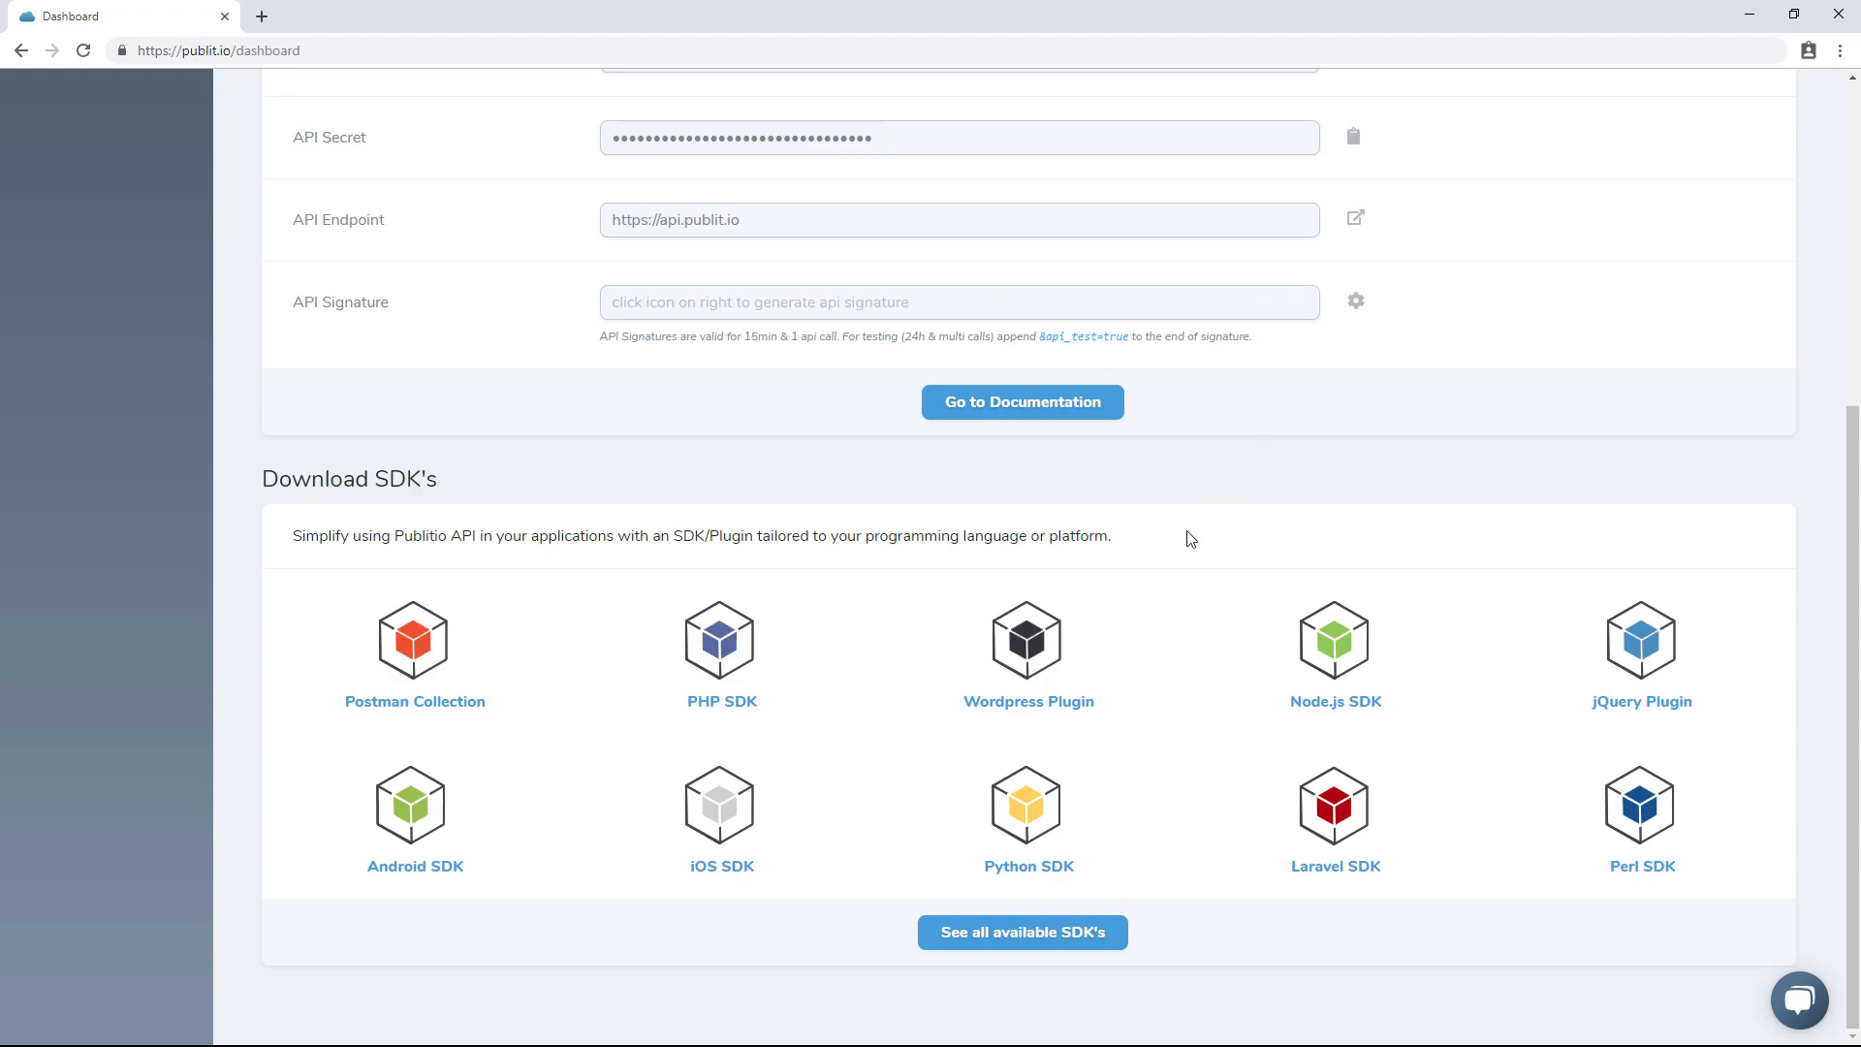
mouse_move(1063, 681)
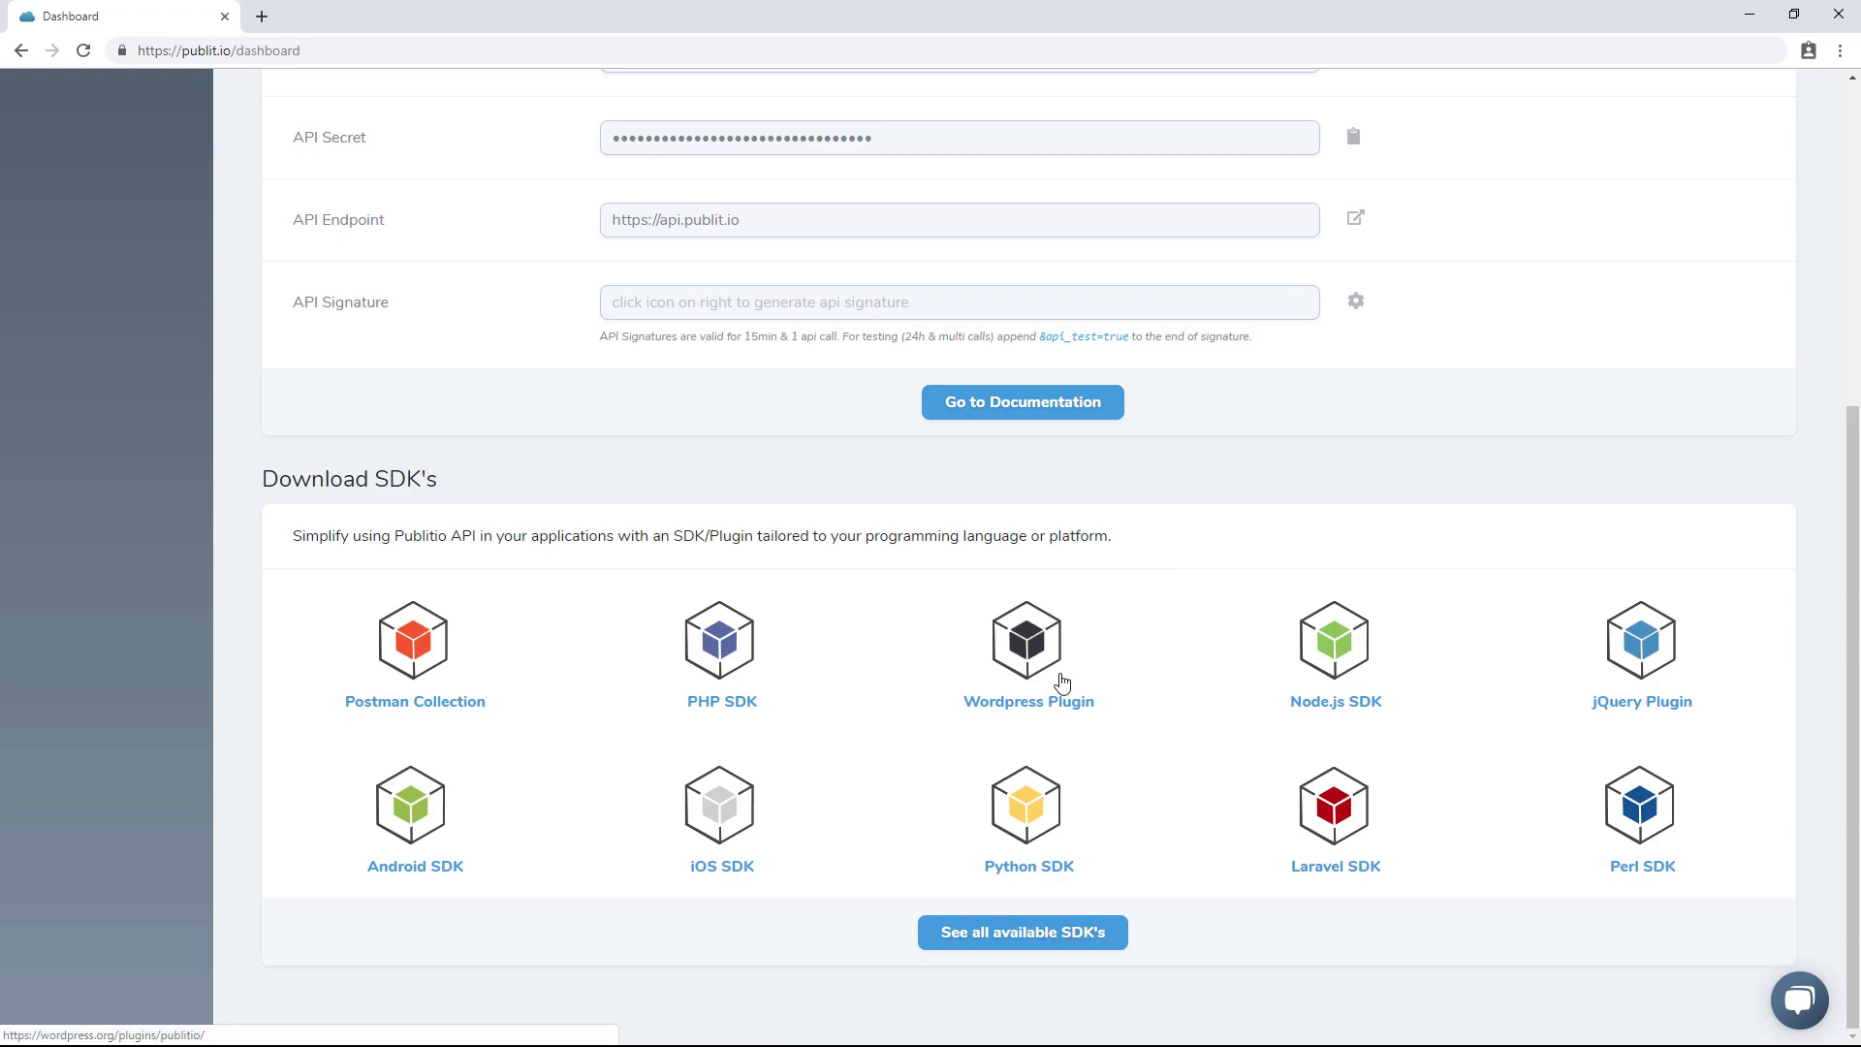
mouse_move(1048, 655)
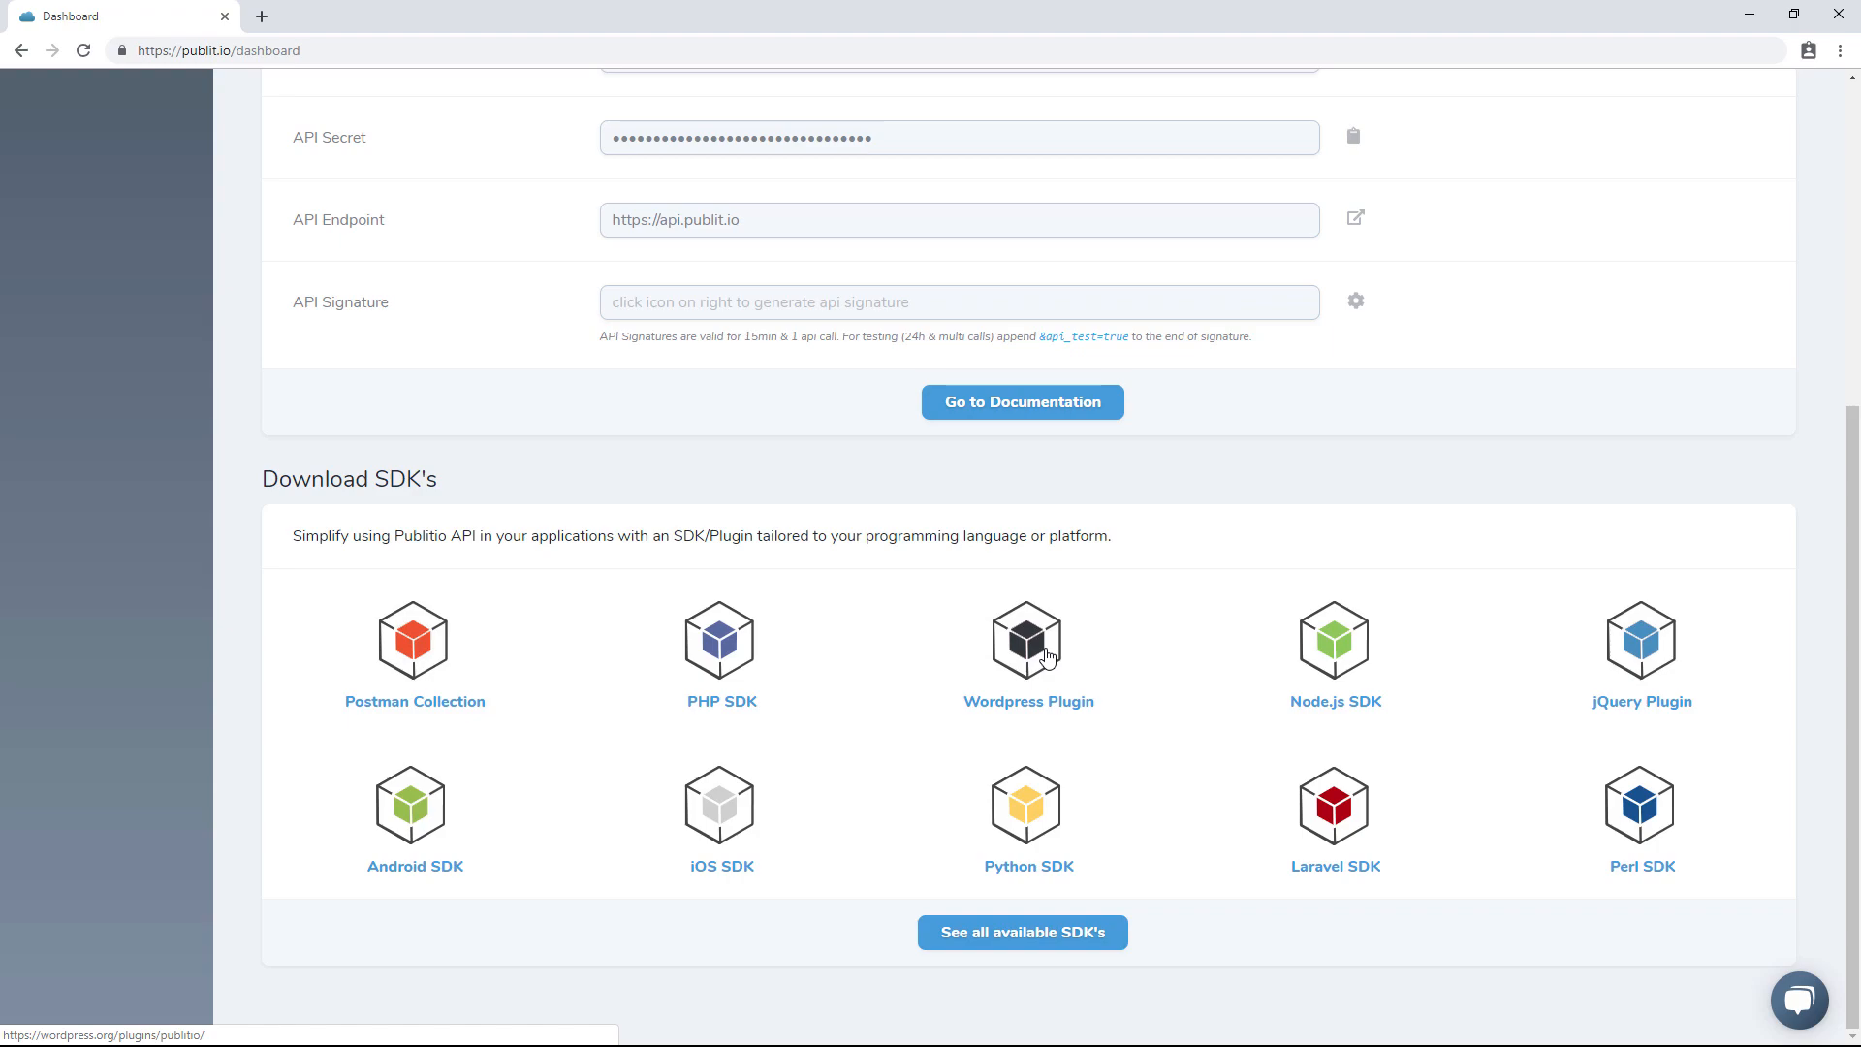
mouse_move(1196, 840)
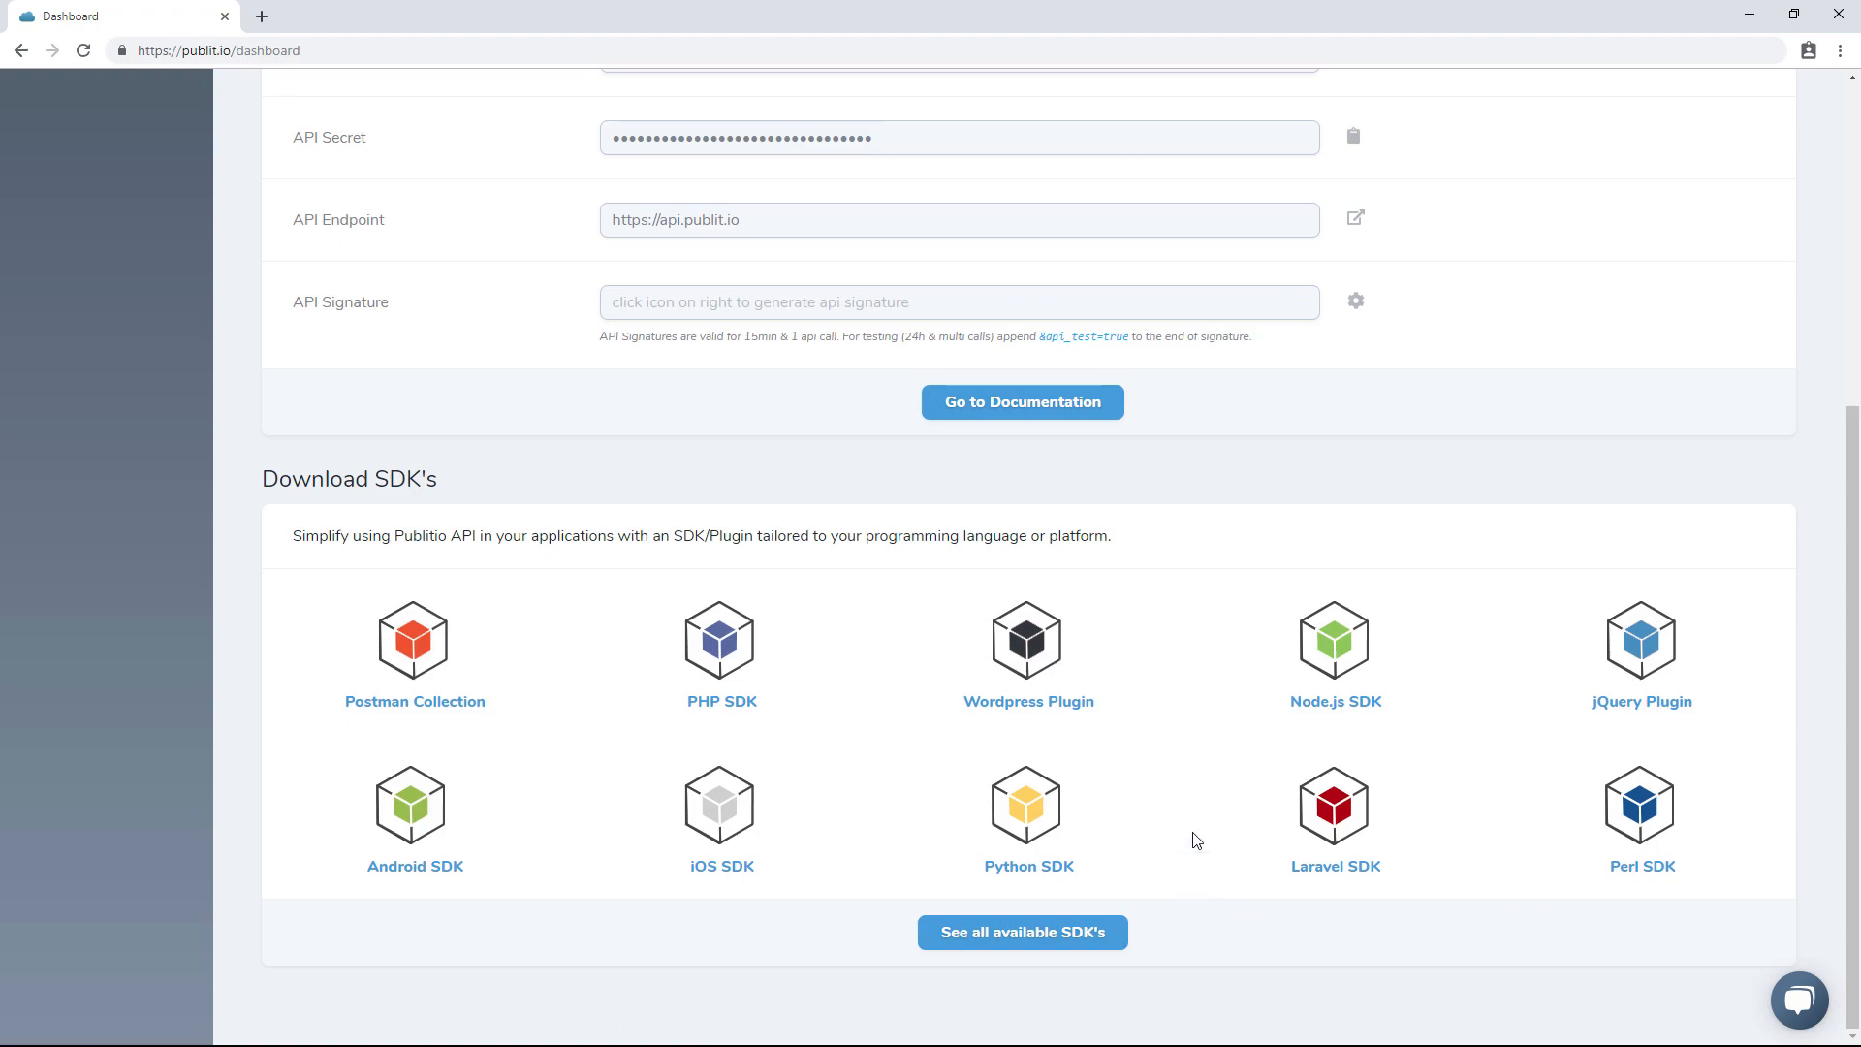
mouse_move(1299, 487)
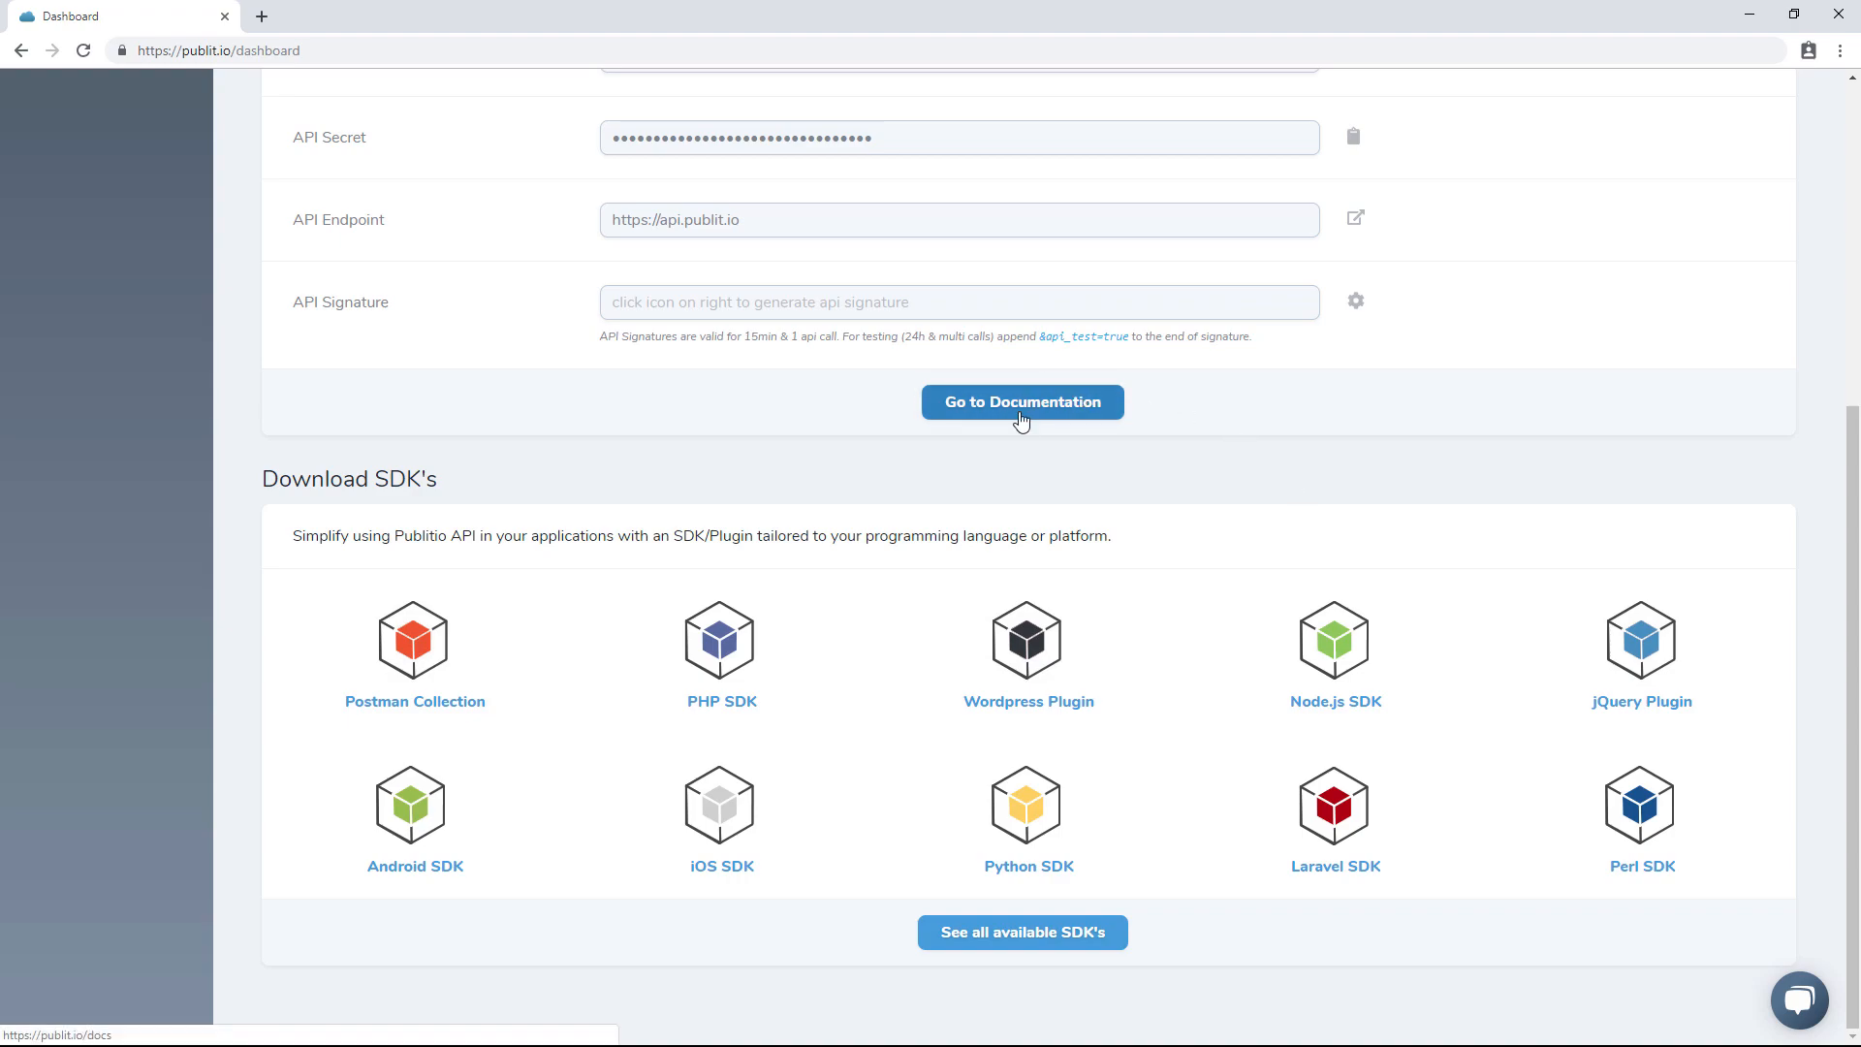
click(1023, 401)
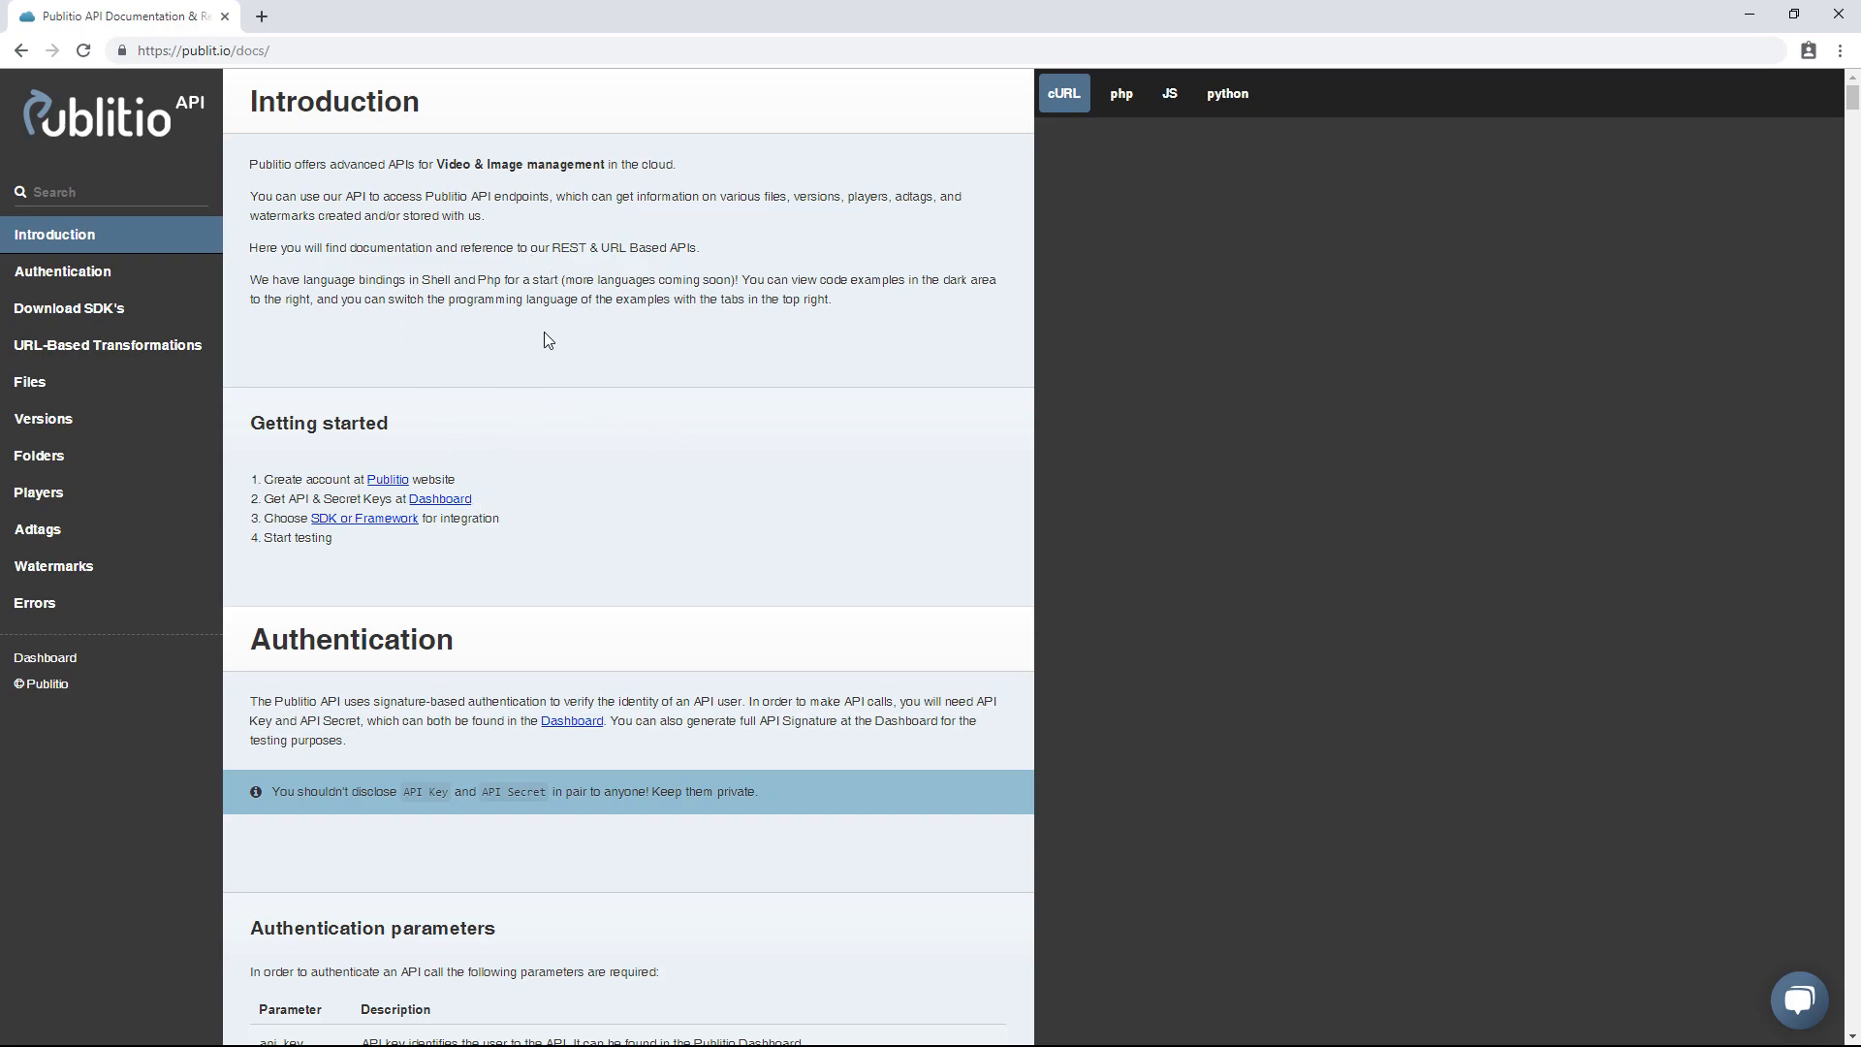
mouse_move(601, 364)
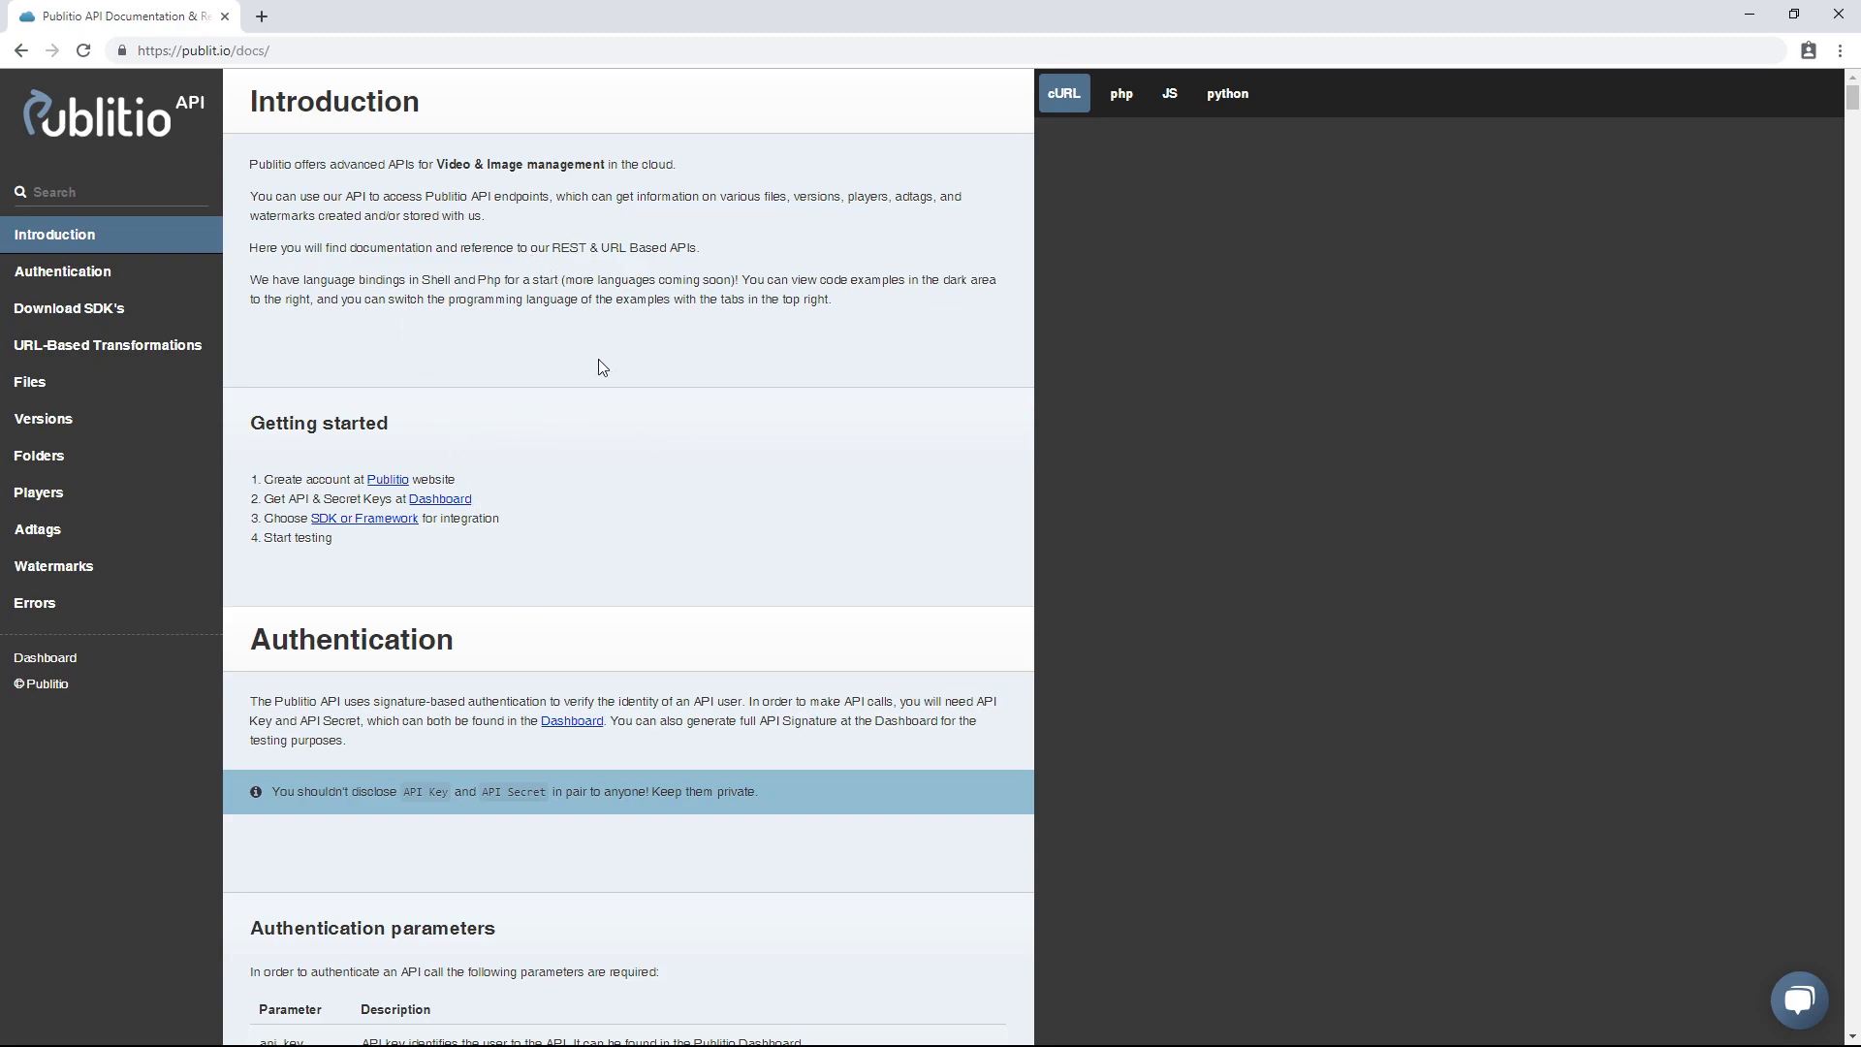
- Jump from the docs introduction to the URL-Based Transformations section via the sidebar
click(50, 272)
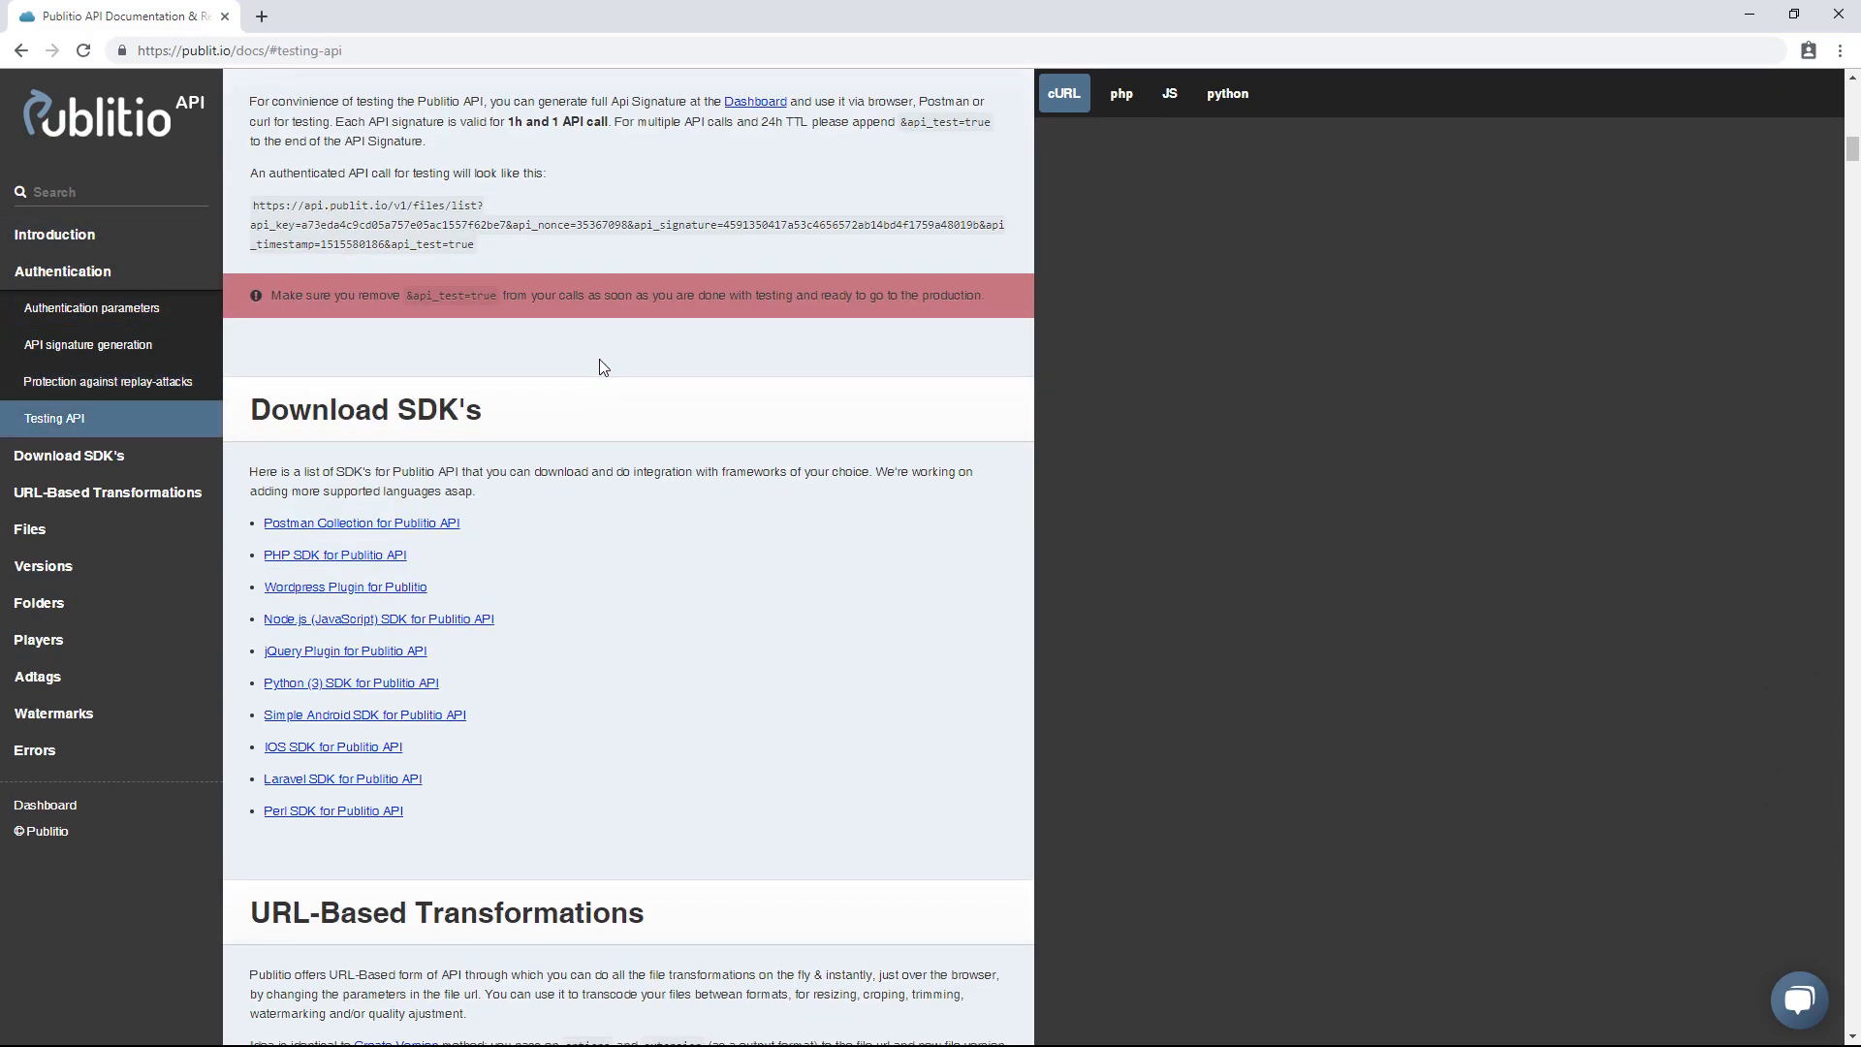
click(107, 493)
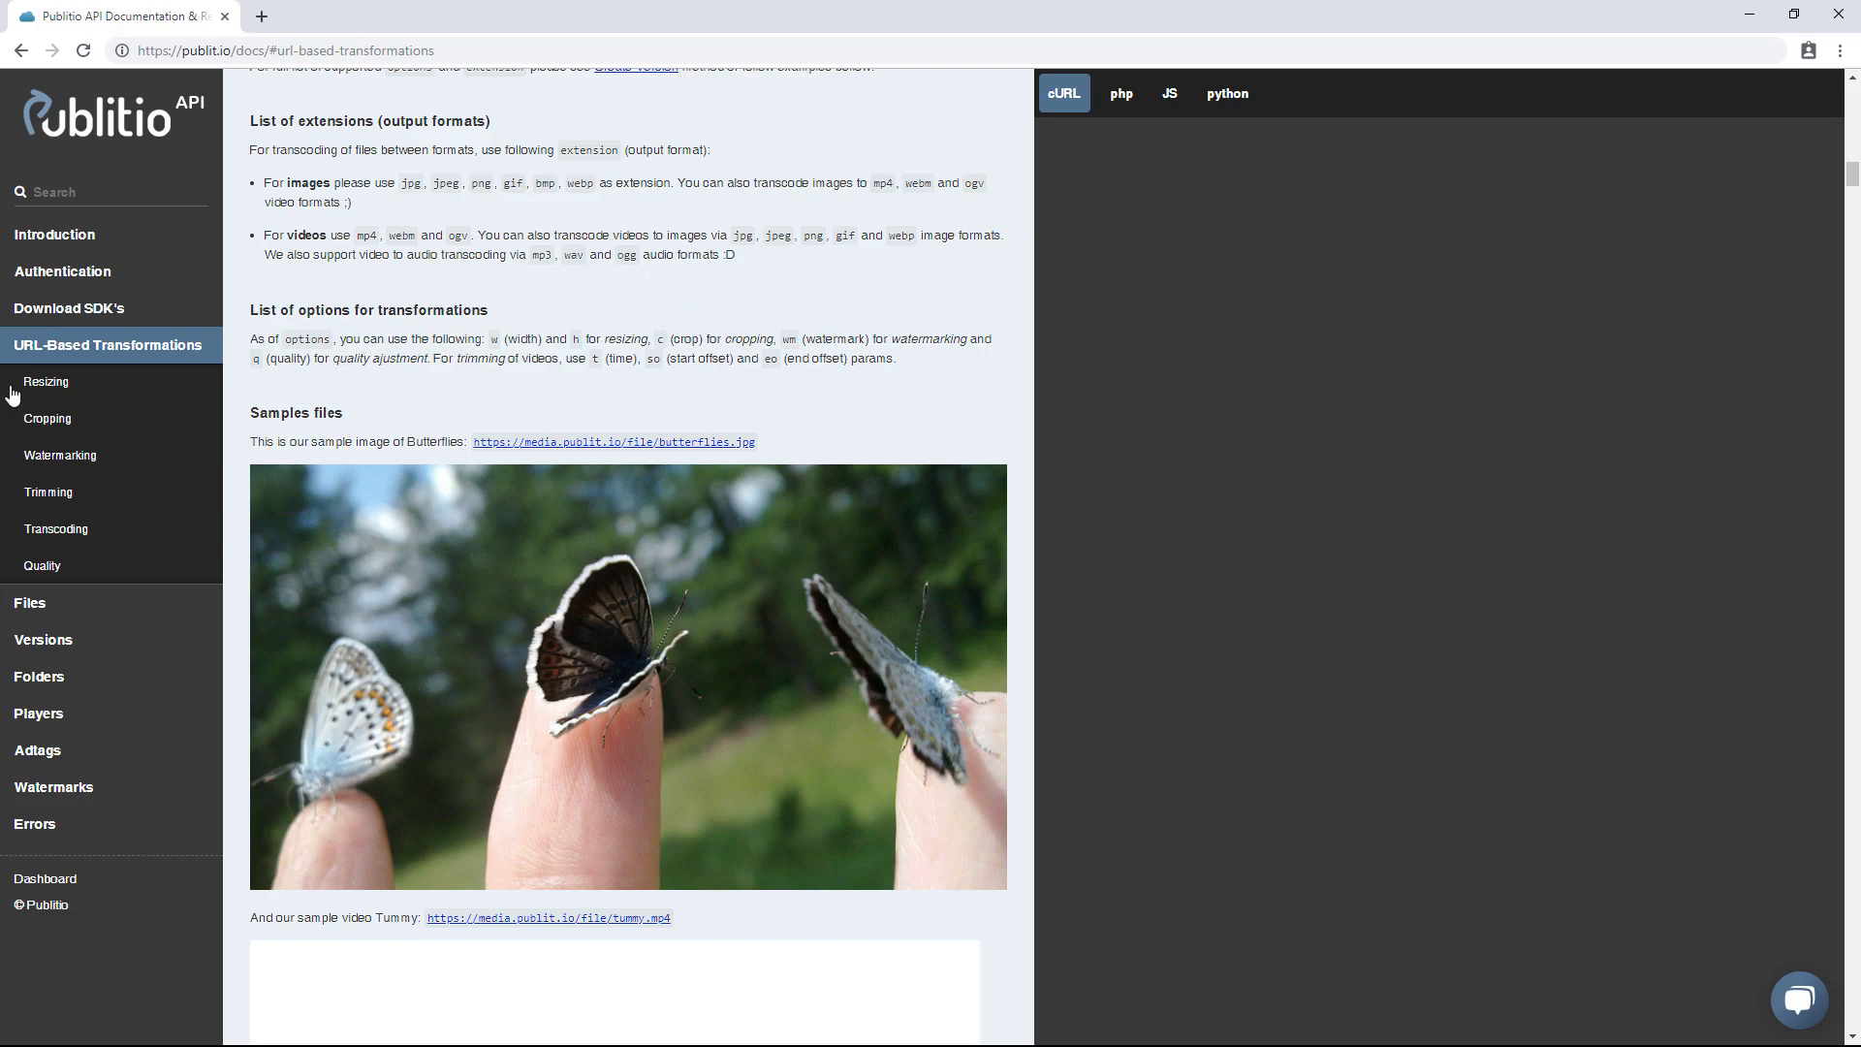
- Read the Resizing, Cropping, Watermarking and Trimming examples via the sidebar sections
scroll(down, 3)
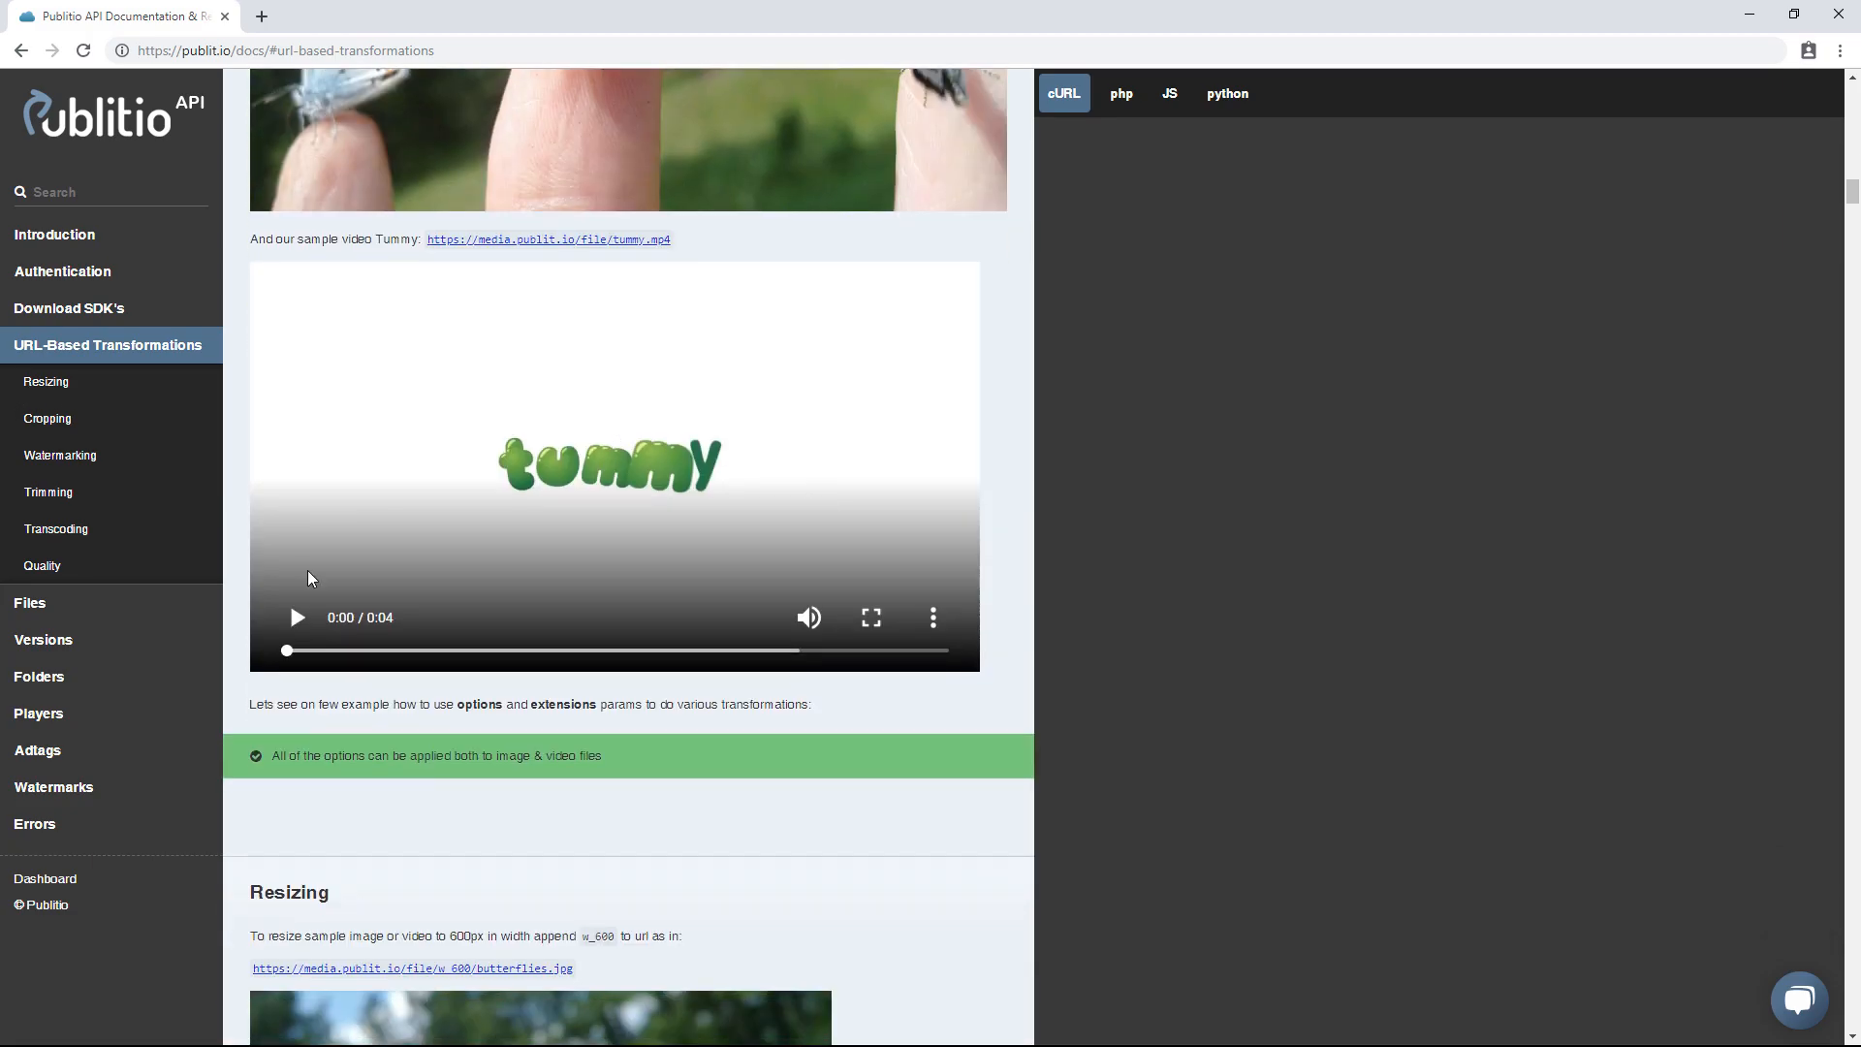
click(47, 380)
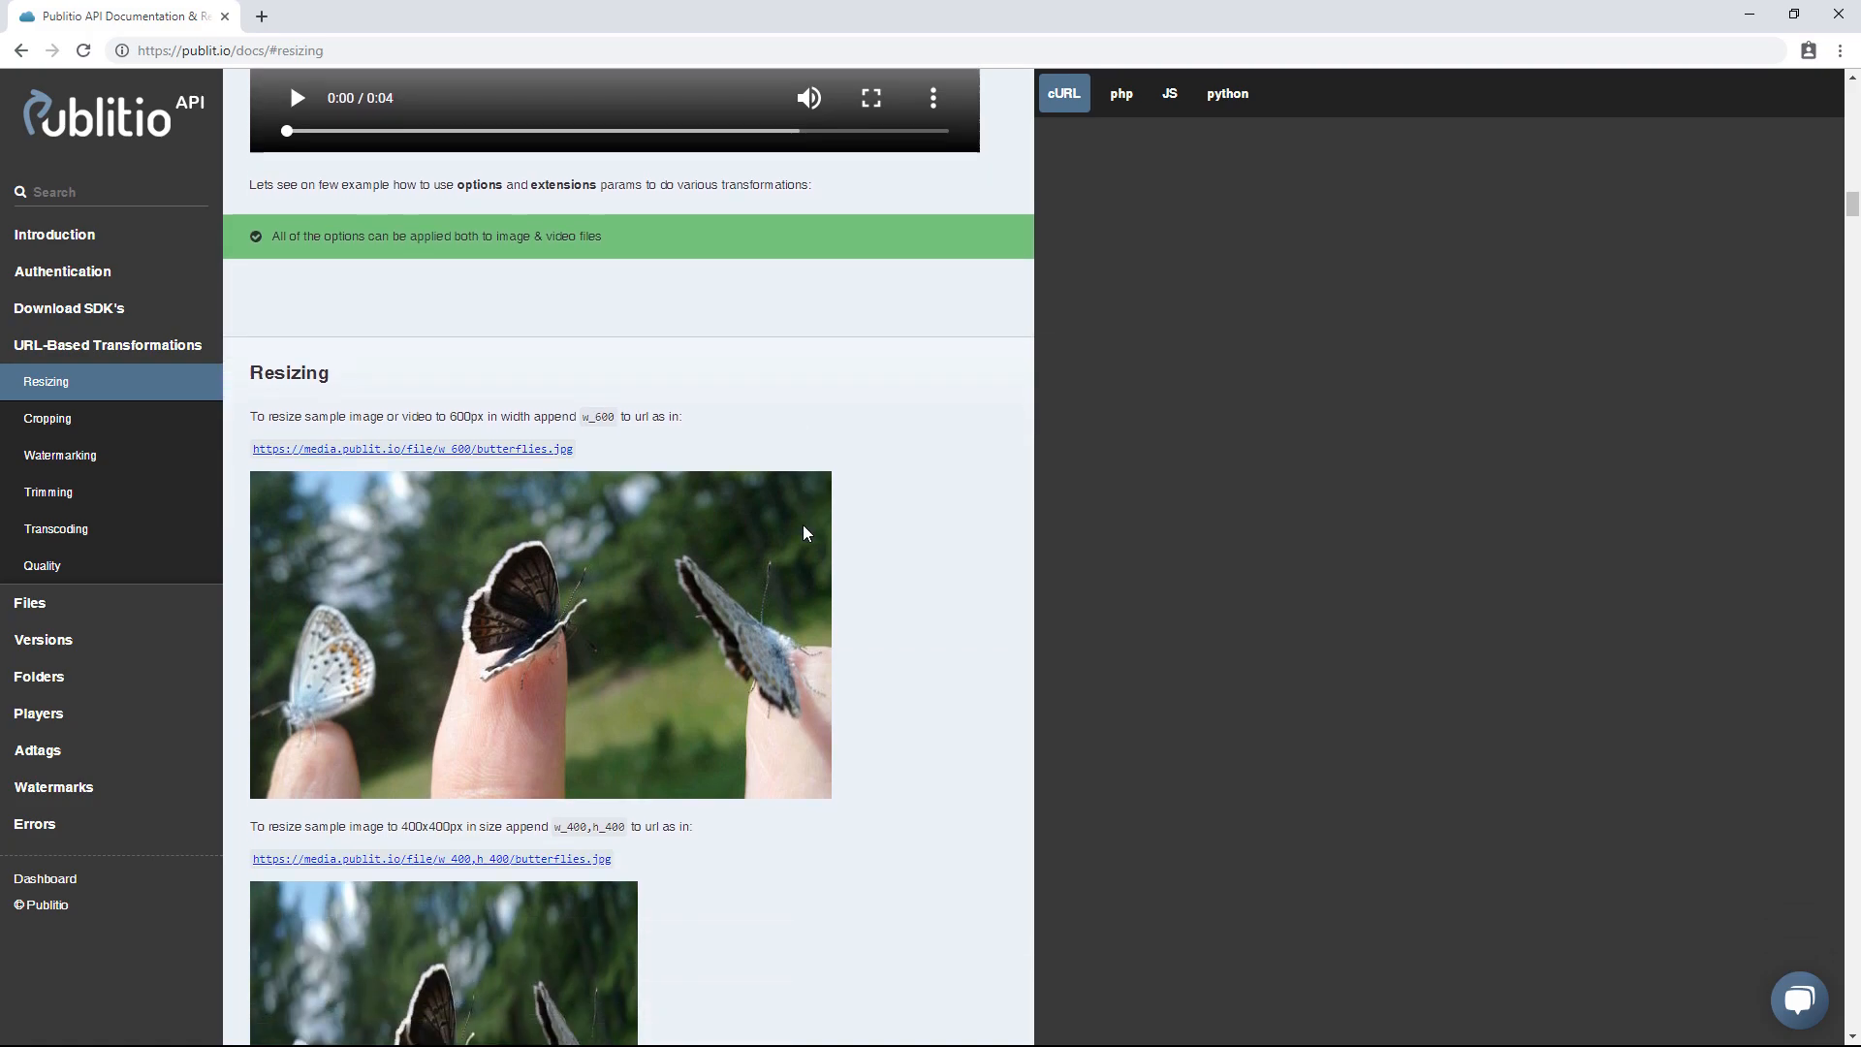
scroll(down, 3)
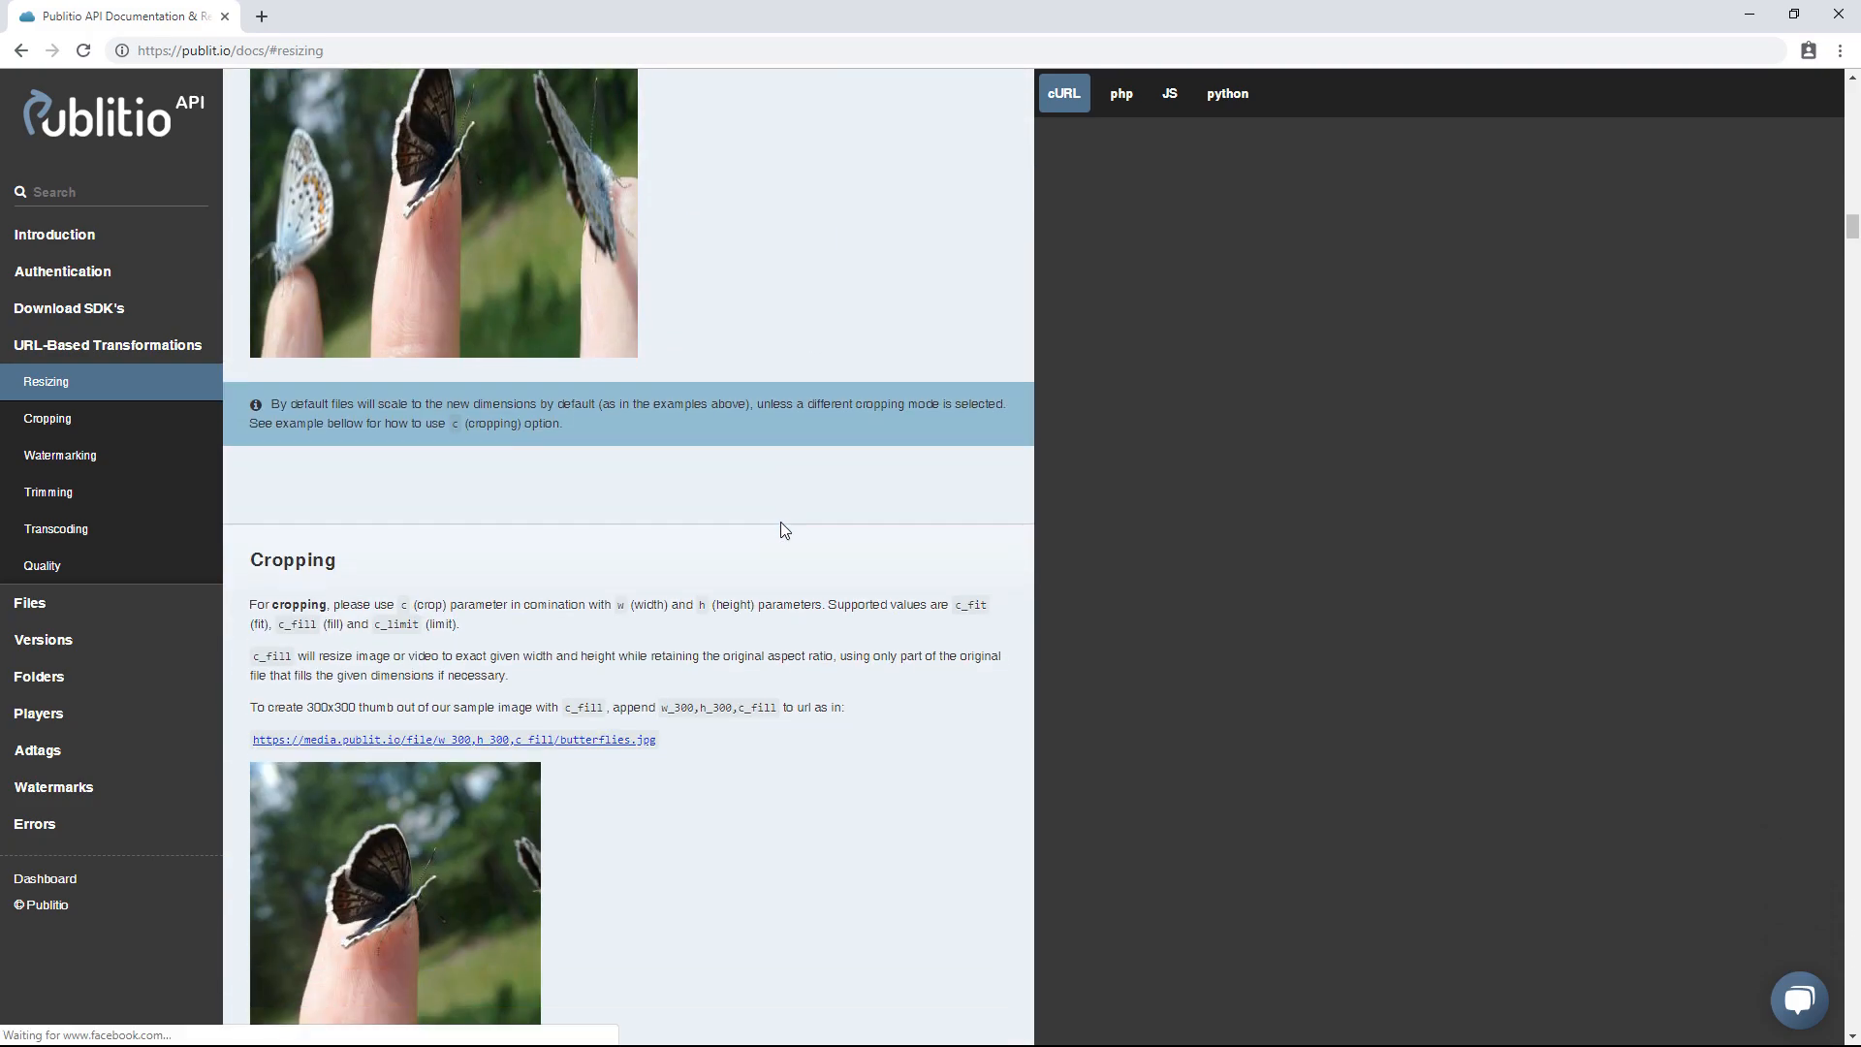
click(46, 419)
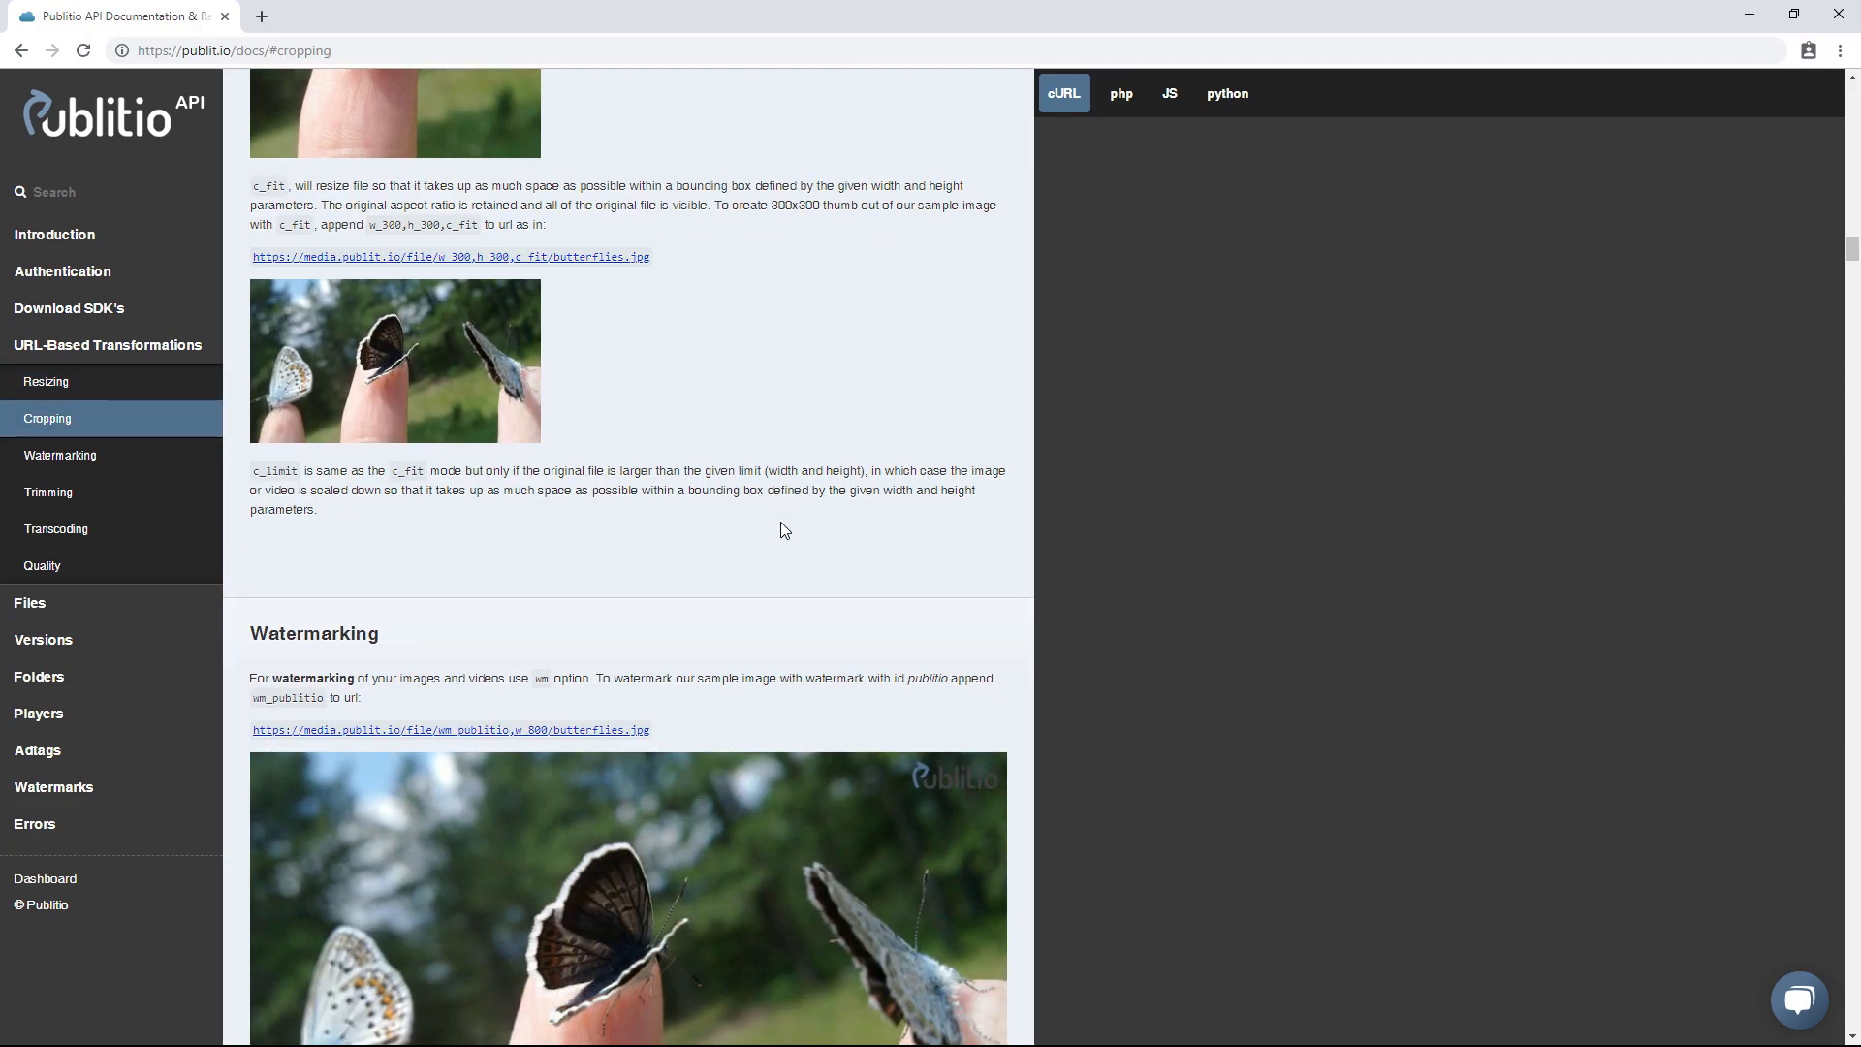
click(60, 453)
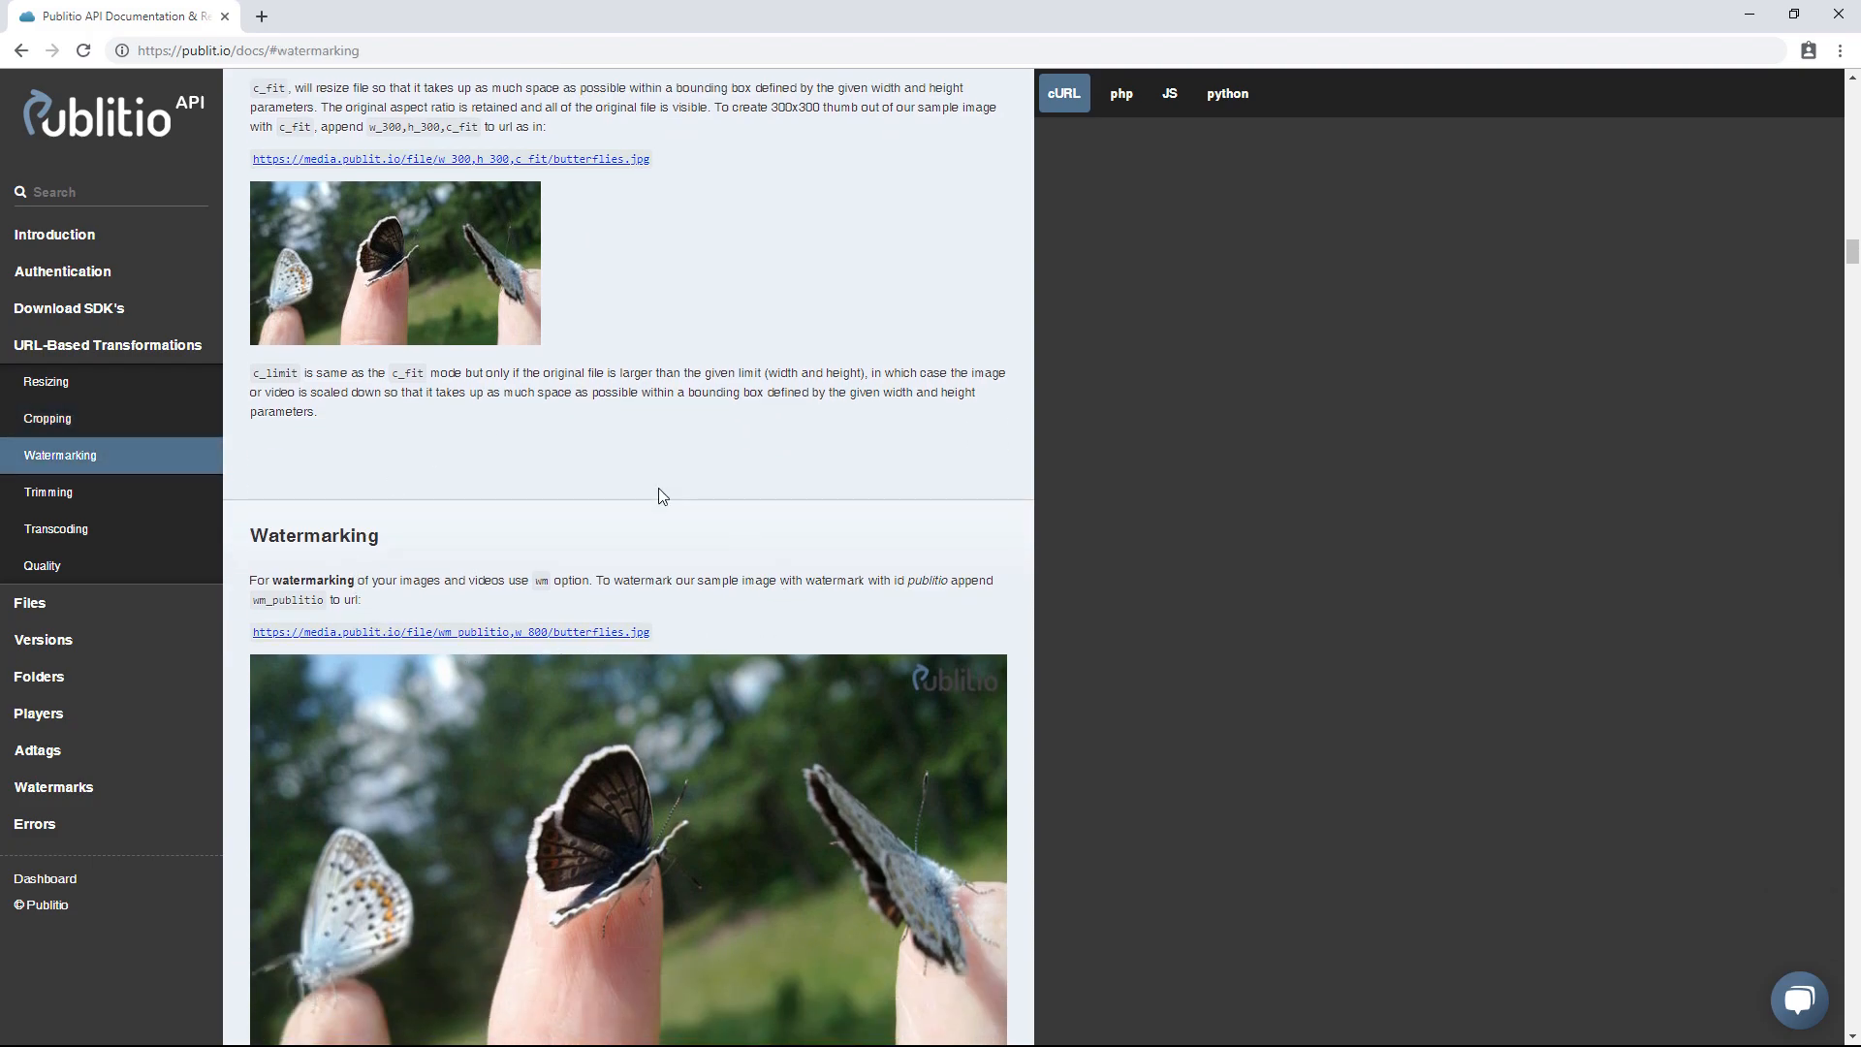
scroll(down, 3)
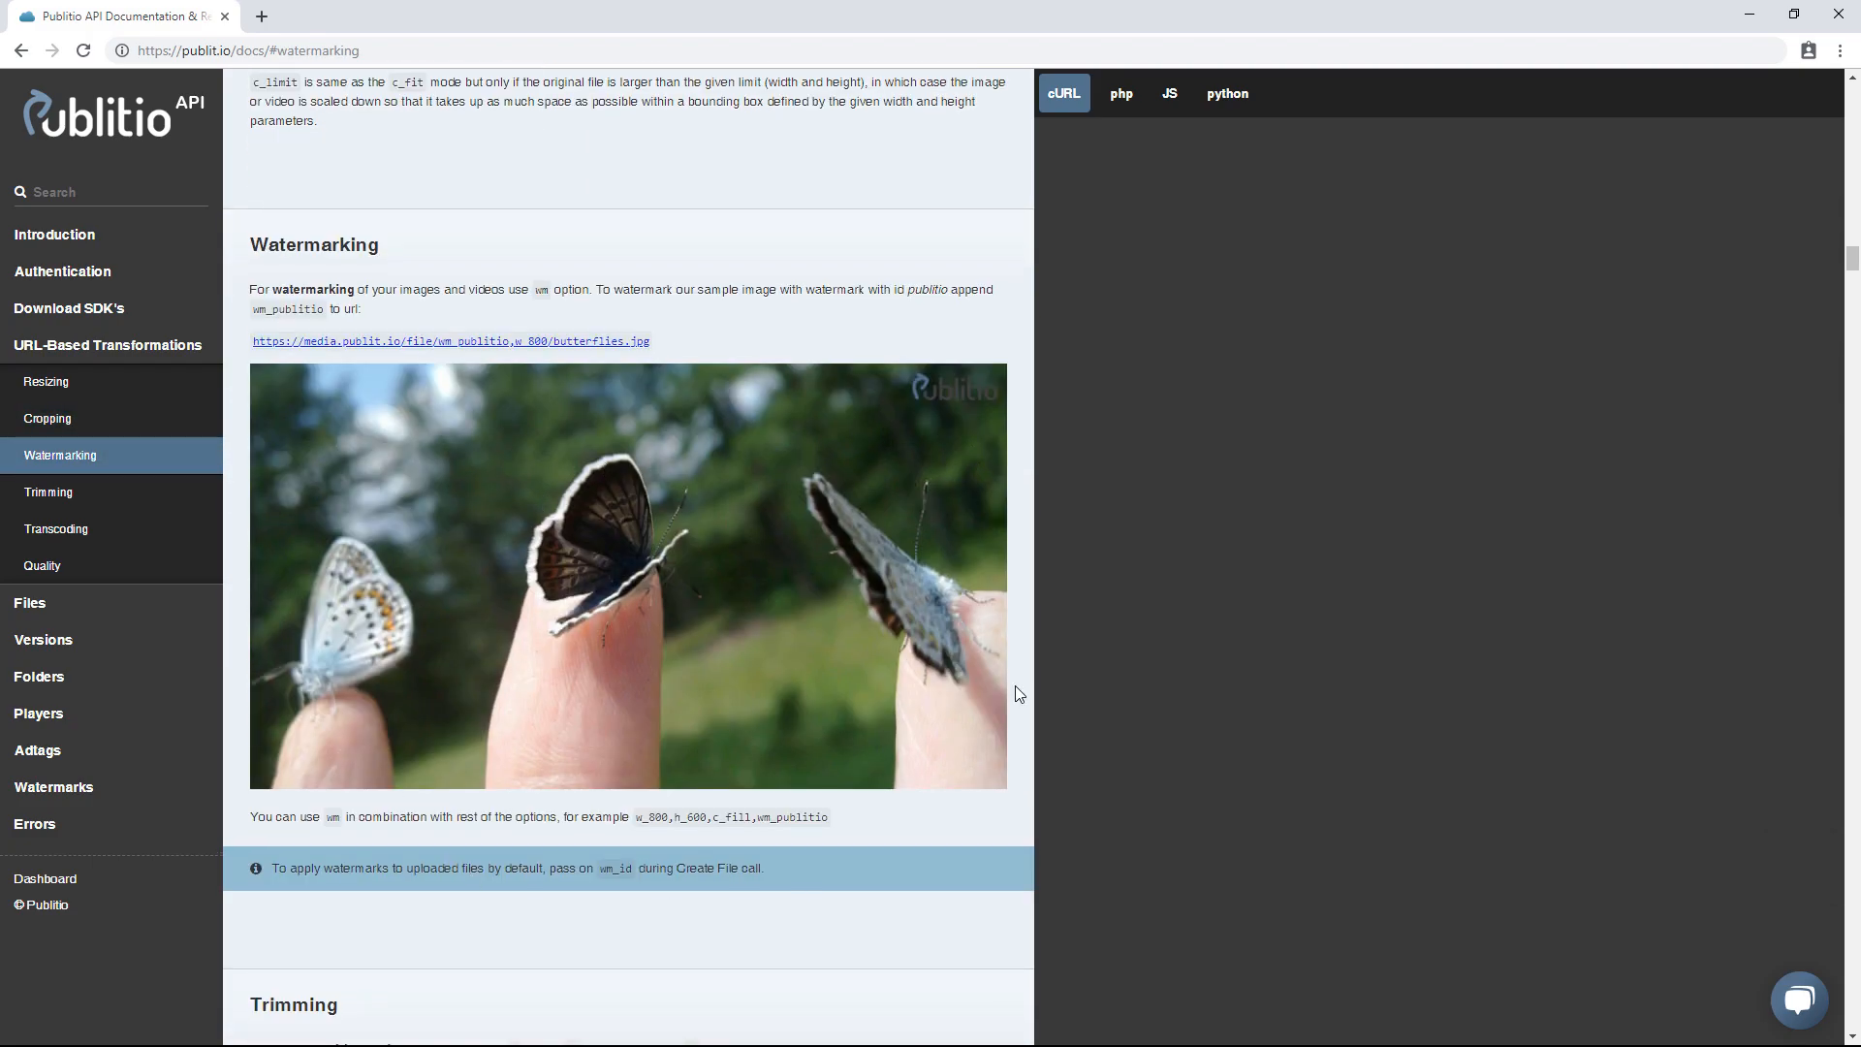
mouse_move(733, 329)
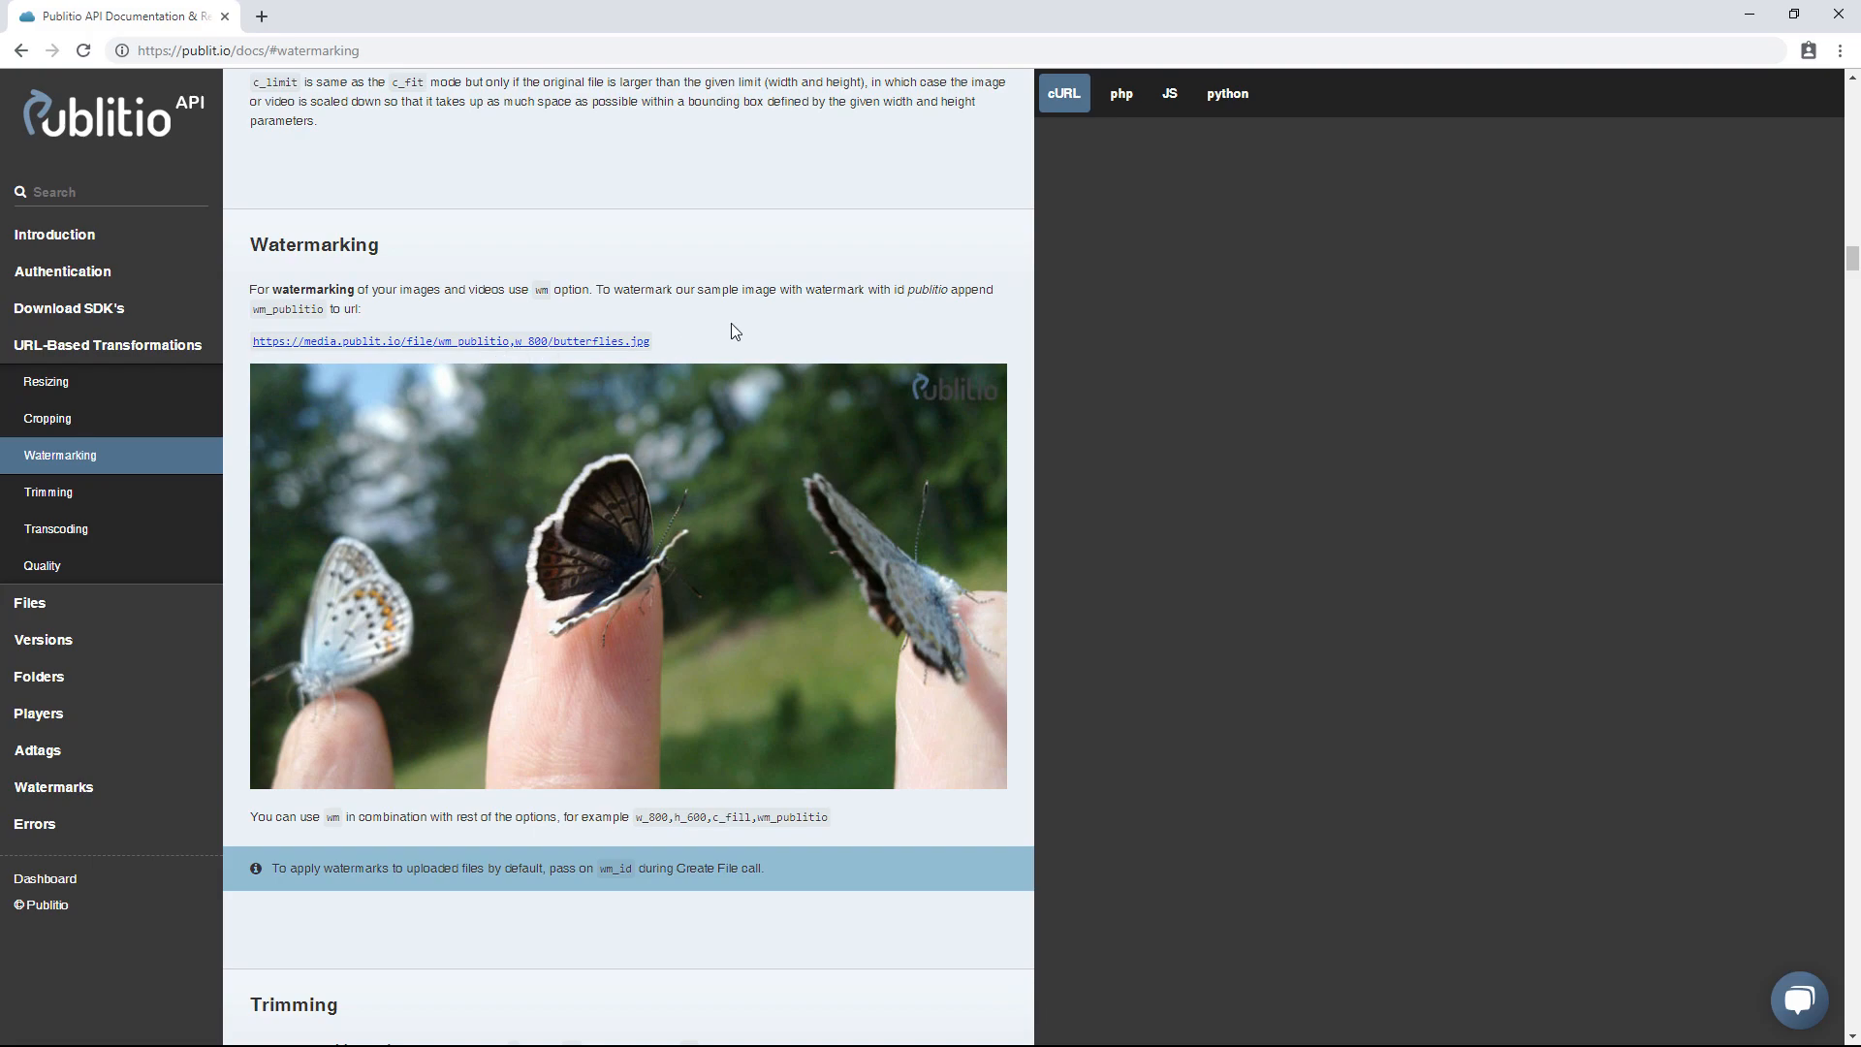
click(47, 492)
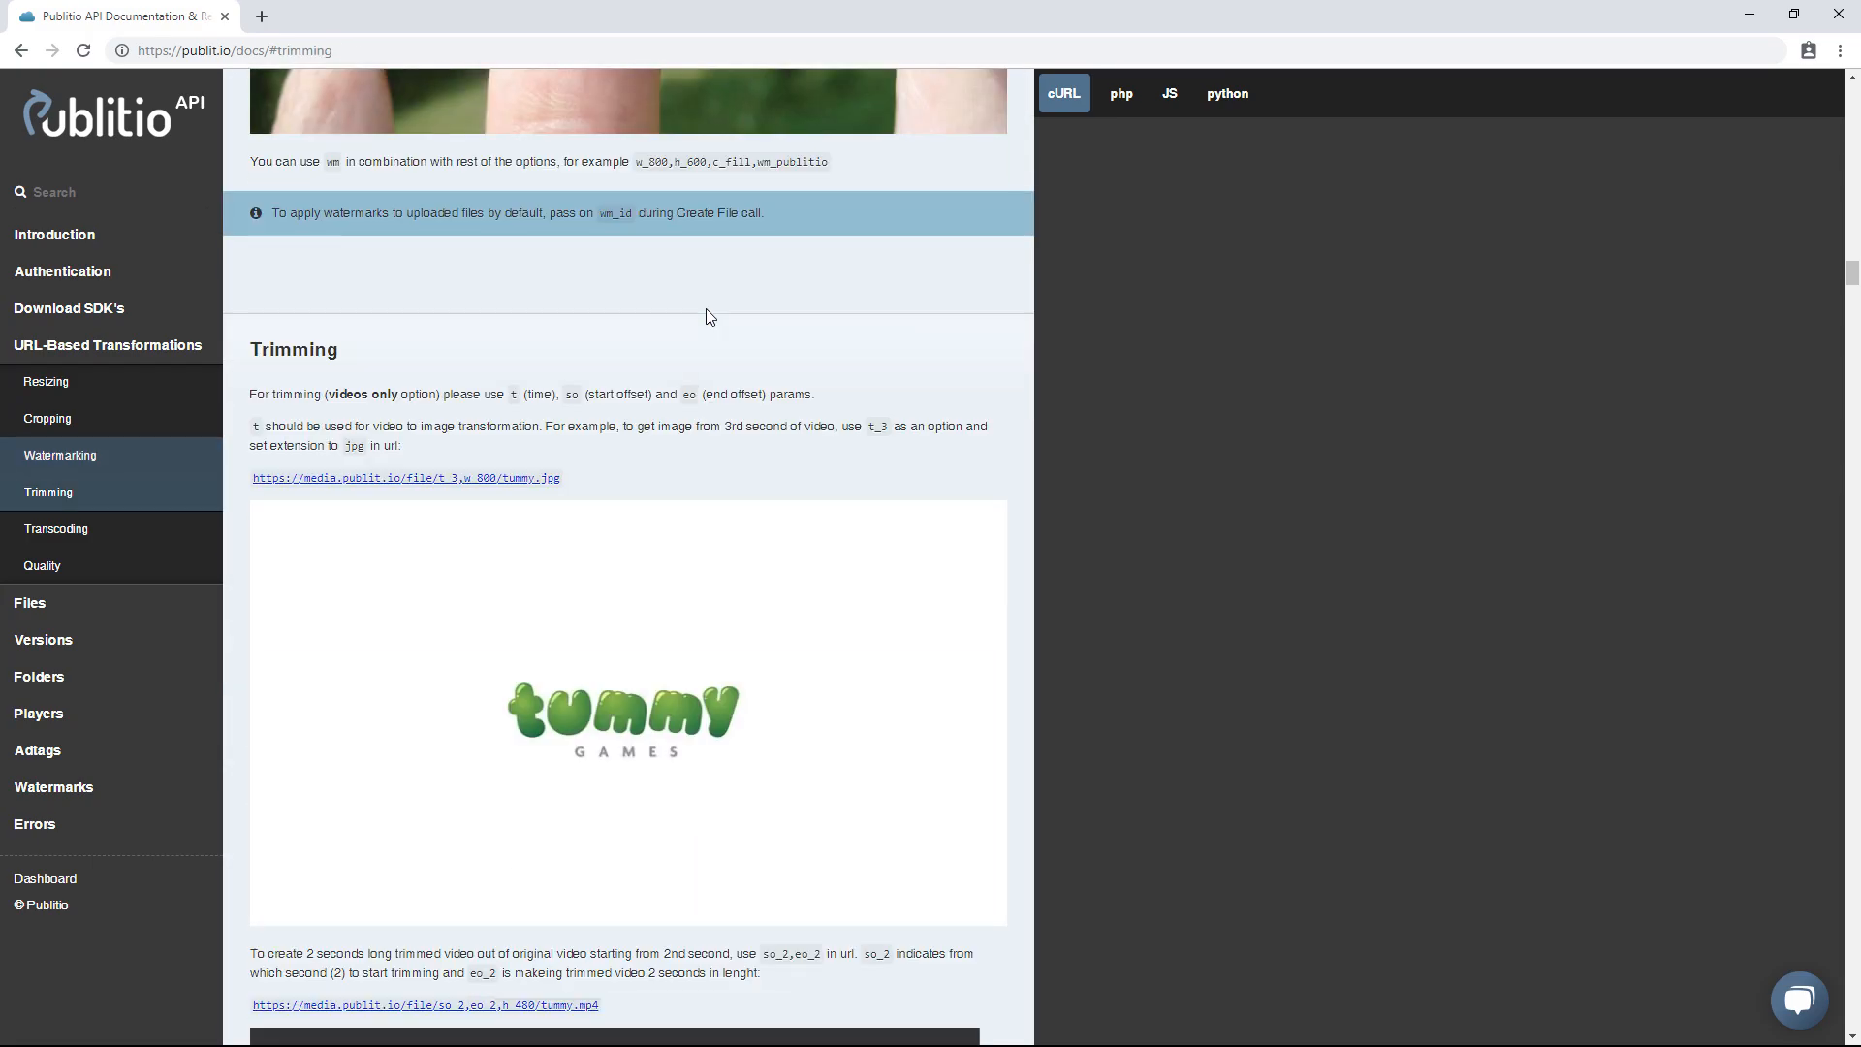
- Read through the Transcoding examples and jump to the Errors section of the docs
scroll(down, 3)
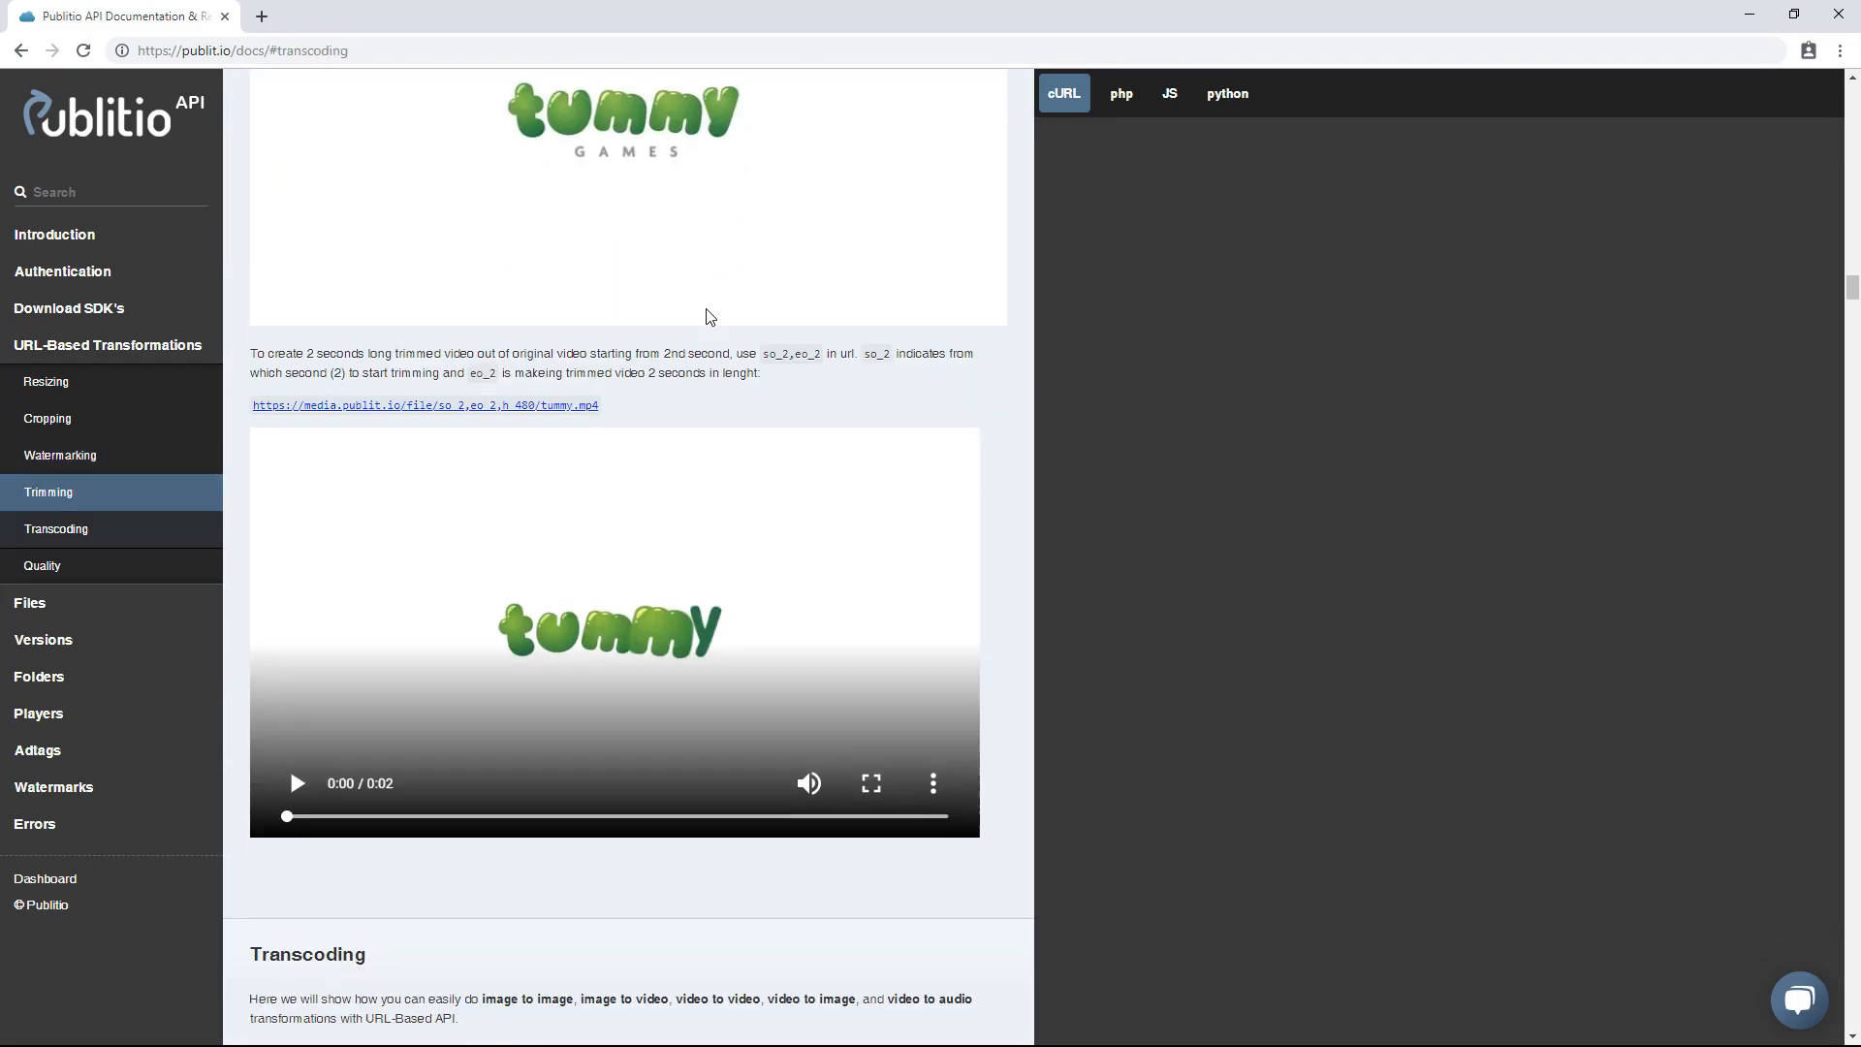
scroll(down, 3)
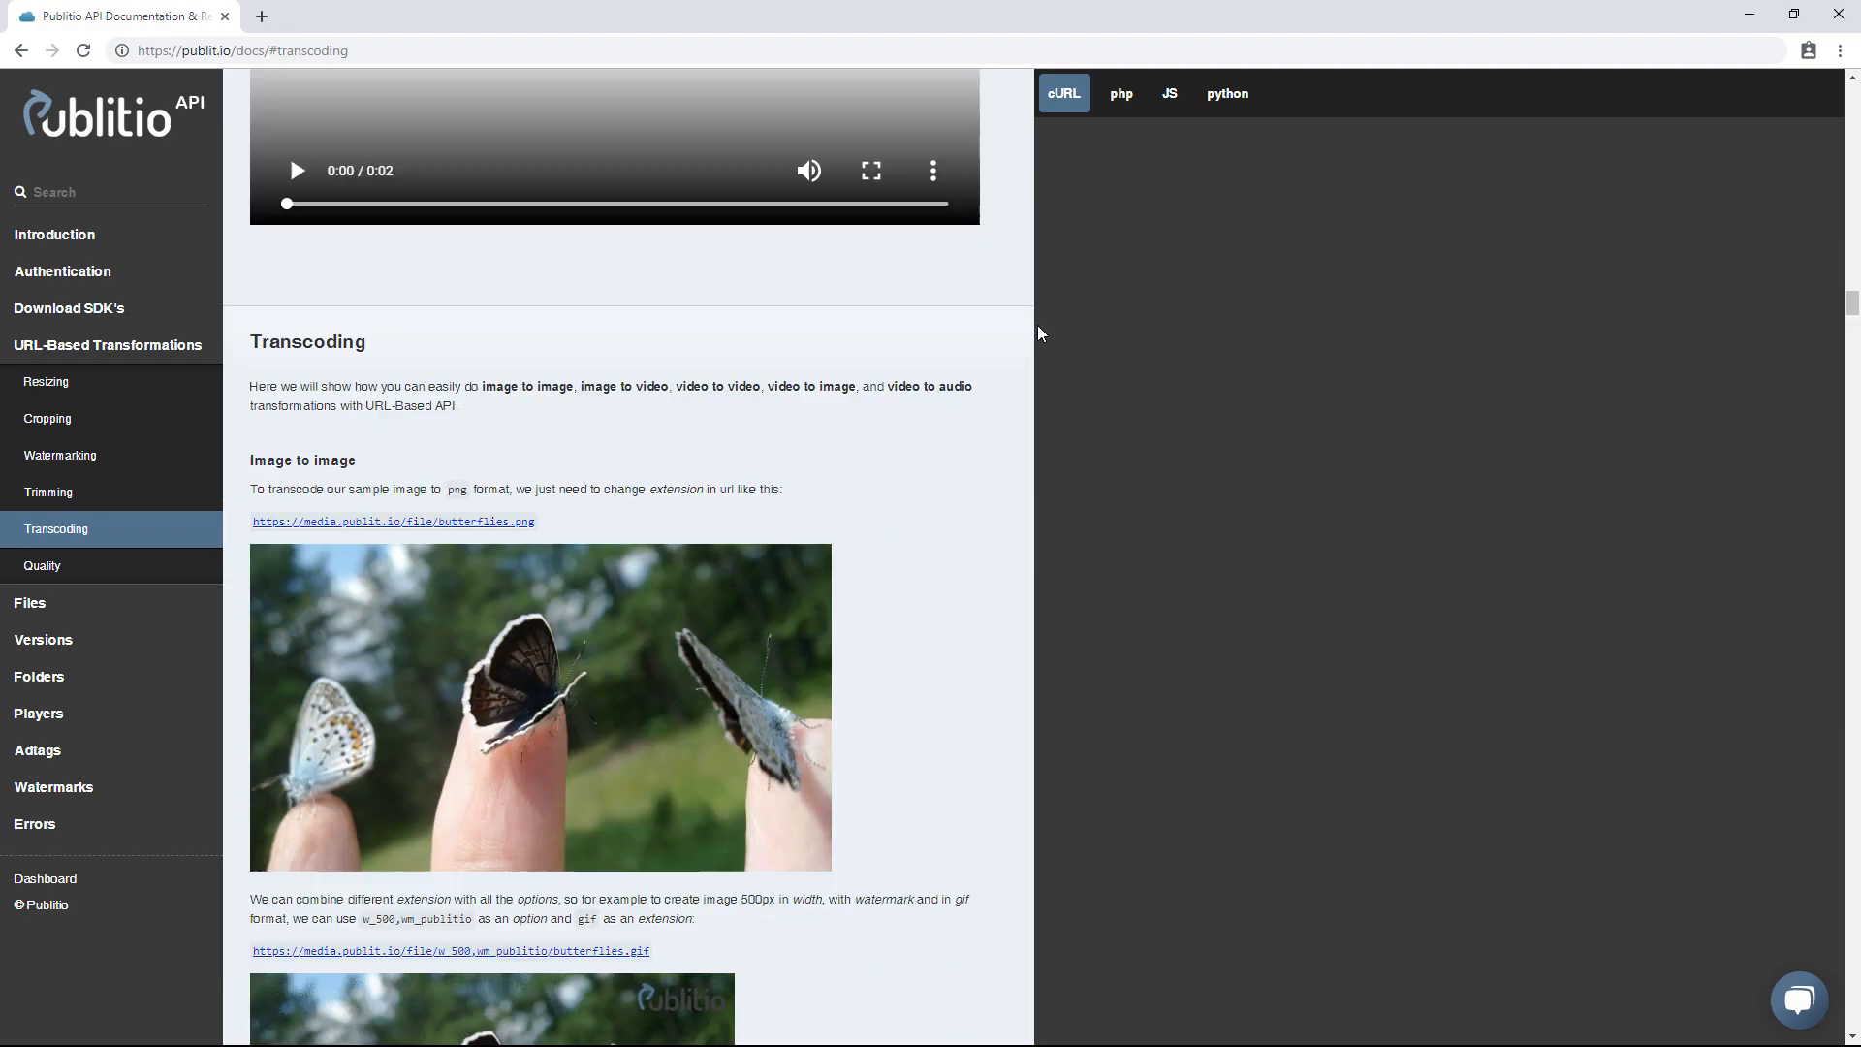
scroll(down, 3)
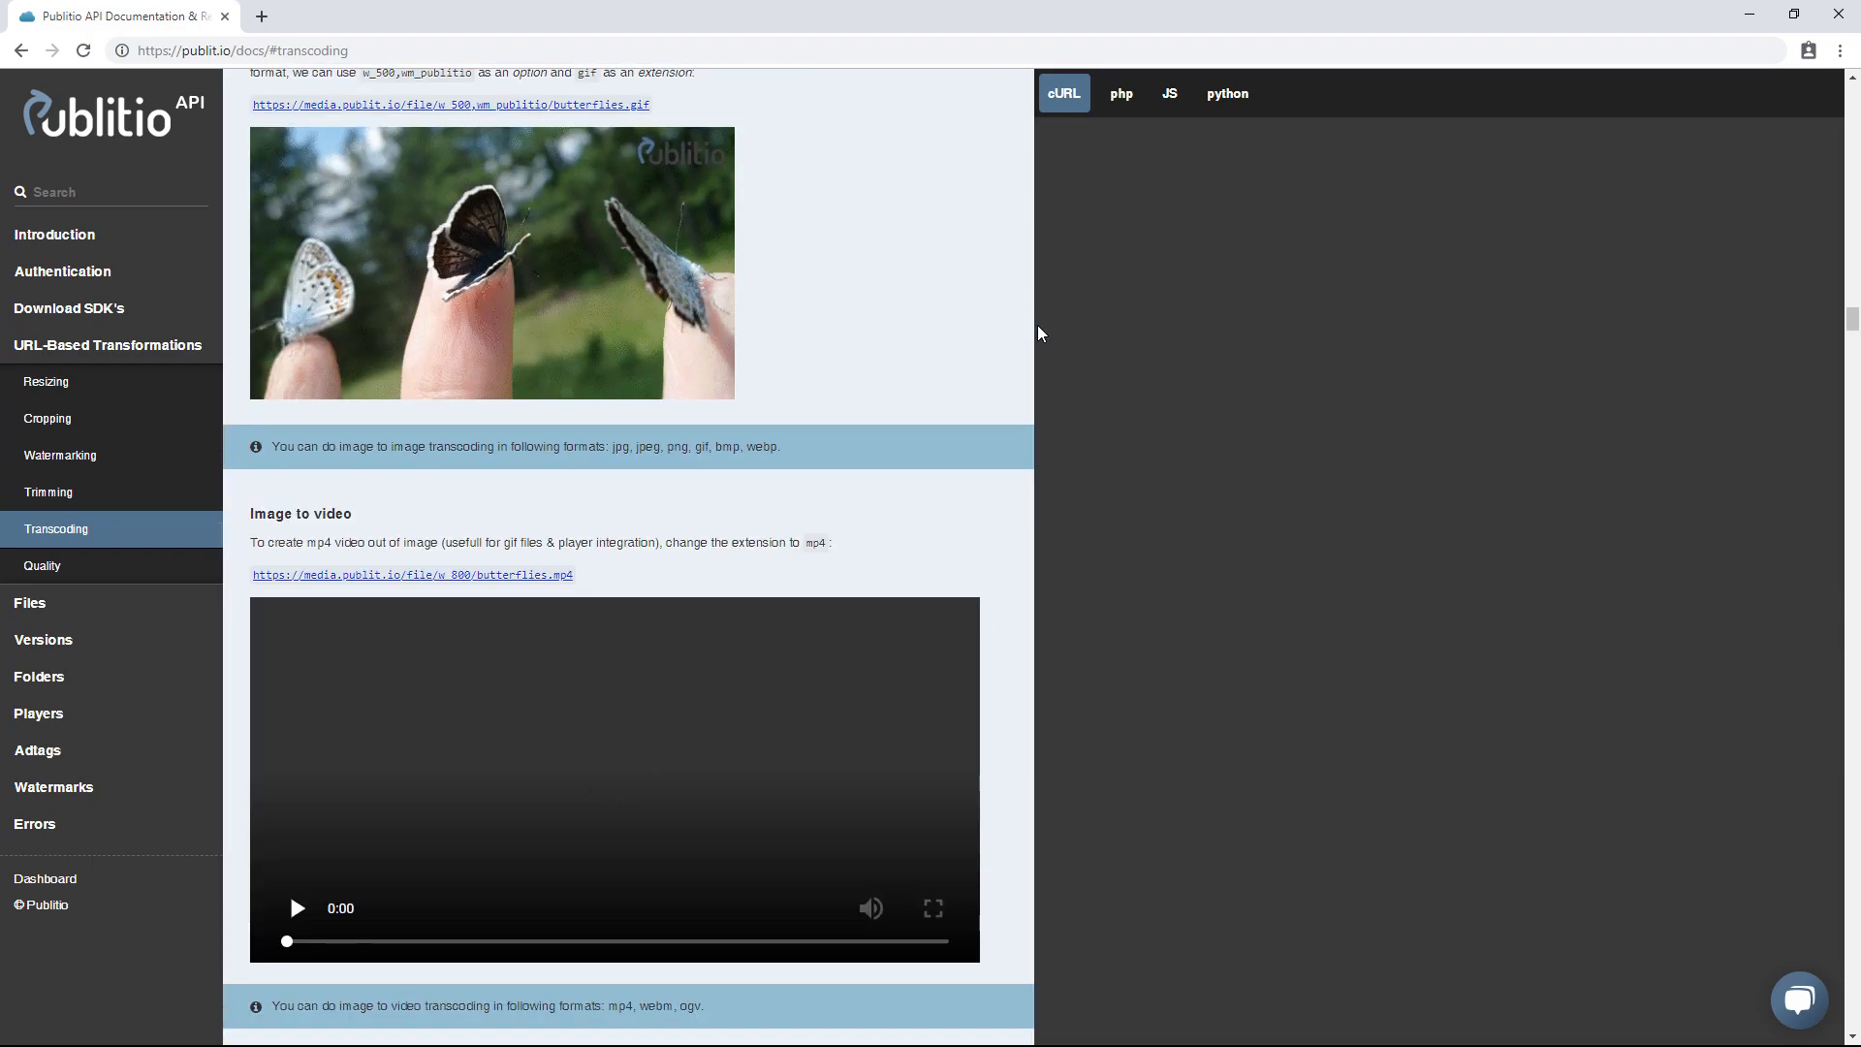
scroll(down, 3)
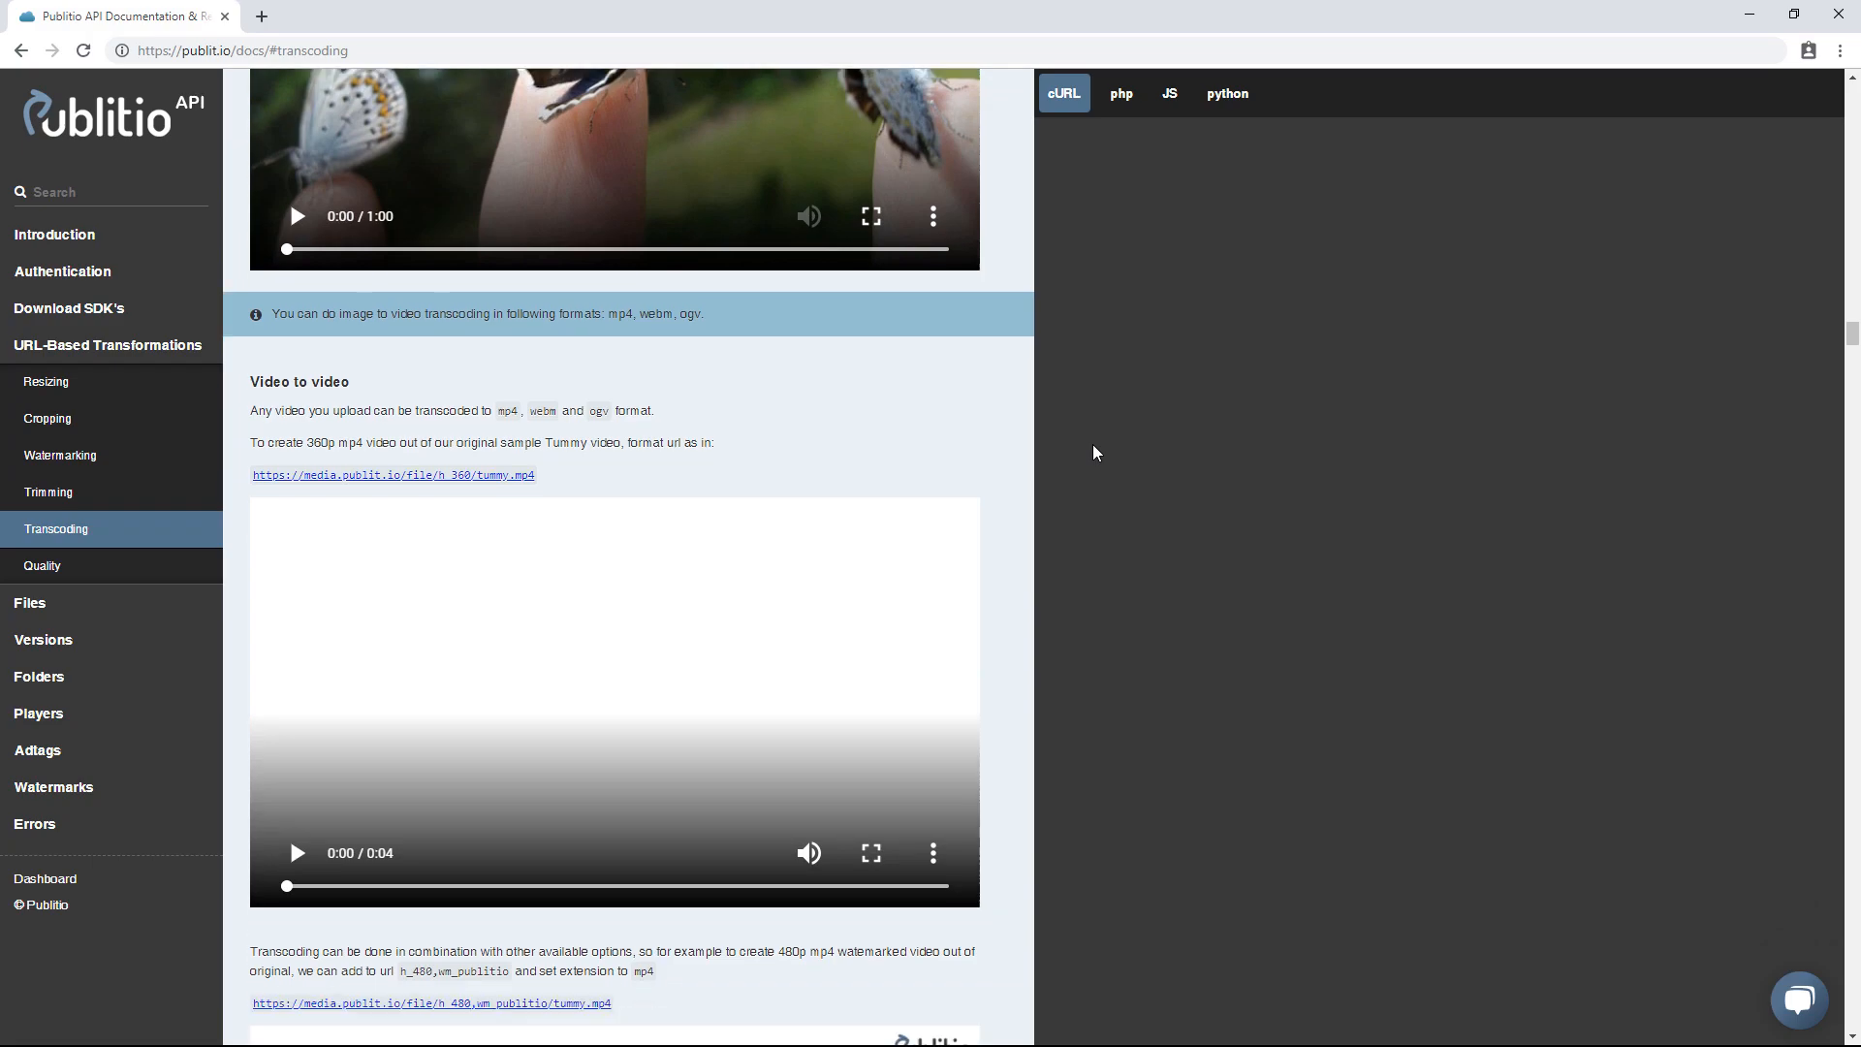
scroll(down, 3)
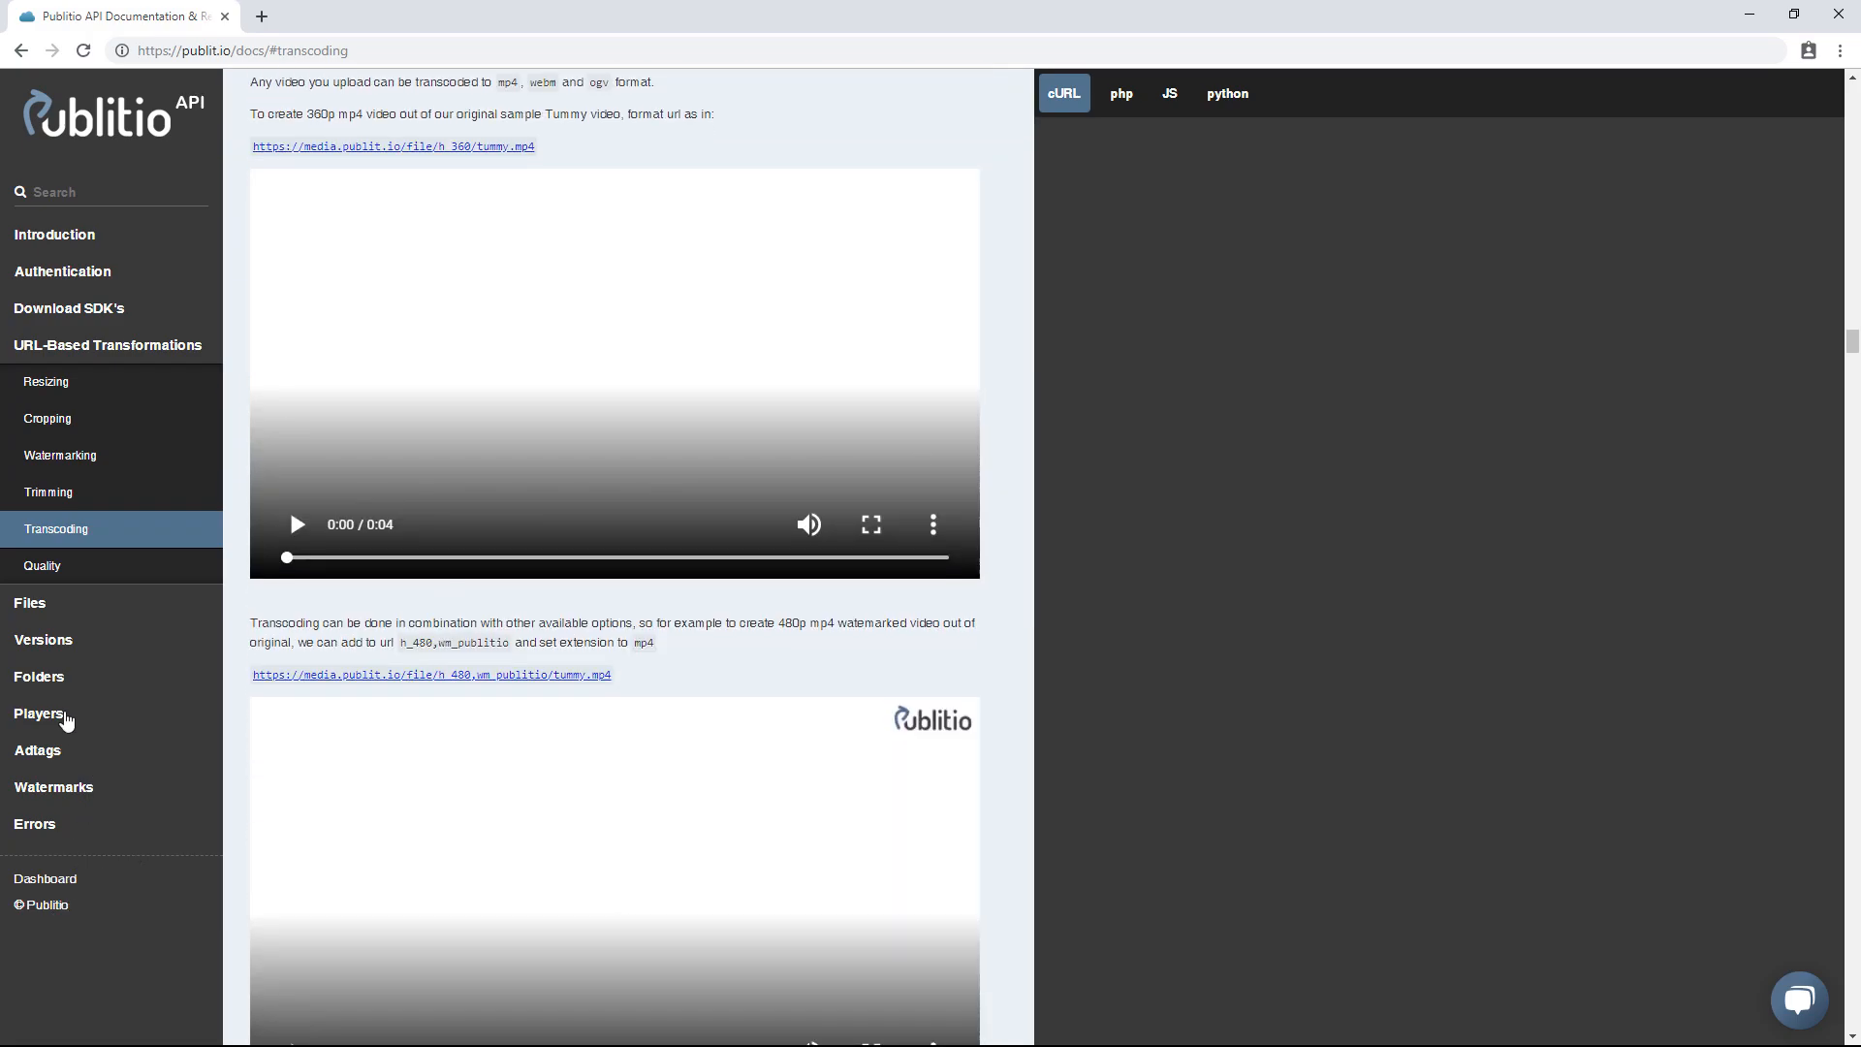
click(29, 603)
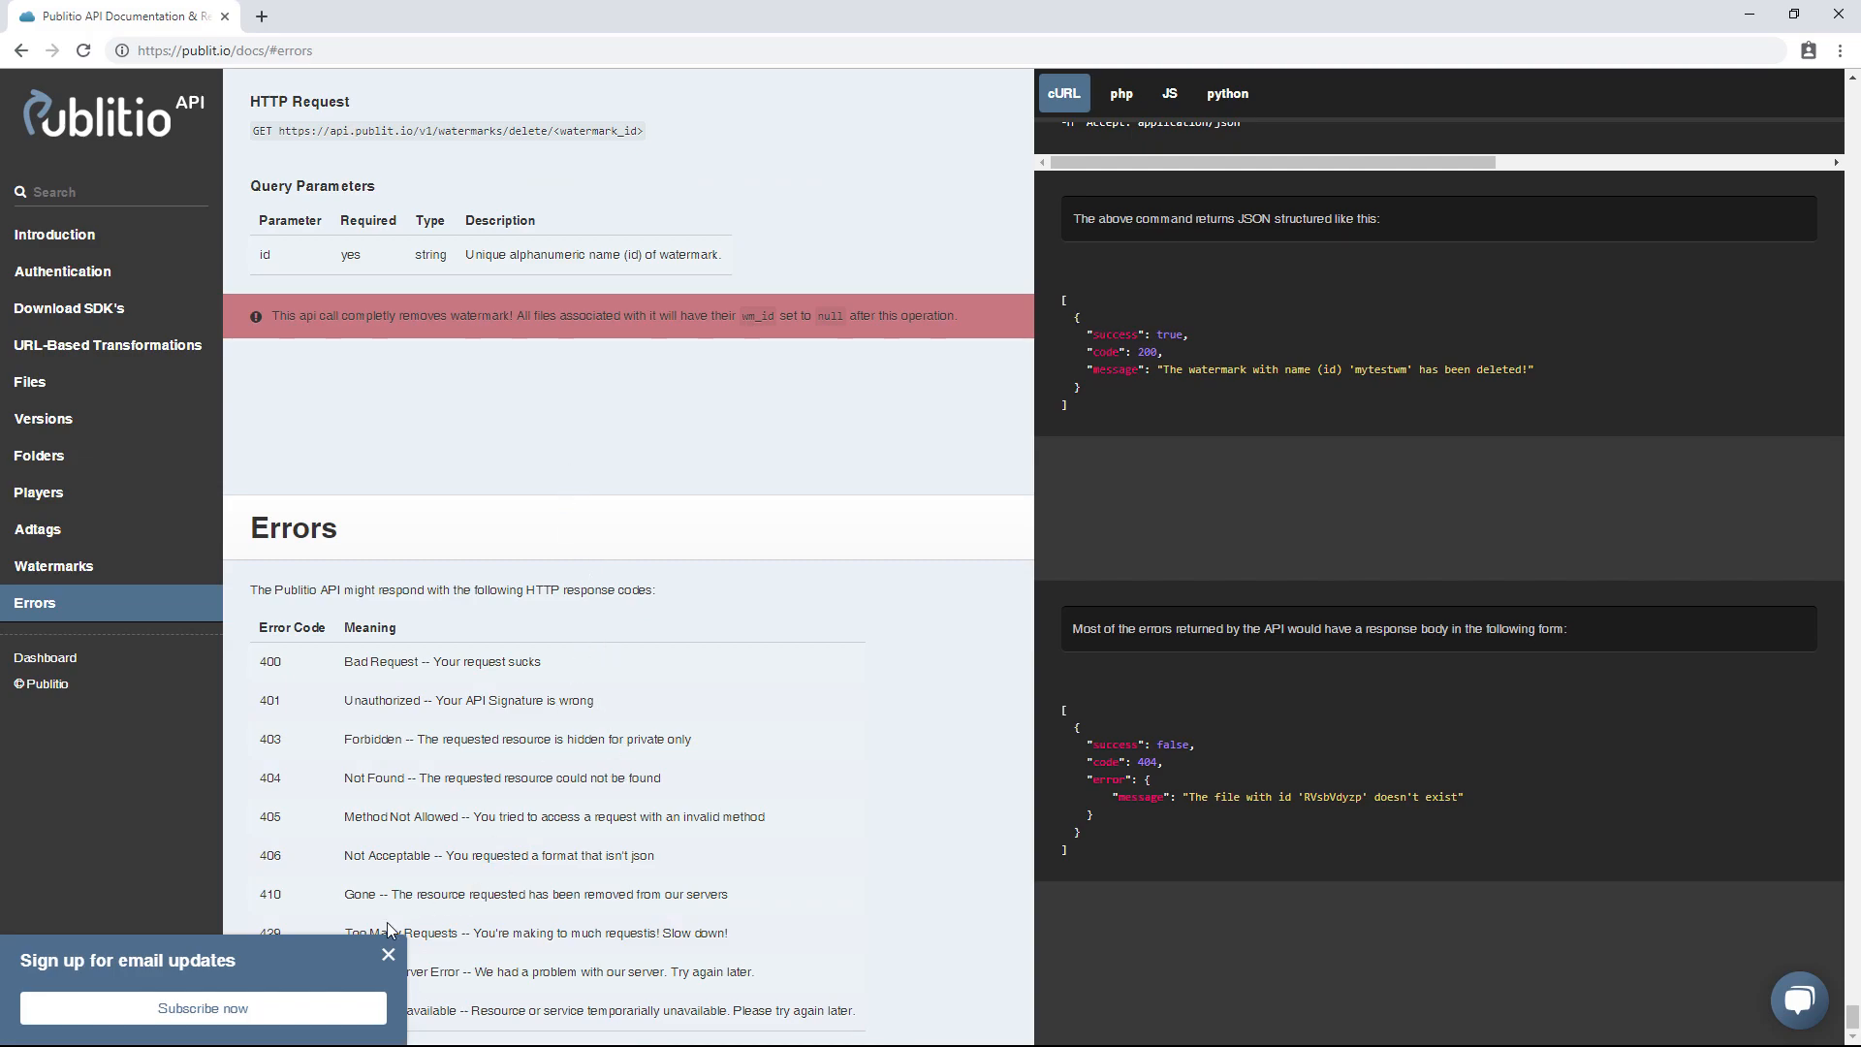
- Dismiss the email updates prompt and jump back through Download SDK's to Getting started
click(388, 953)
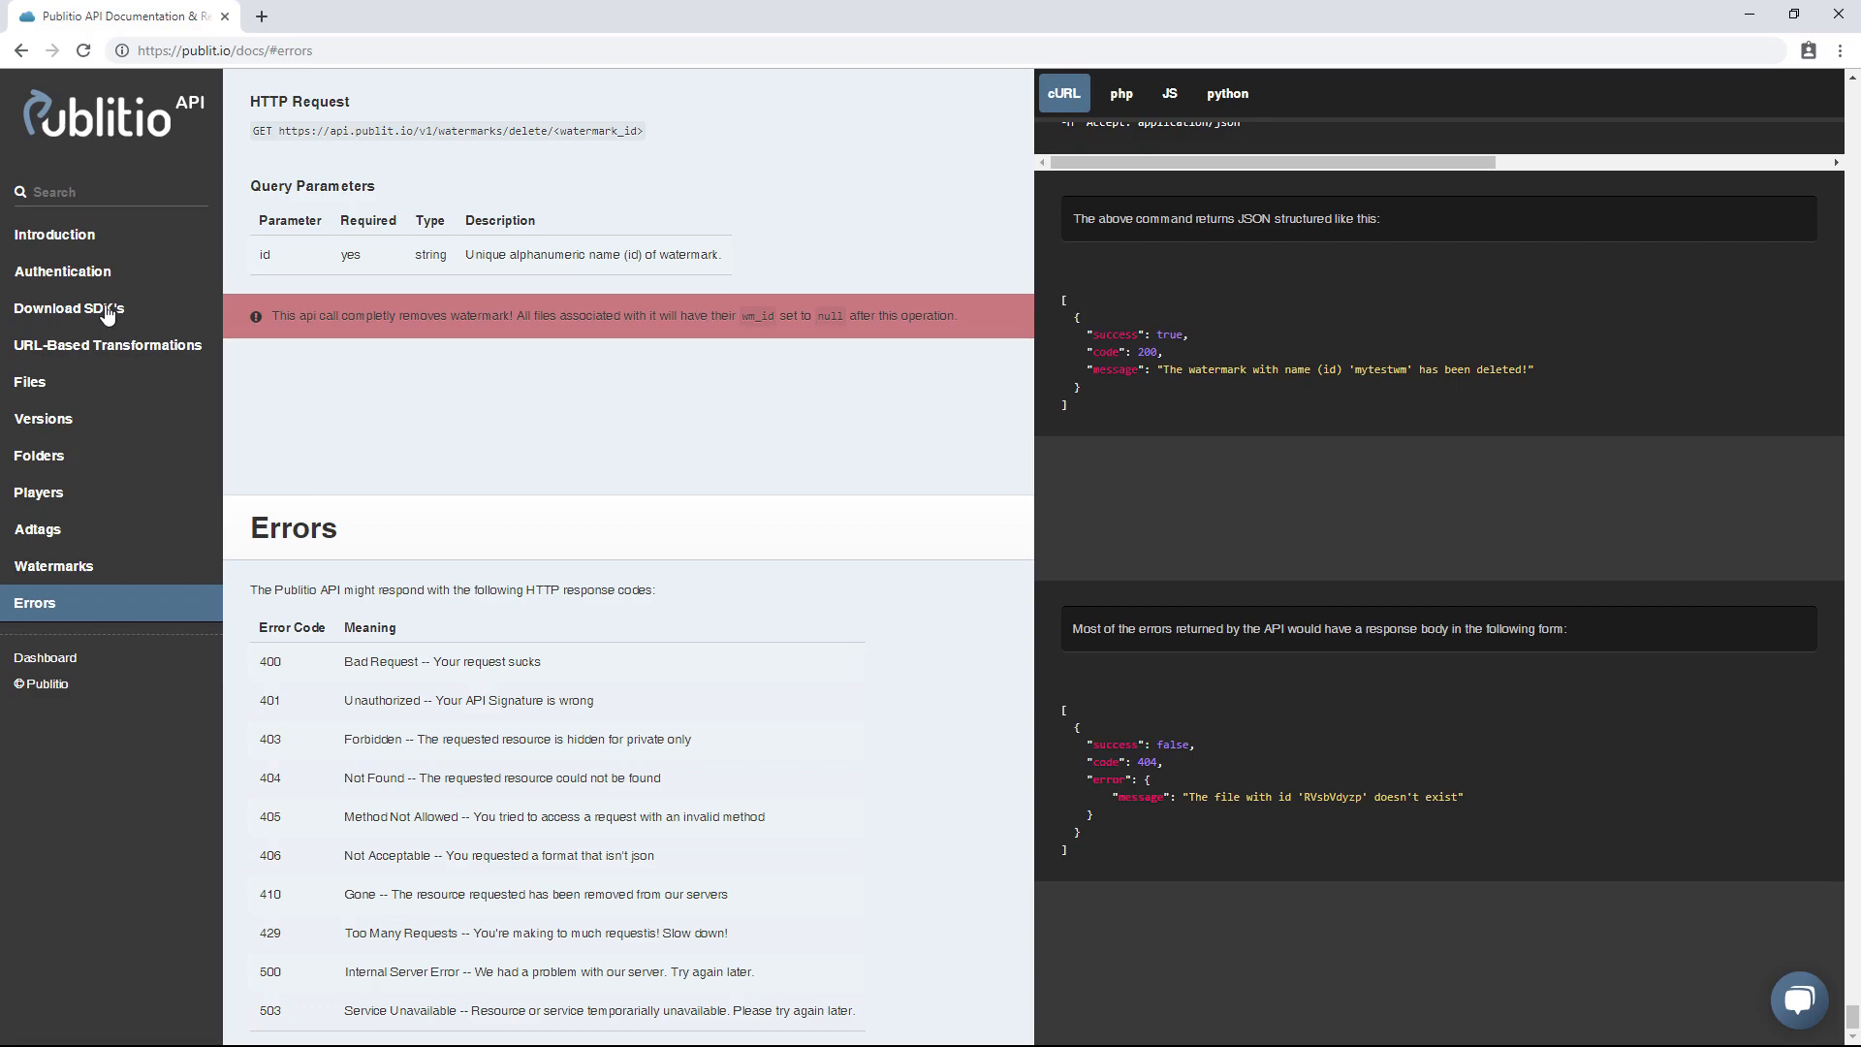
click(70, 308)
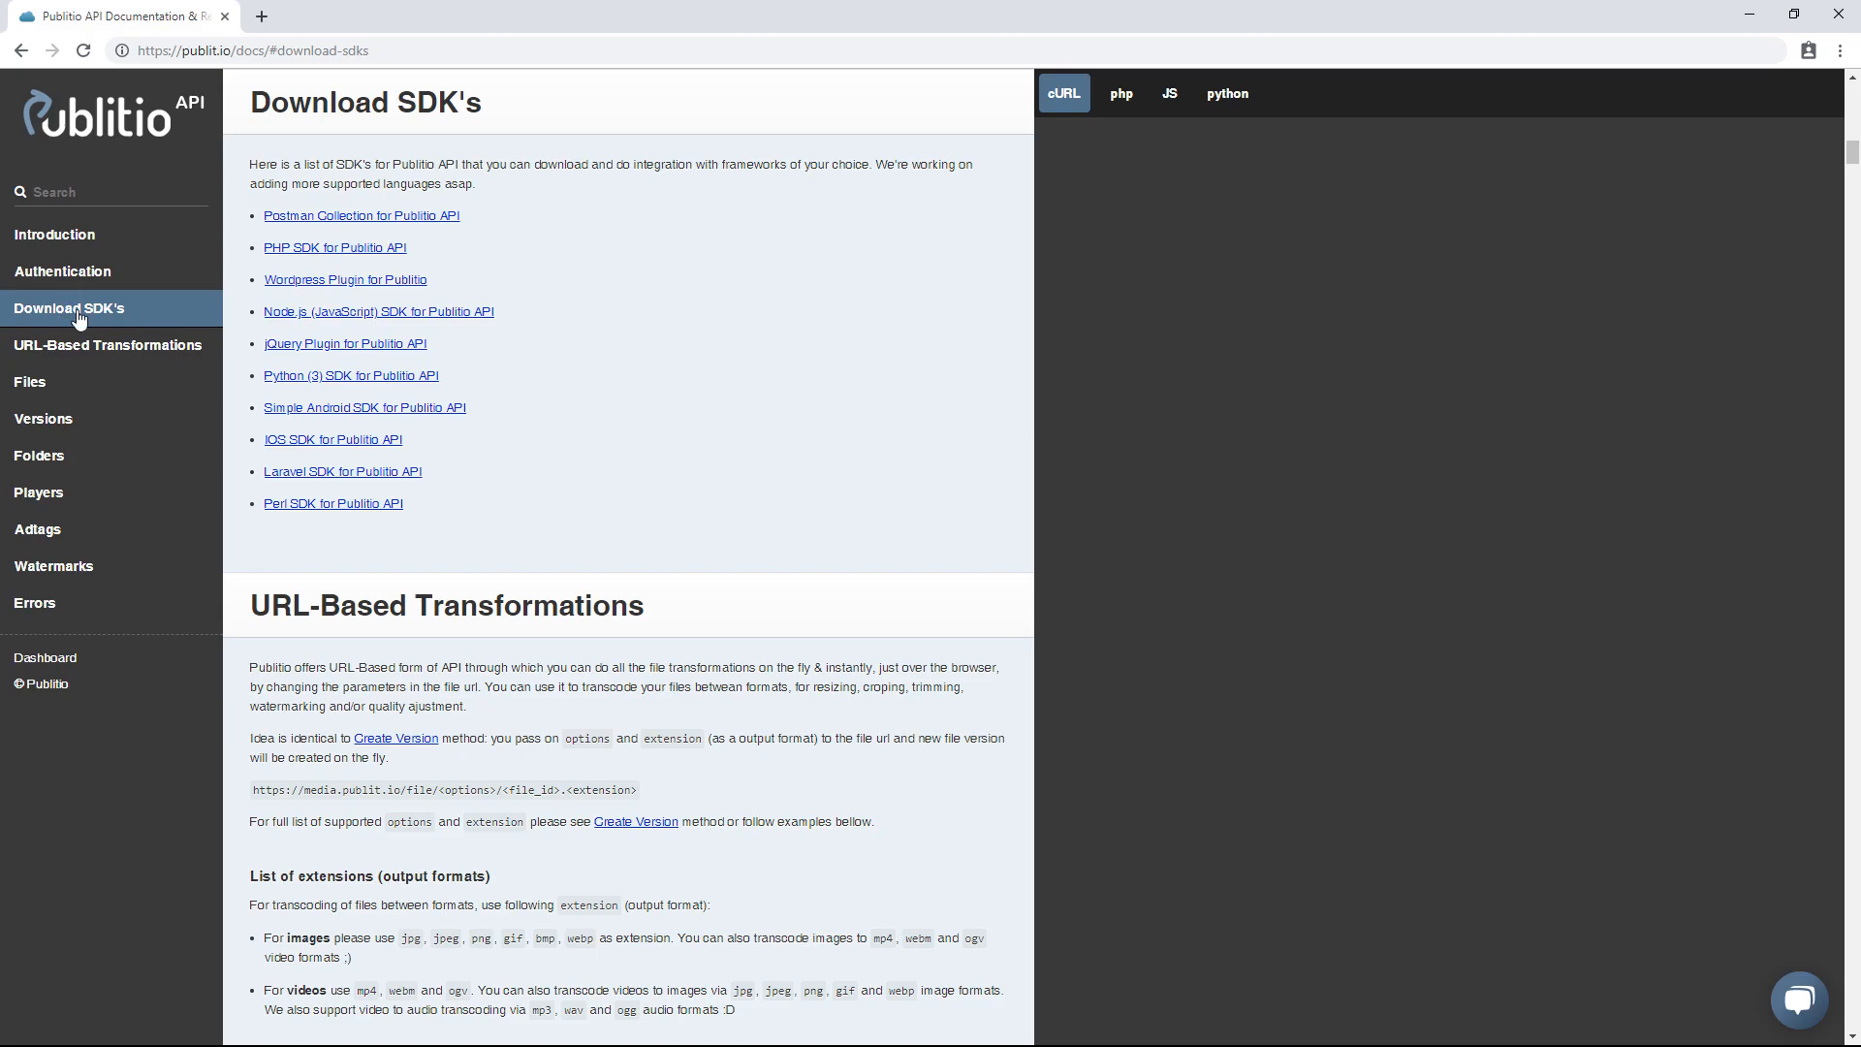
mouse_move(744, 248)
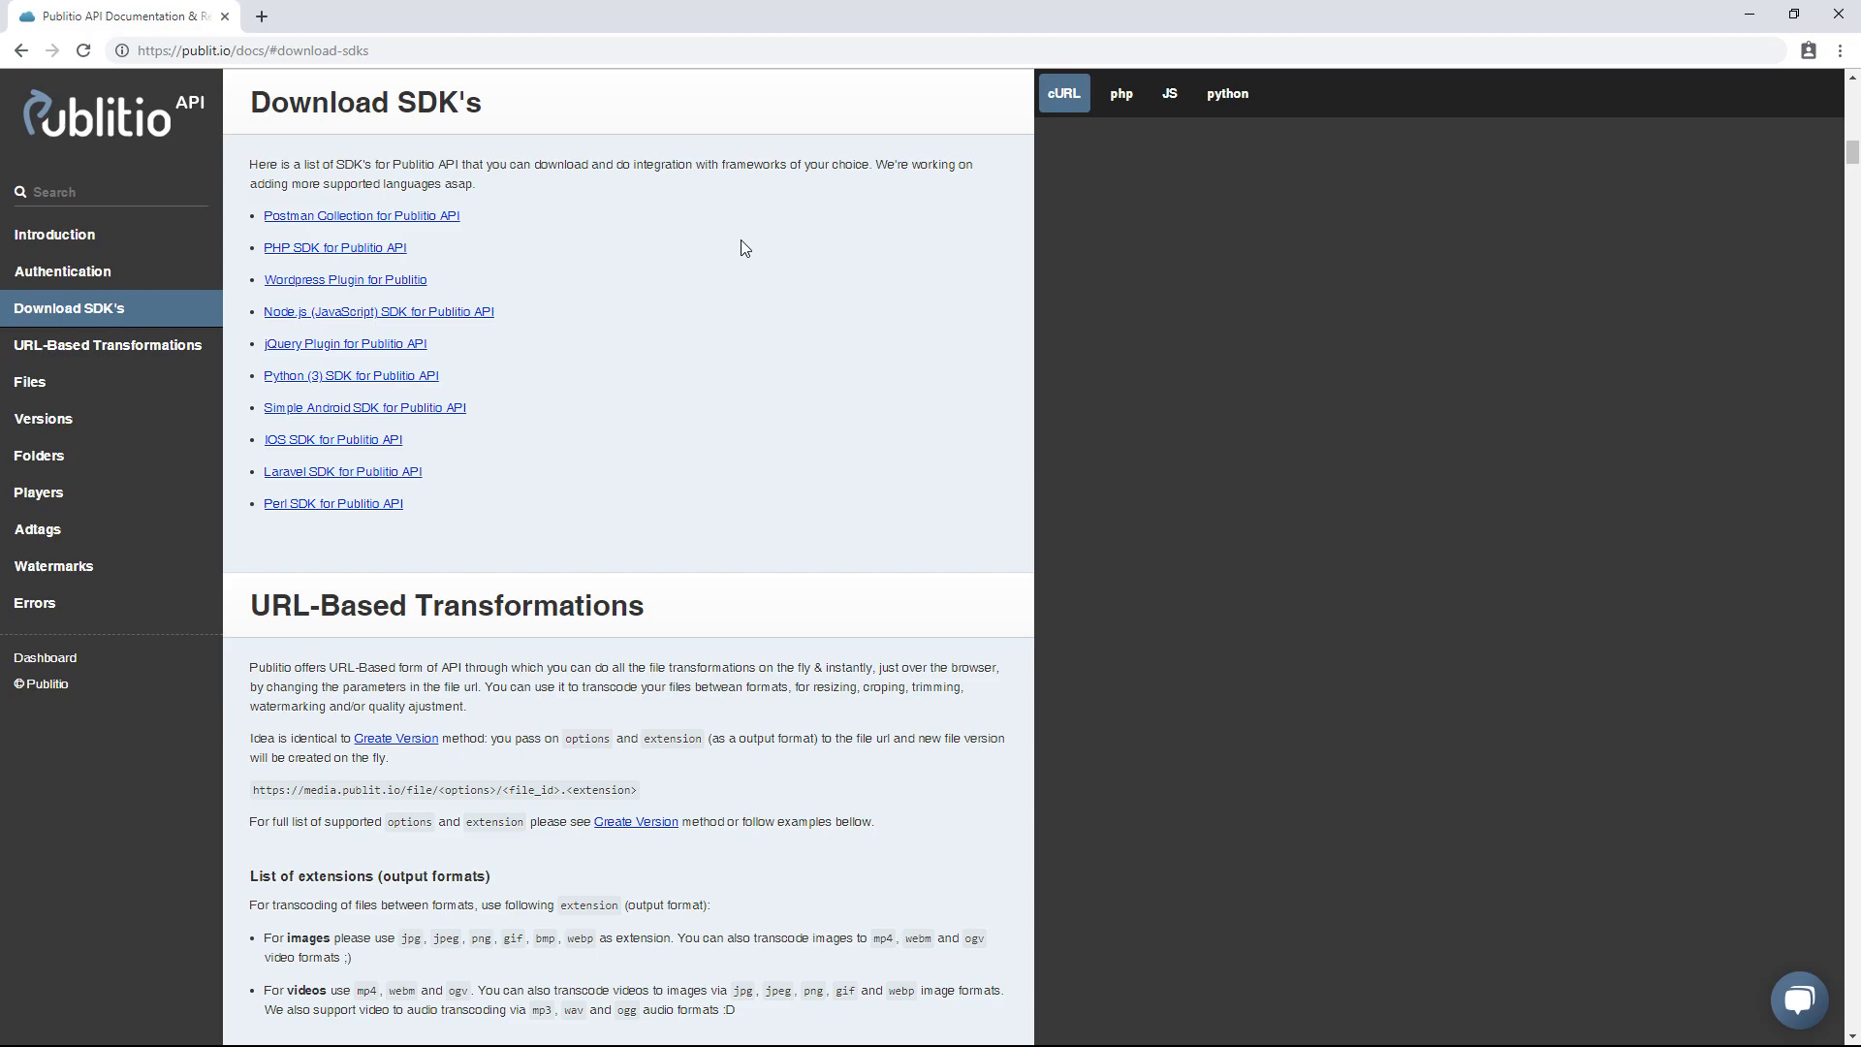
mouse_move(47, 236)
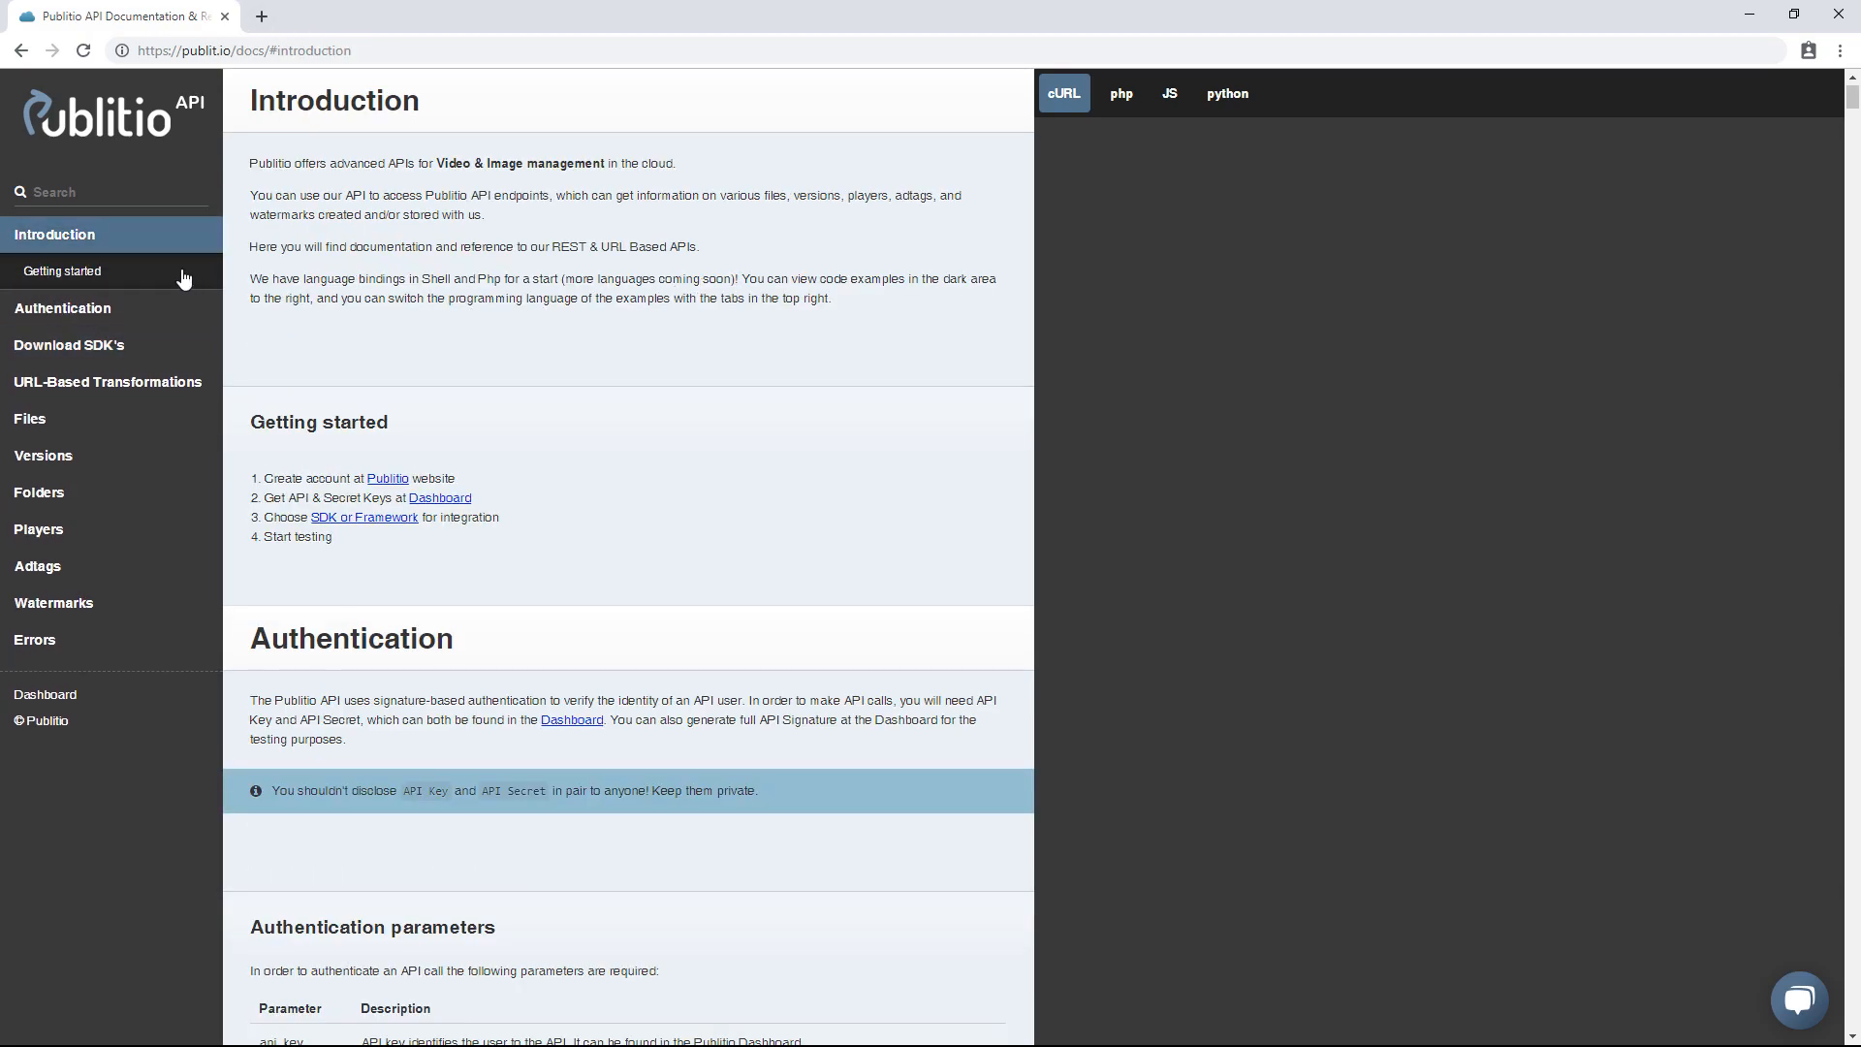
click(62, 270)
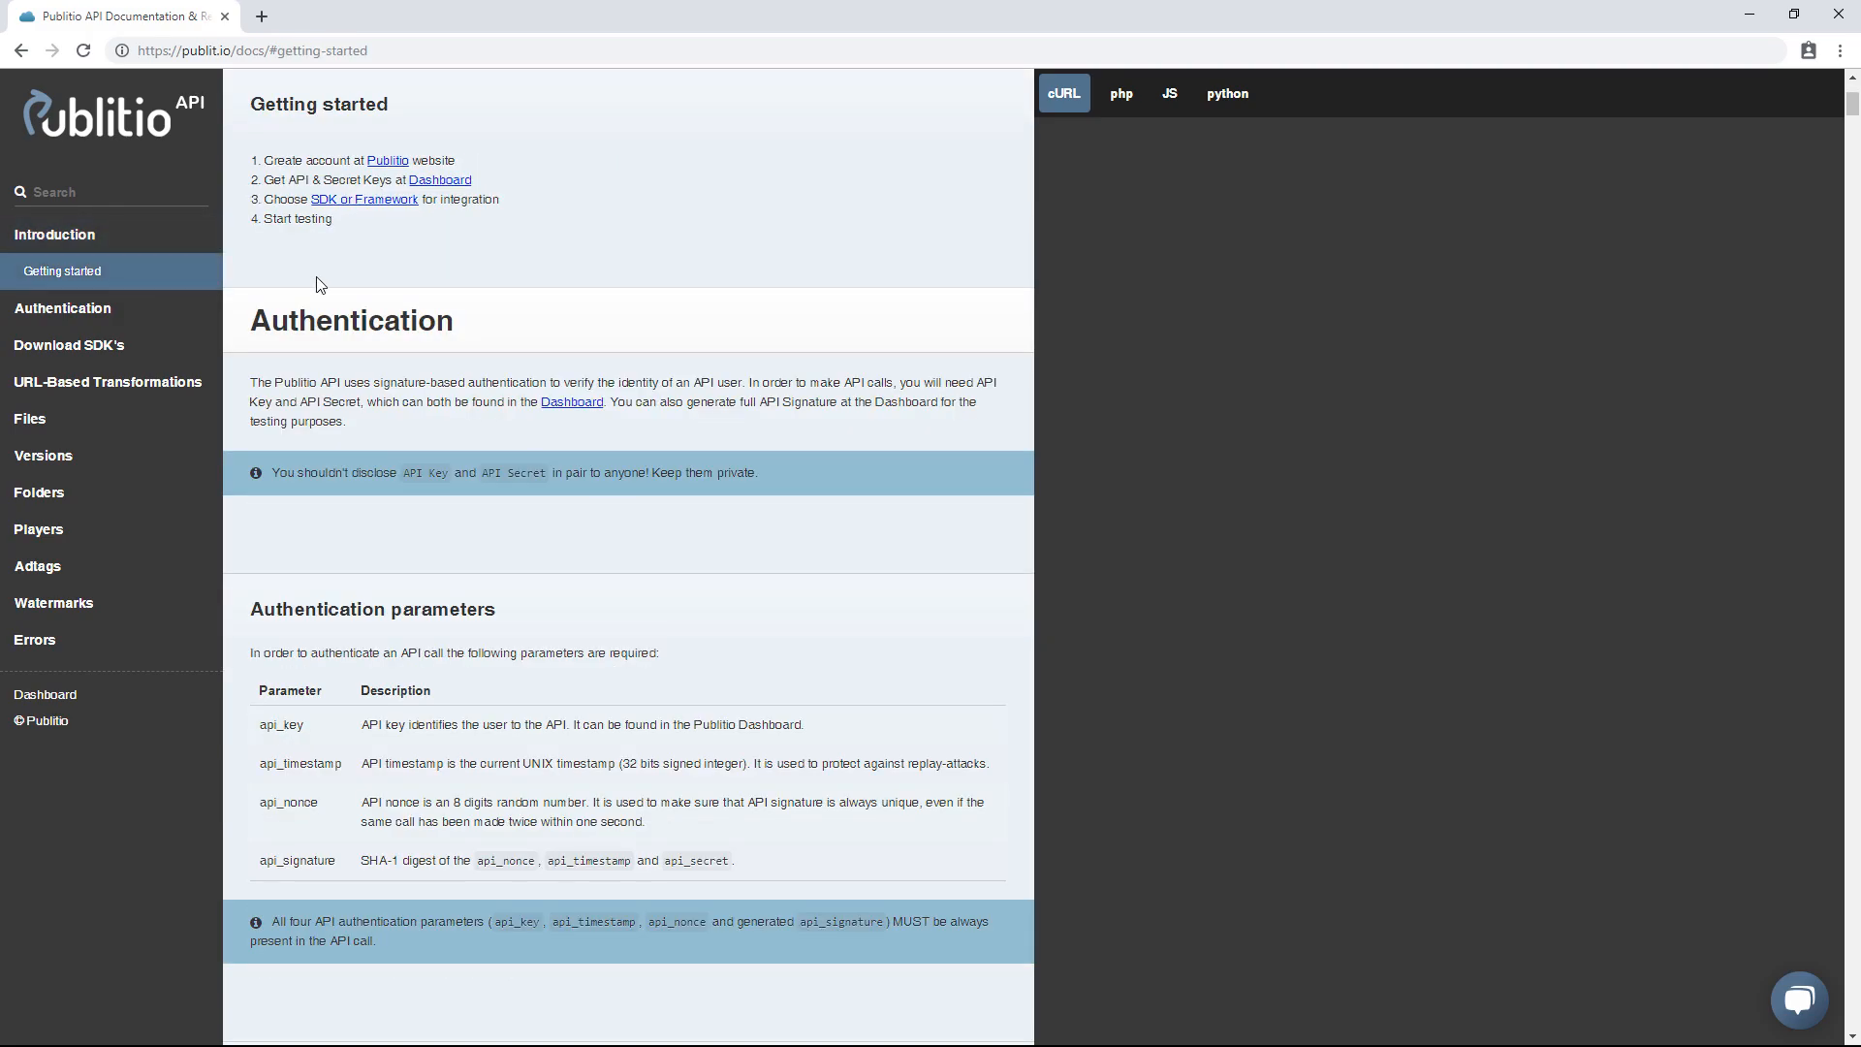